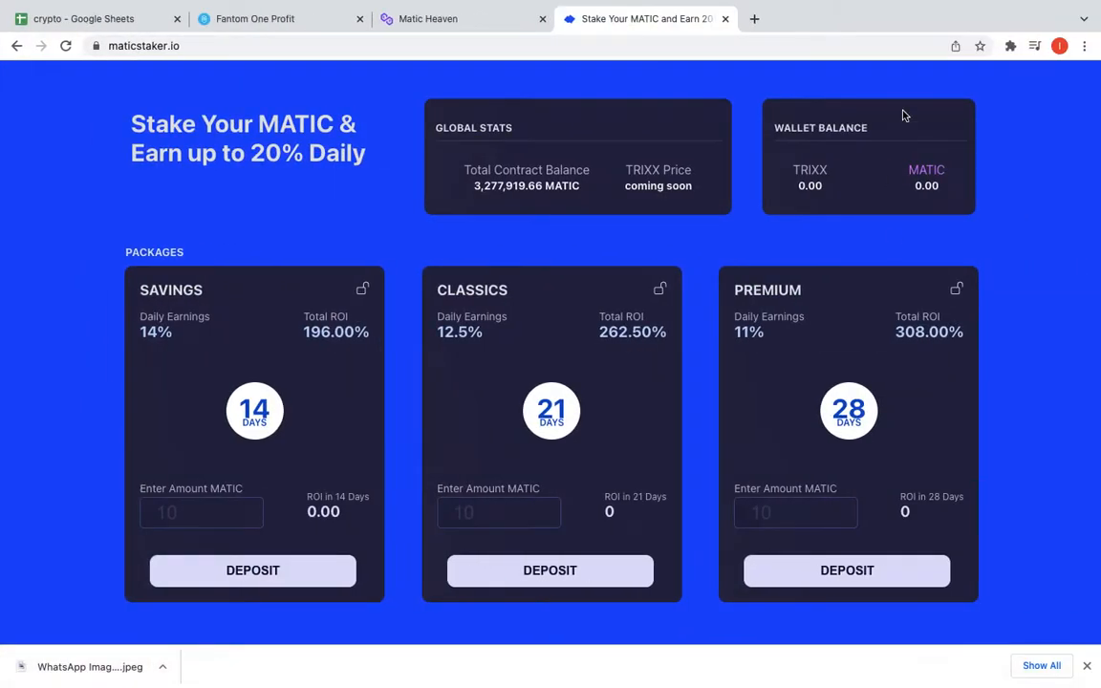
mouse_move(585, 482)
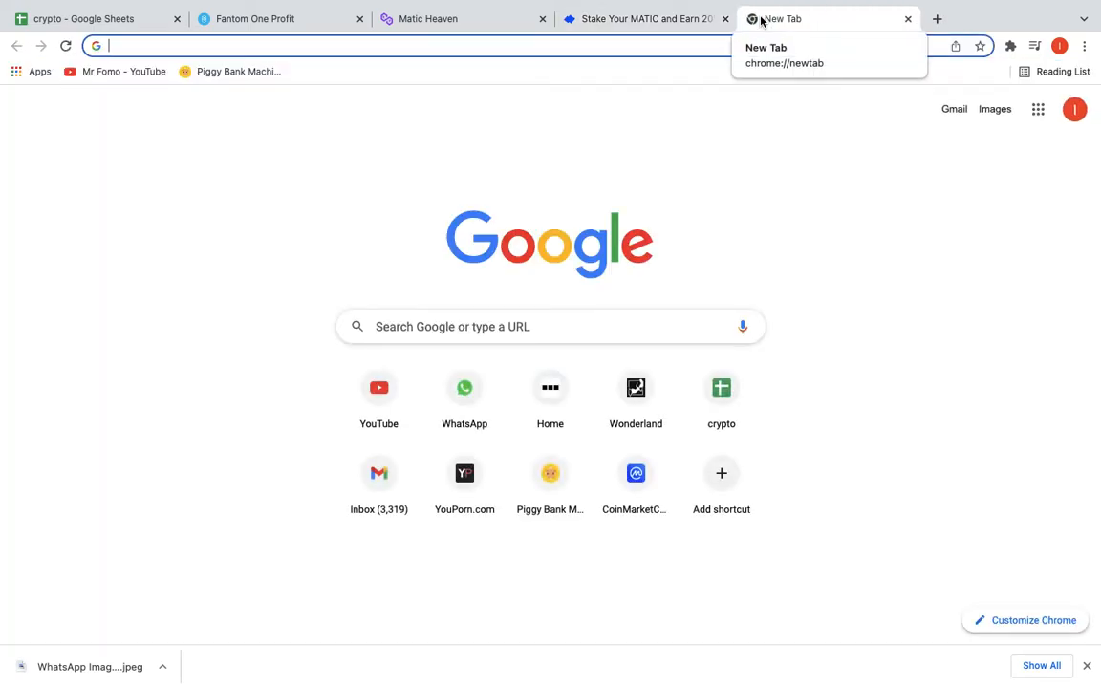
- Load youtube.com, open Your channel from the account avatar, then switch back to the MaticStaker tab
text(youtube.com)
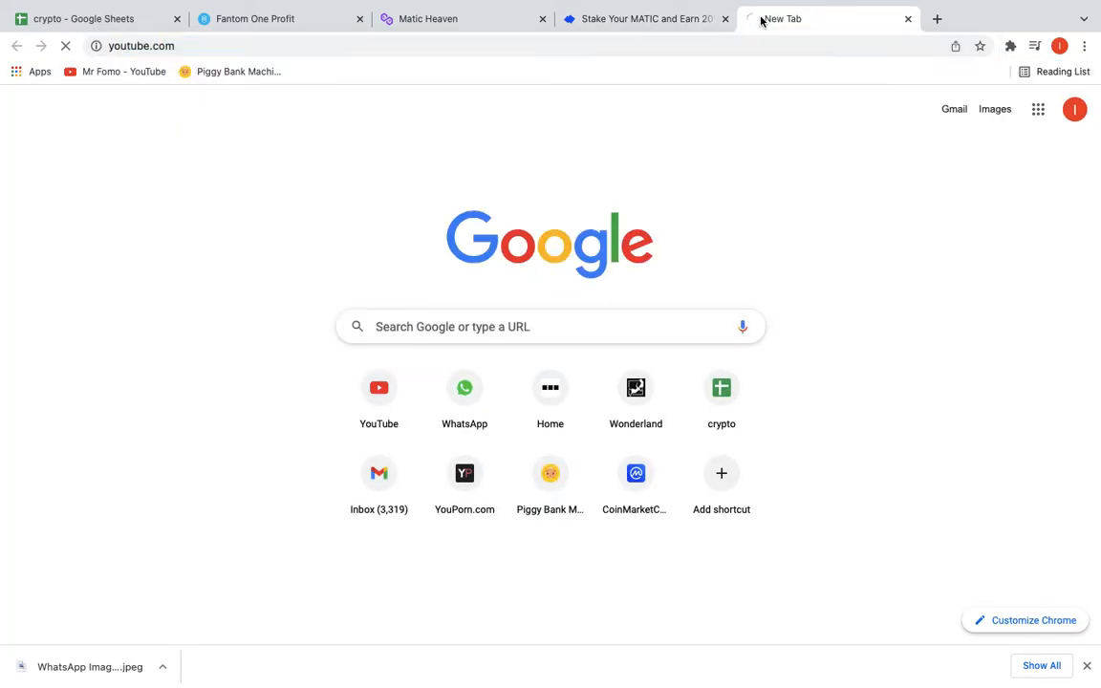
click(379, 387)
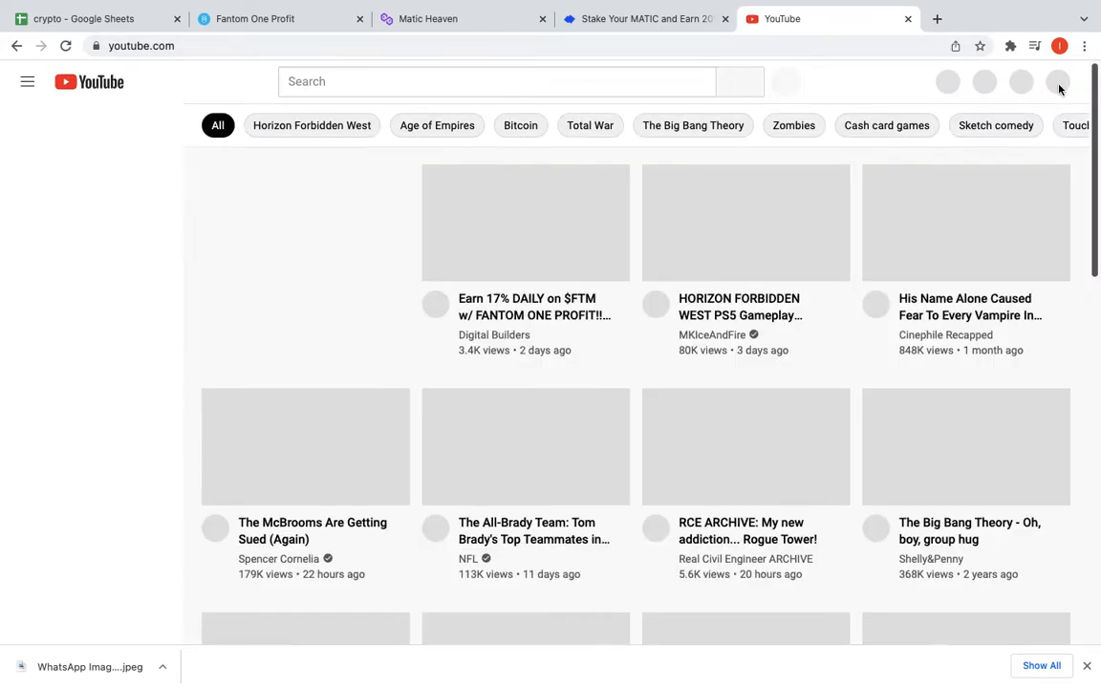
click(1054, 82)
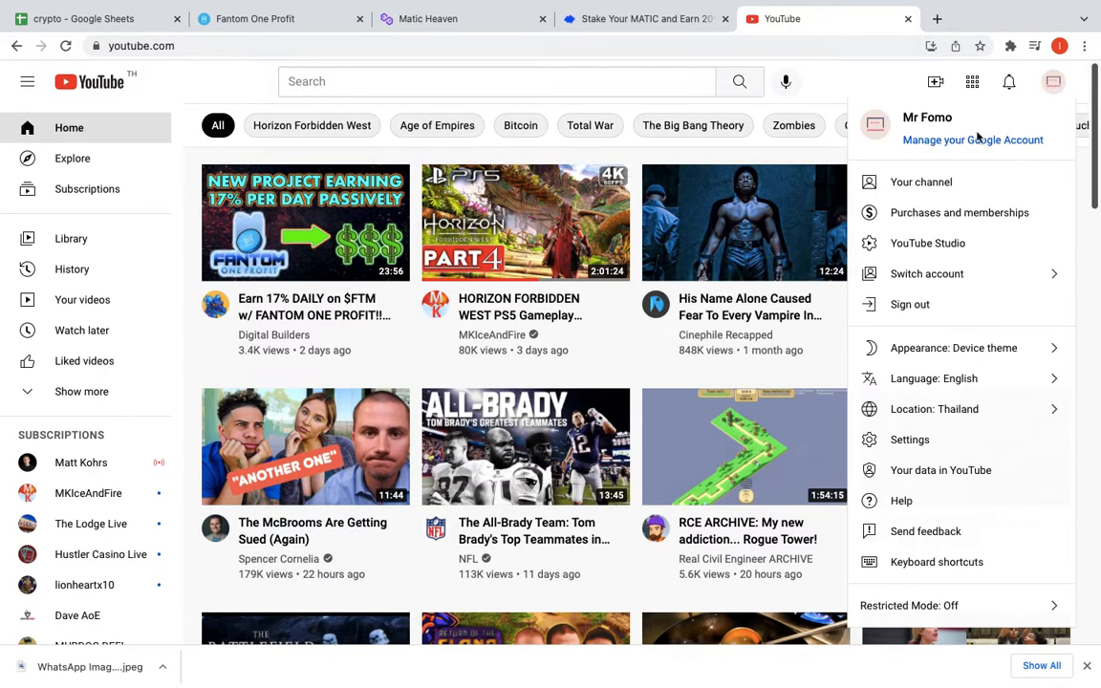
click(921, 182)
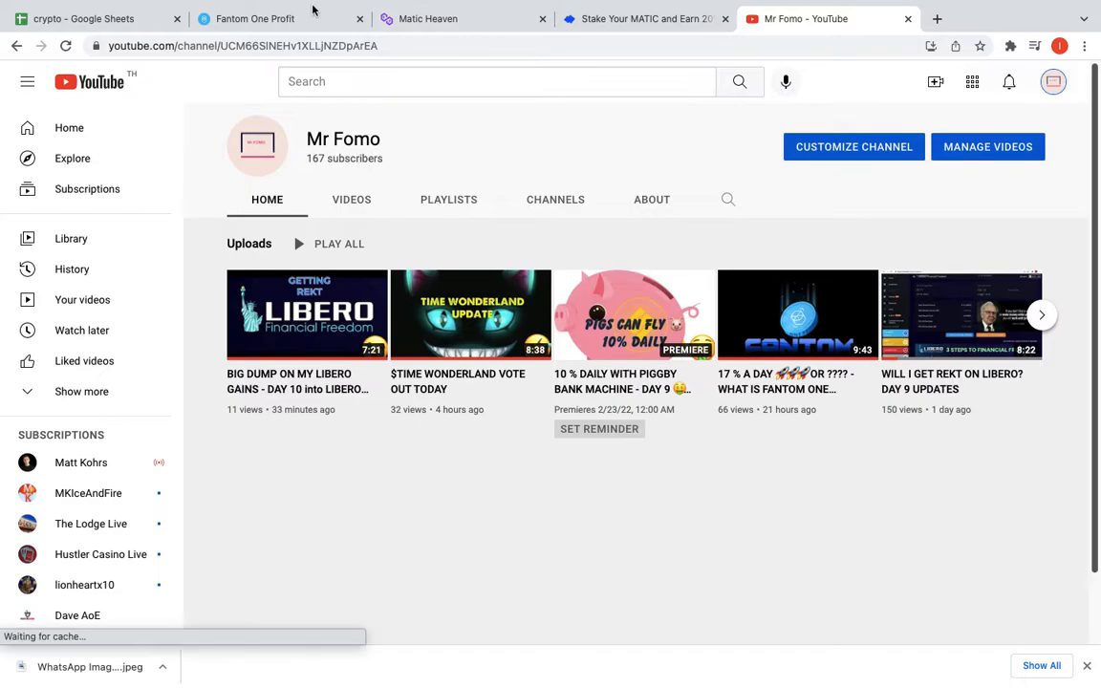
click(646, 57)
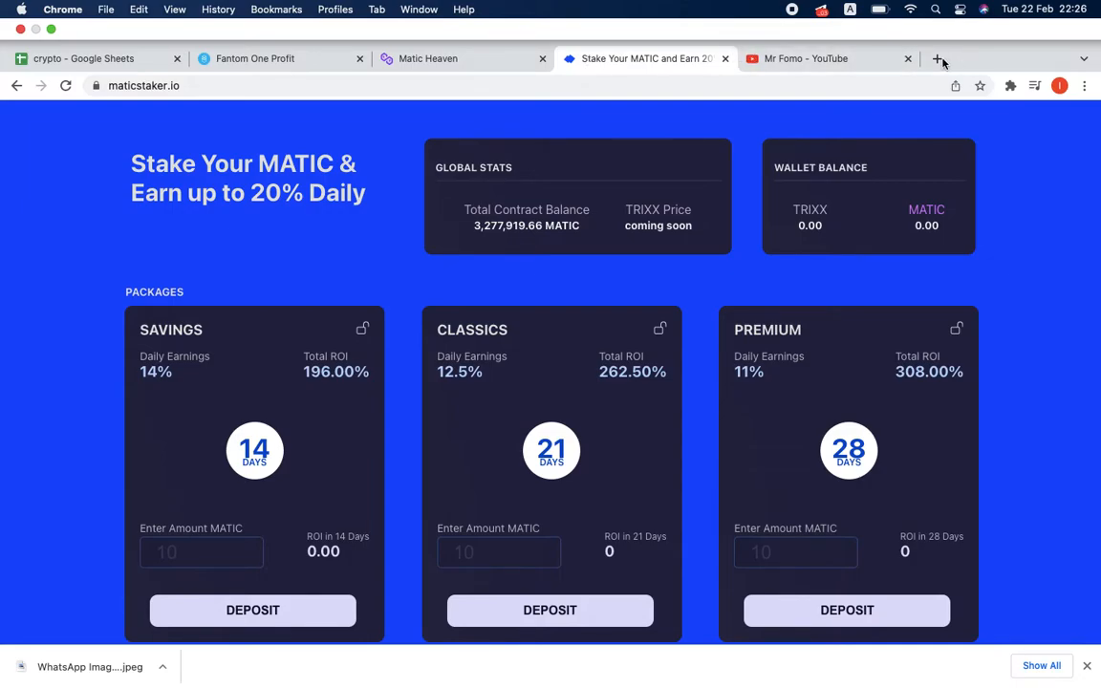
- Open a new tab with the creator's Twitter profile URL, then switch back to the YouTube channel tab
click(940, 59)
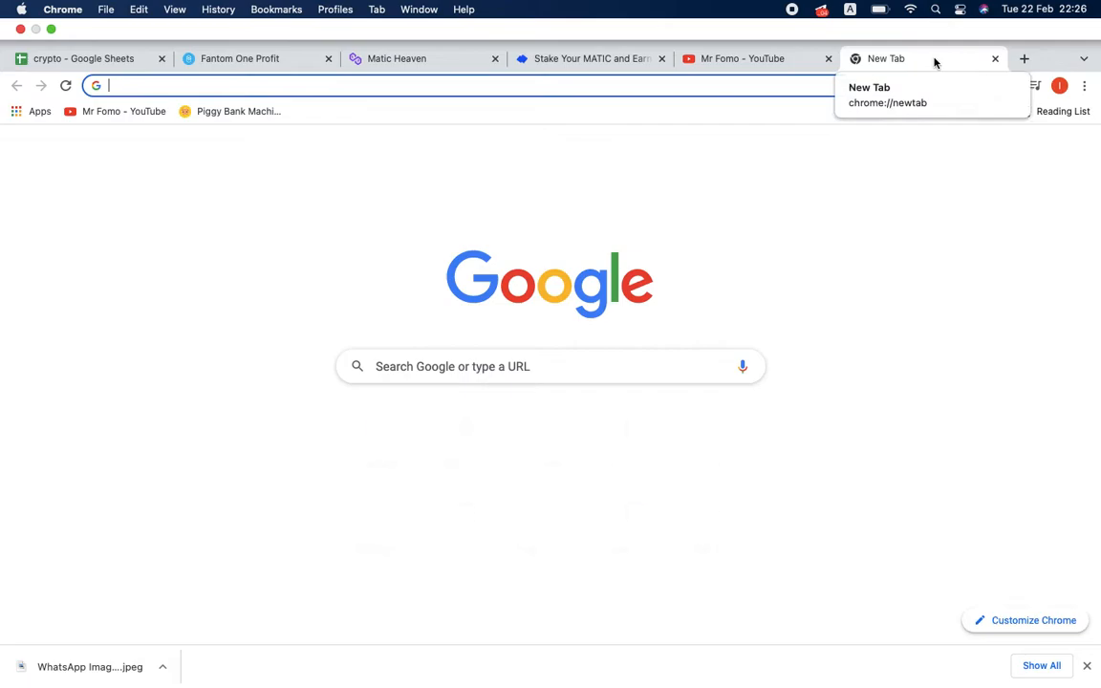
text(twitch.tv/membtv)
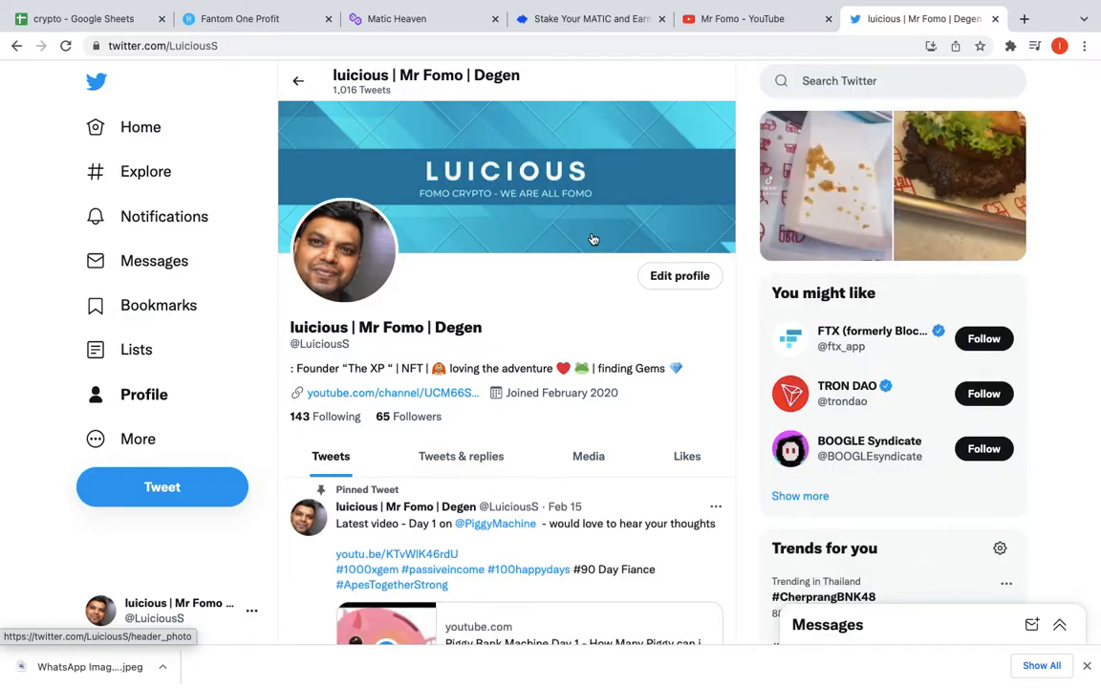
mouse_move(655, 210)
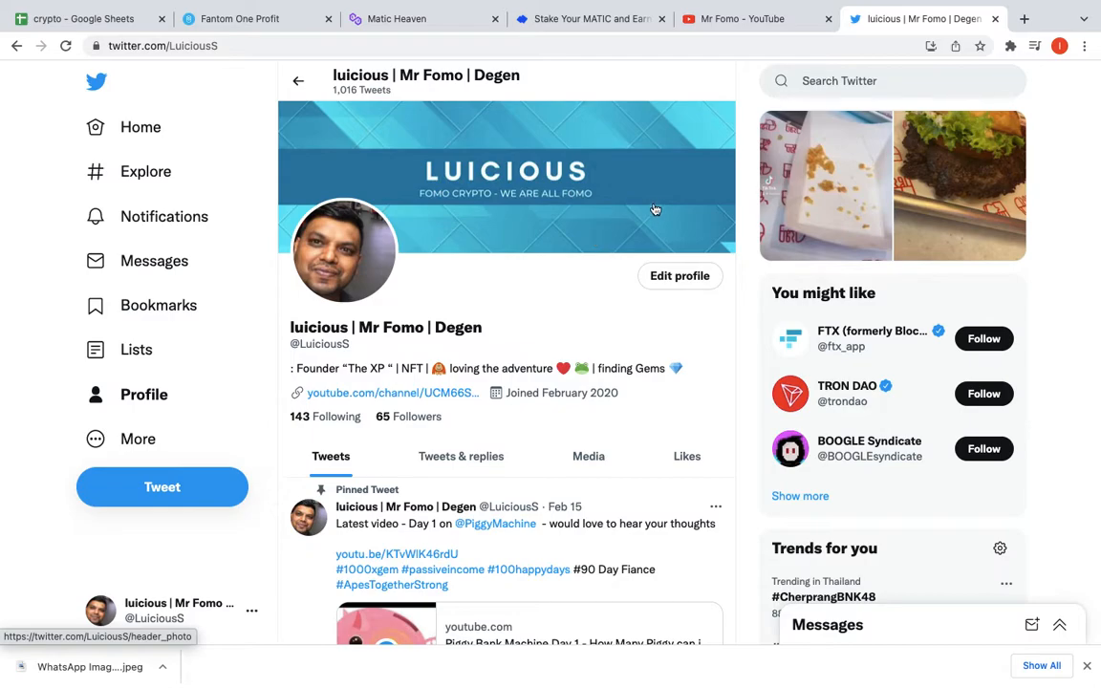
click(755, 19)
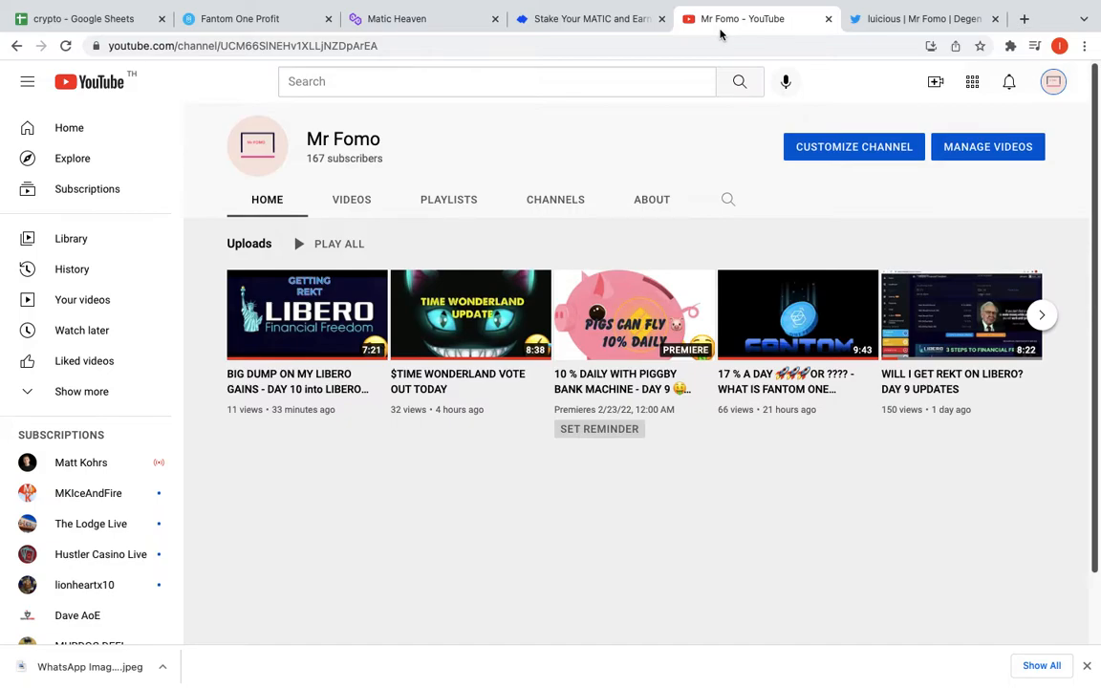
mouse_move(765, 8)
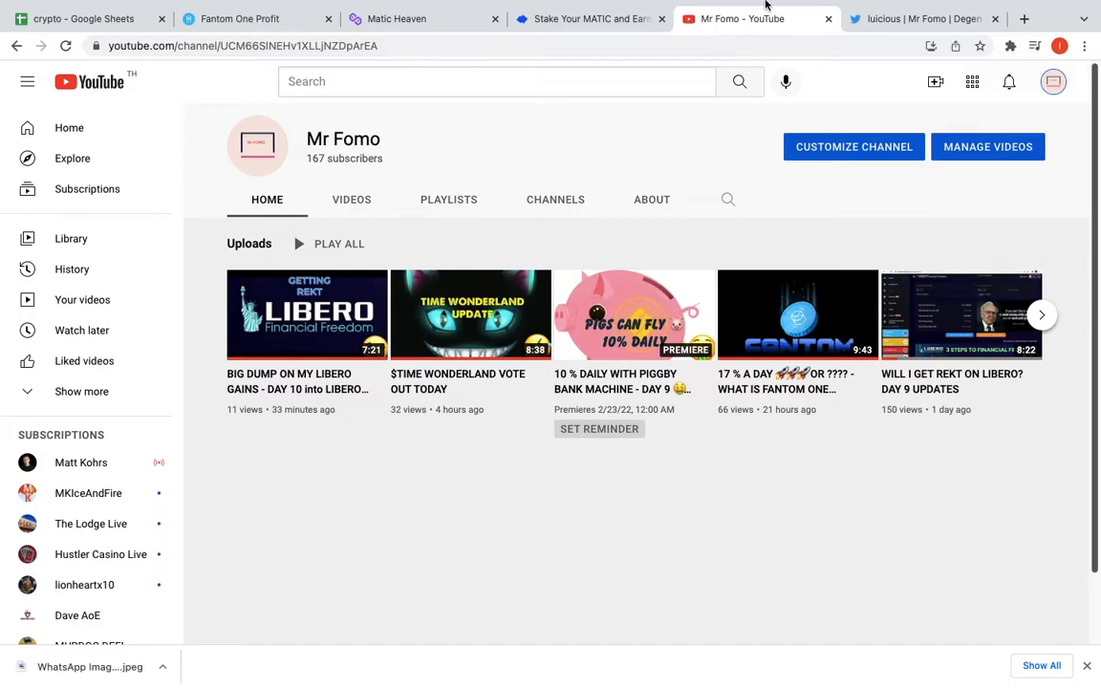
- Bring the creator's Twitter profile tab to the front
click(917, 20)
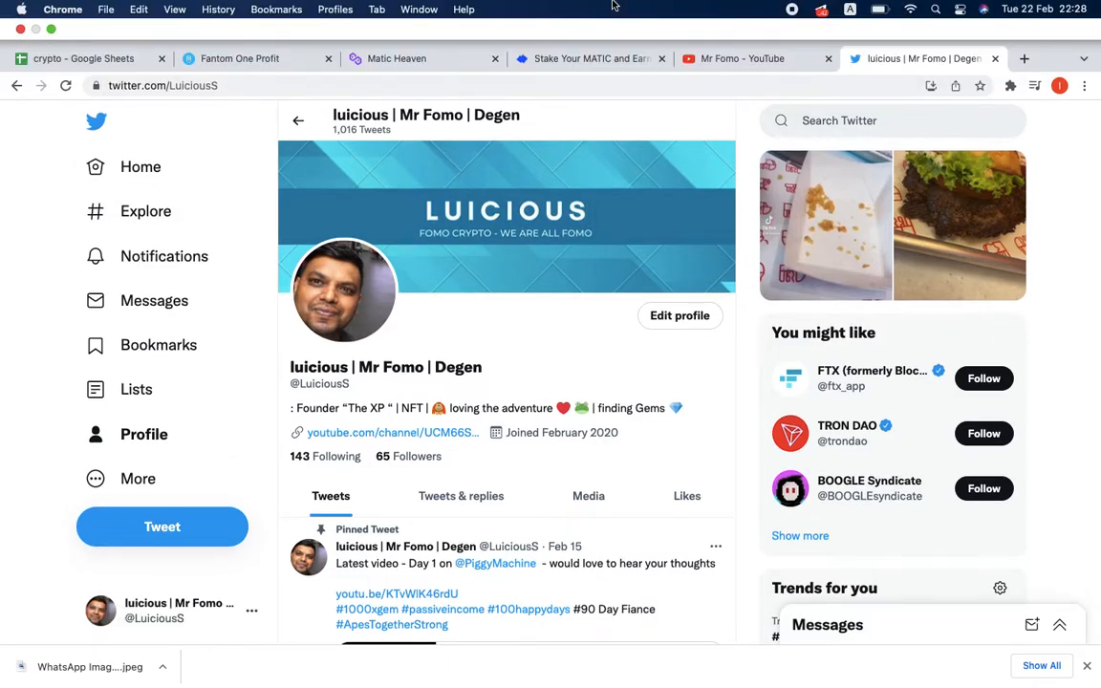
- Bring the 'Stake Your MATIC and Earn' MaticStaker tab back to the front
click(588, 57)
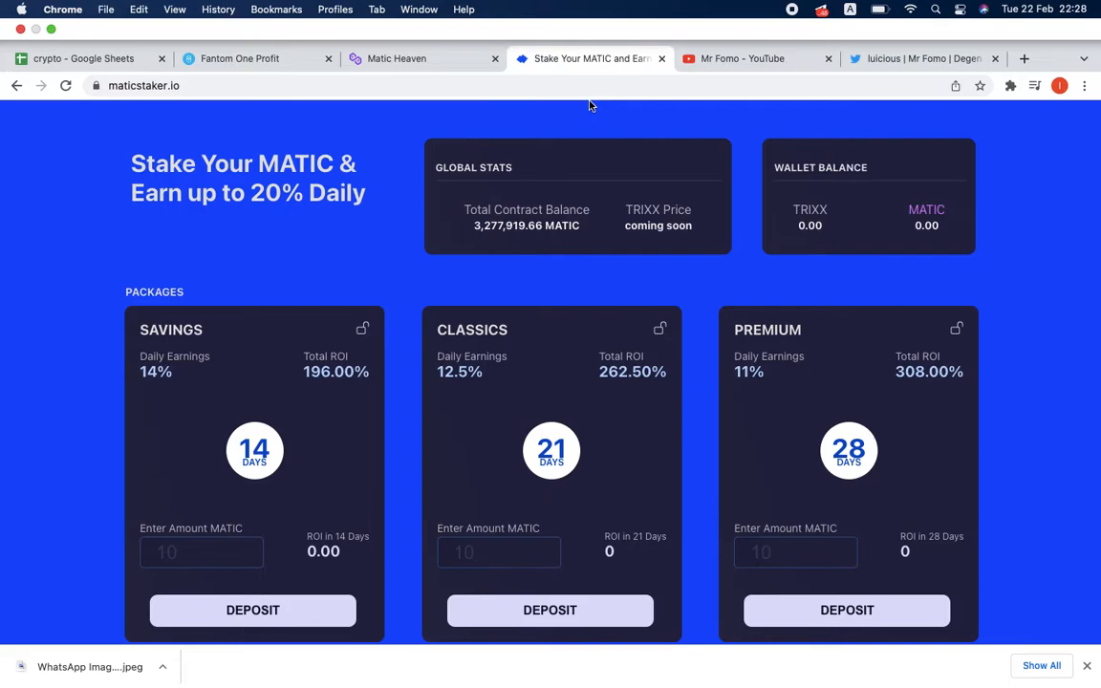
mouse_move(373, 226)
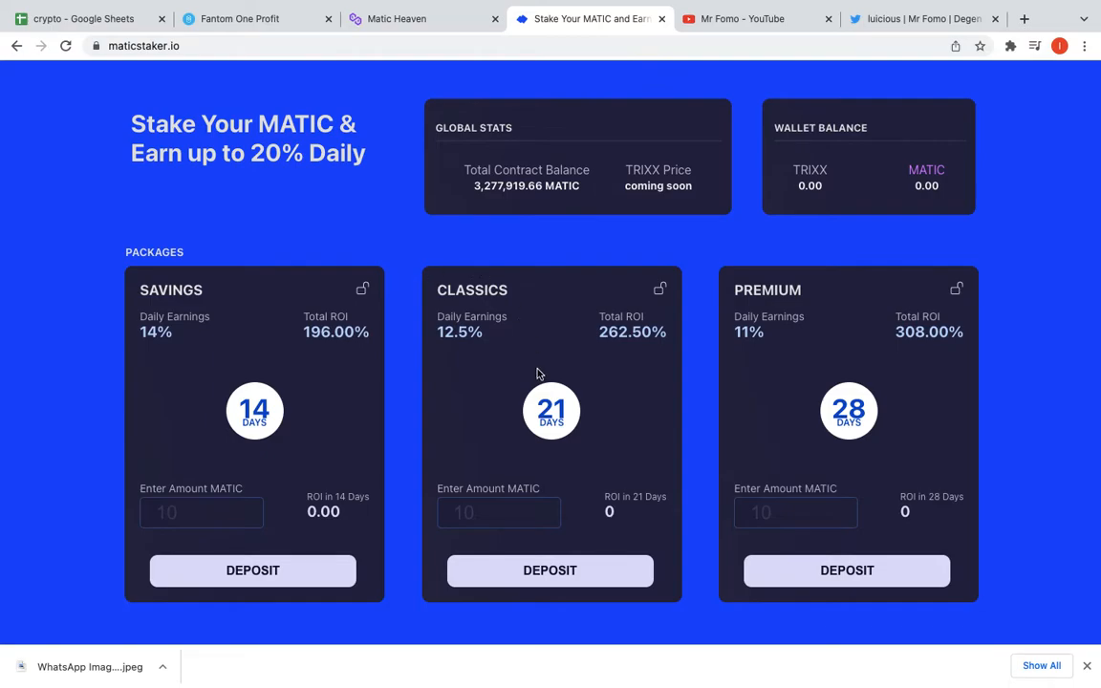
scroll(down, 3)
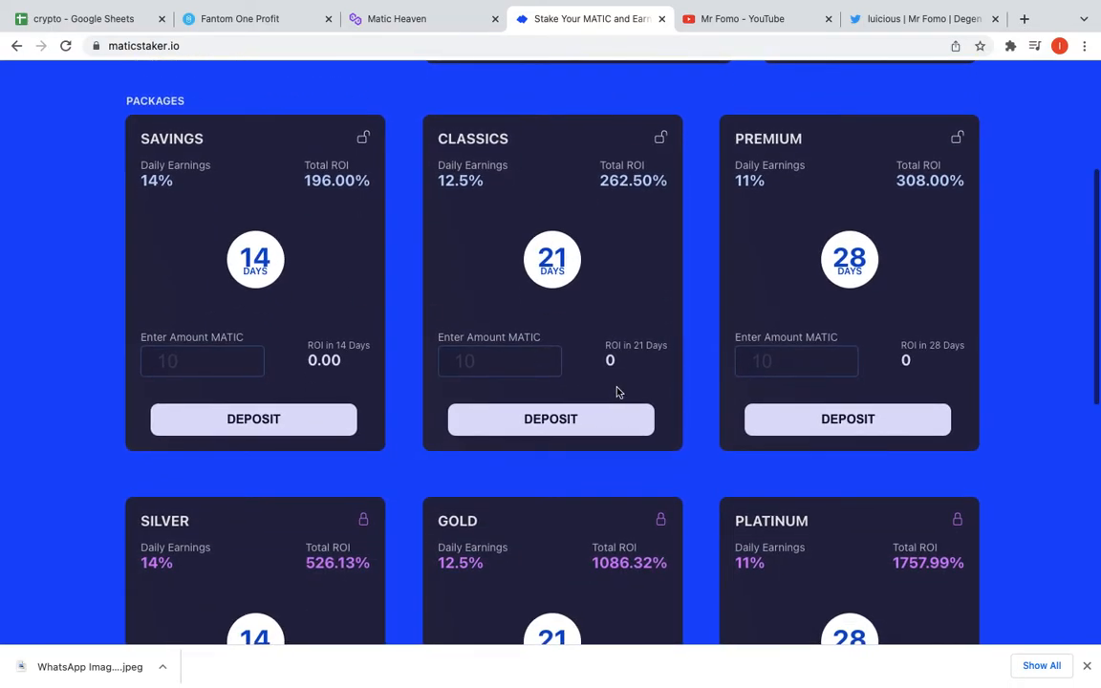
scroll(down, 3)
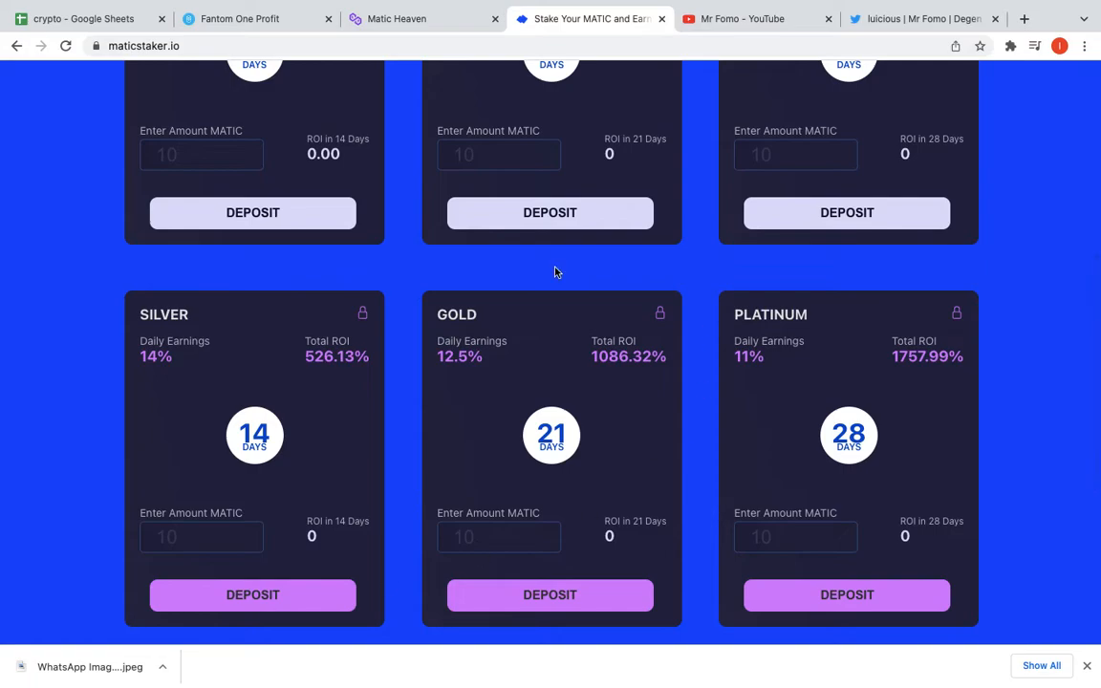
scroll(up, 3)
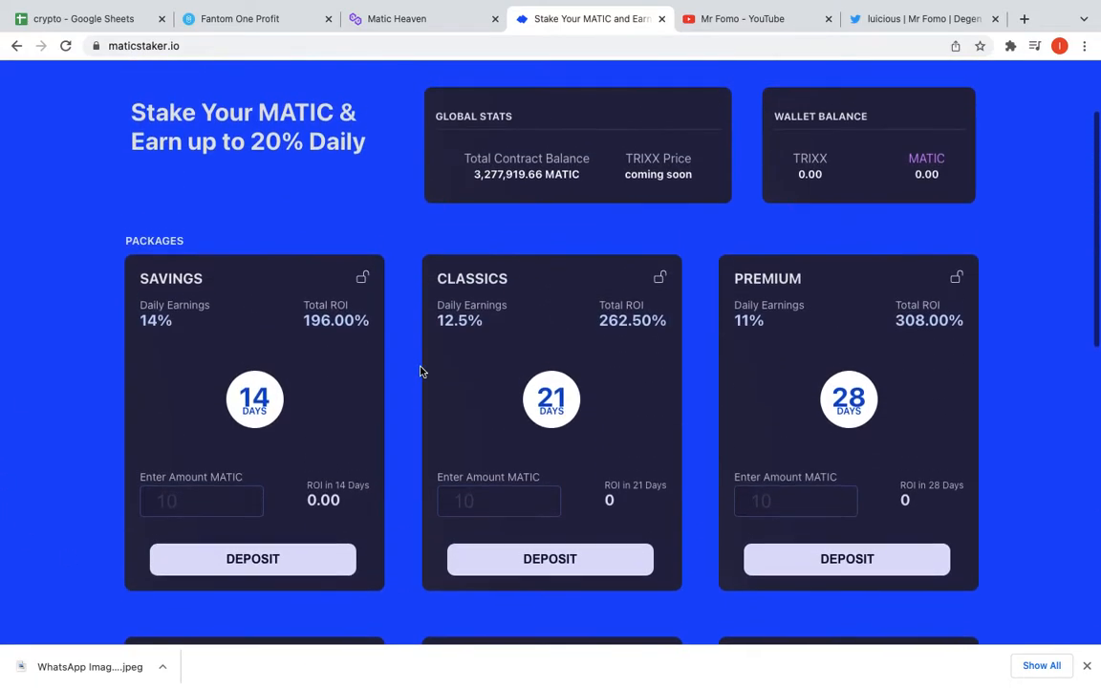
scroll(down, 3)
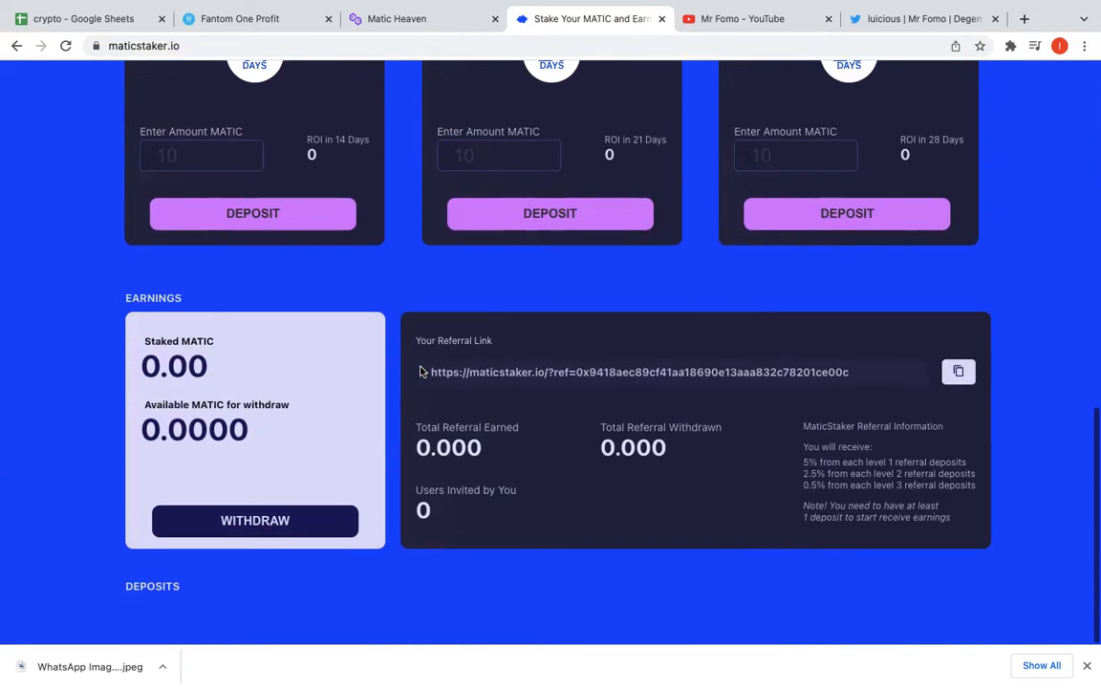
scroll(up, 3)
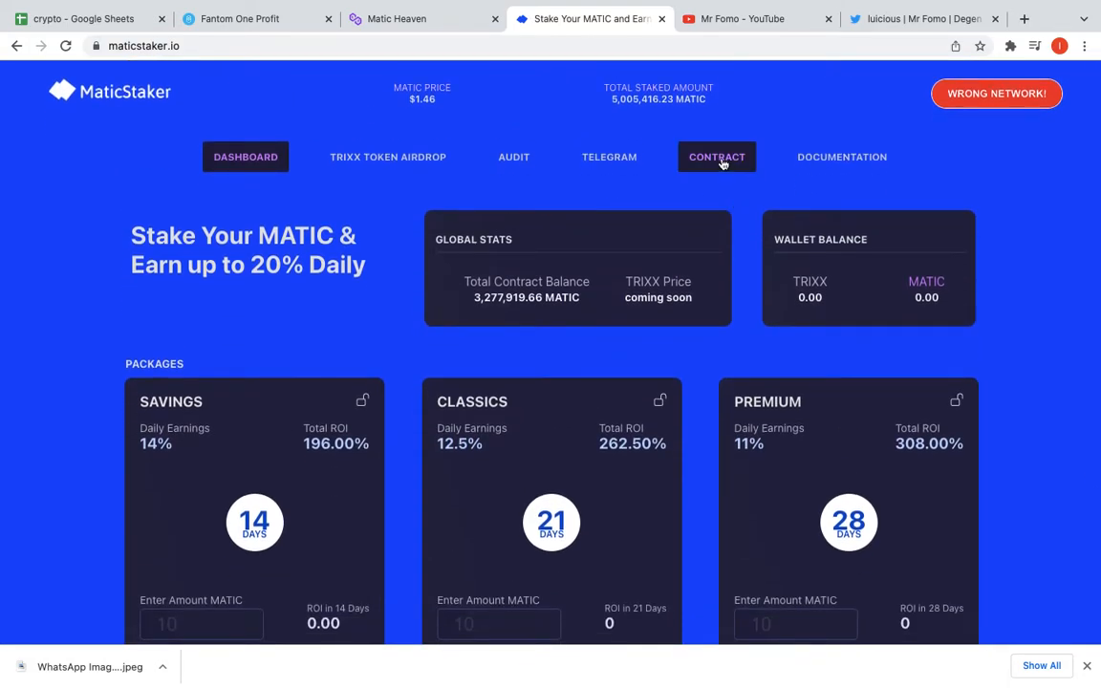
mouse_move(841, 156)
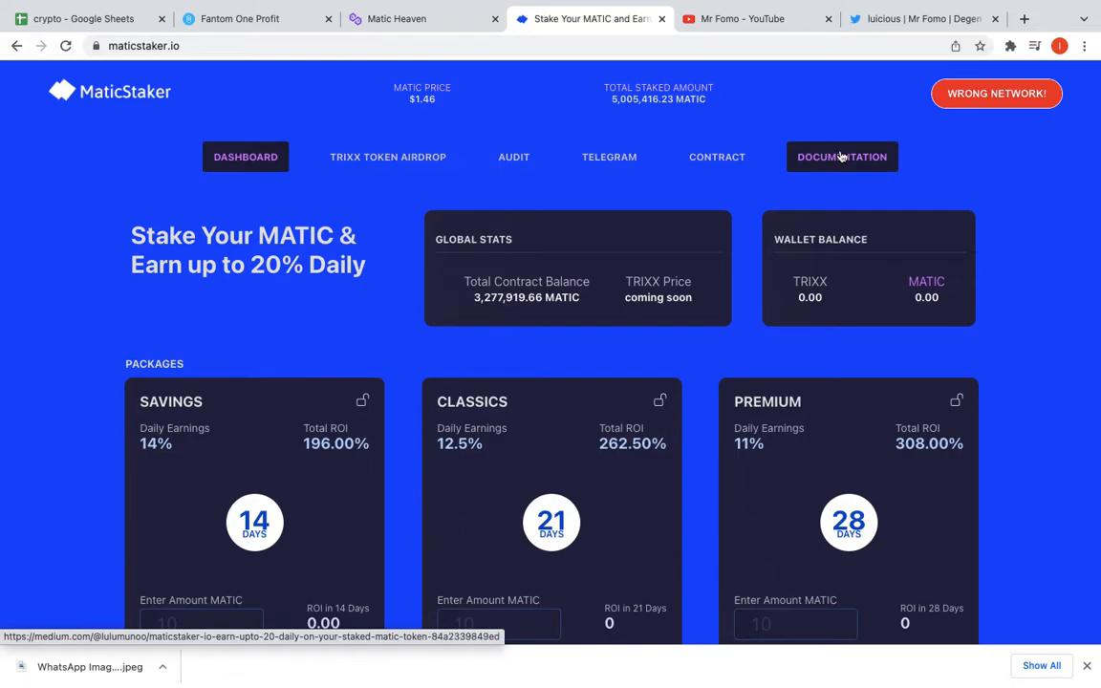
- Open the MaticStaker Medium article and read its locked plans down to the minimum deposit line
click(841, 157)
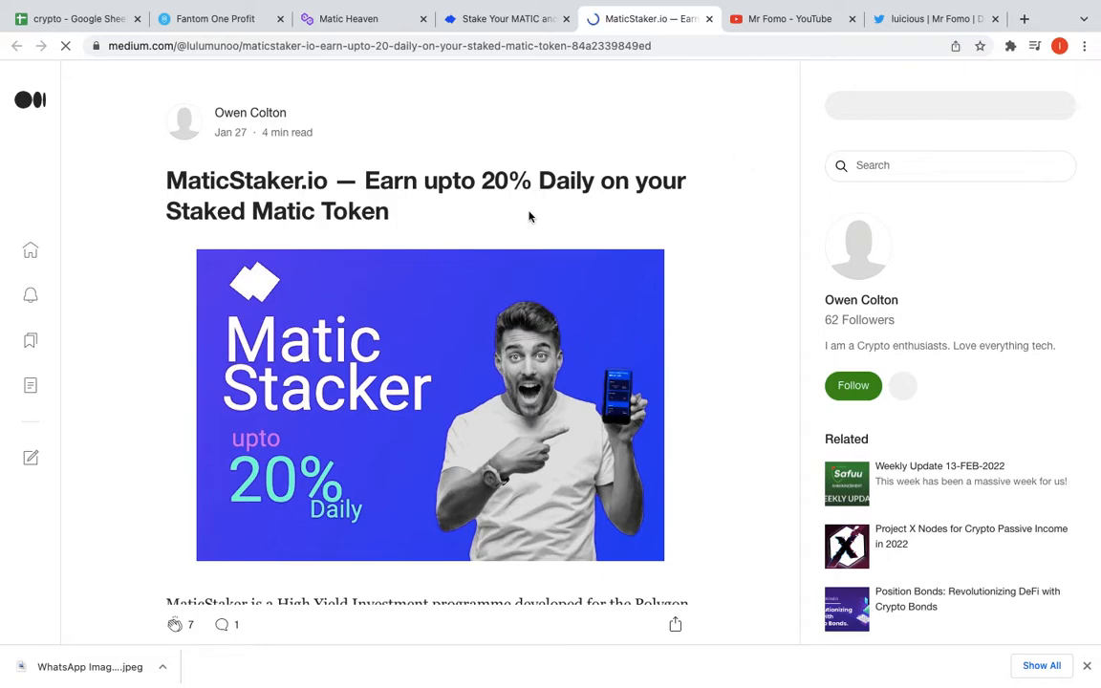
scroll(down, 3)
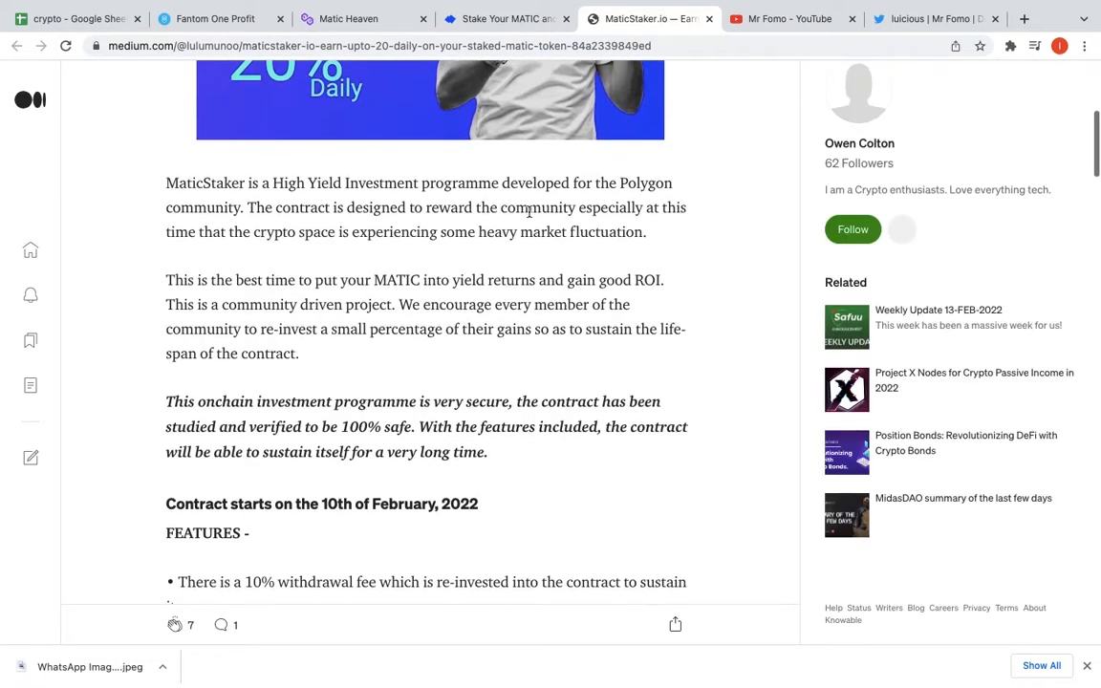
scroll(down, 3)
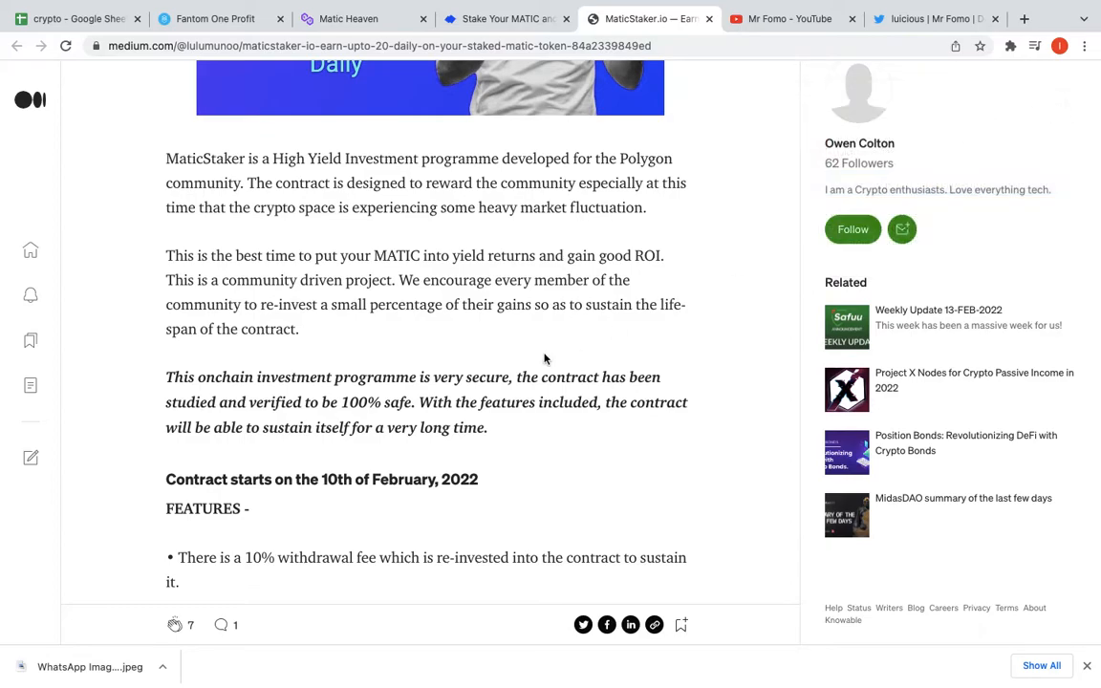
scroll(down, 3)
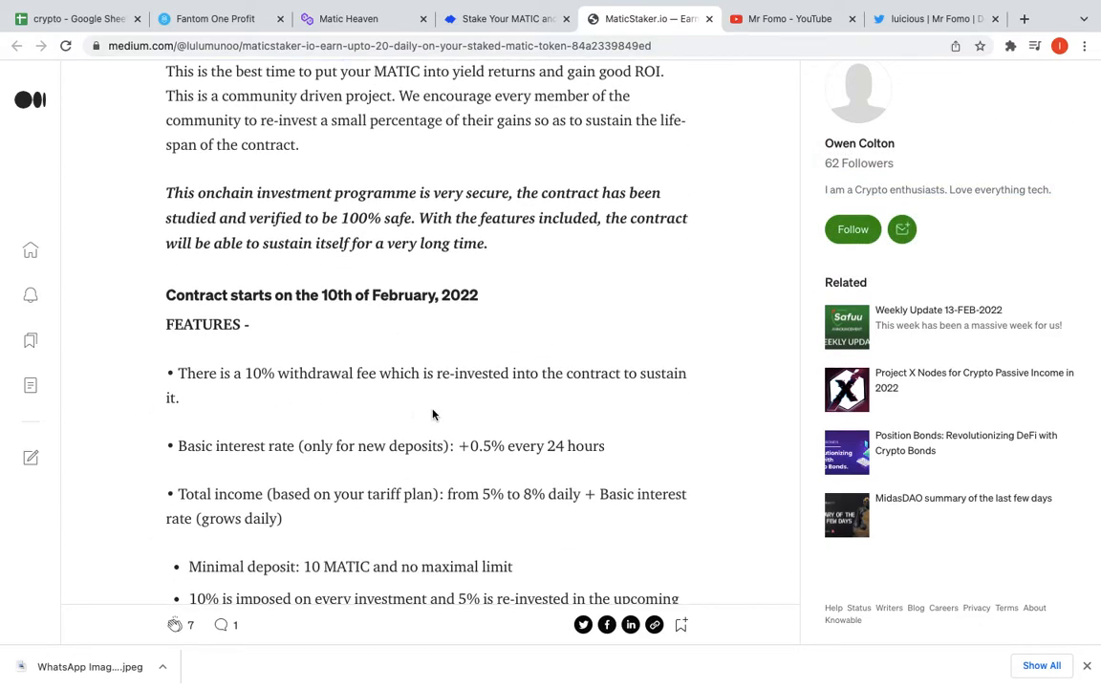
mouse_move(585, 420)
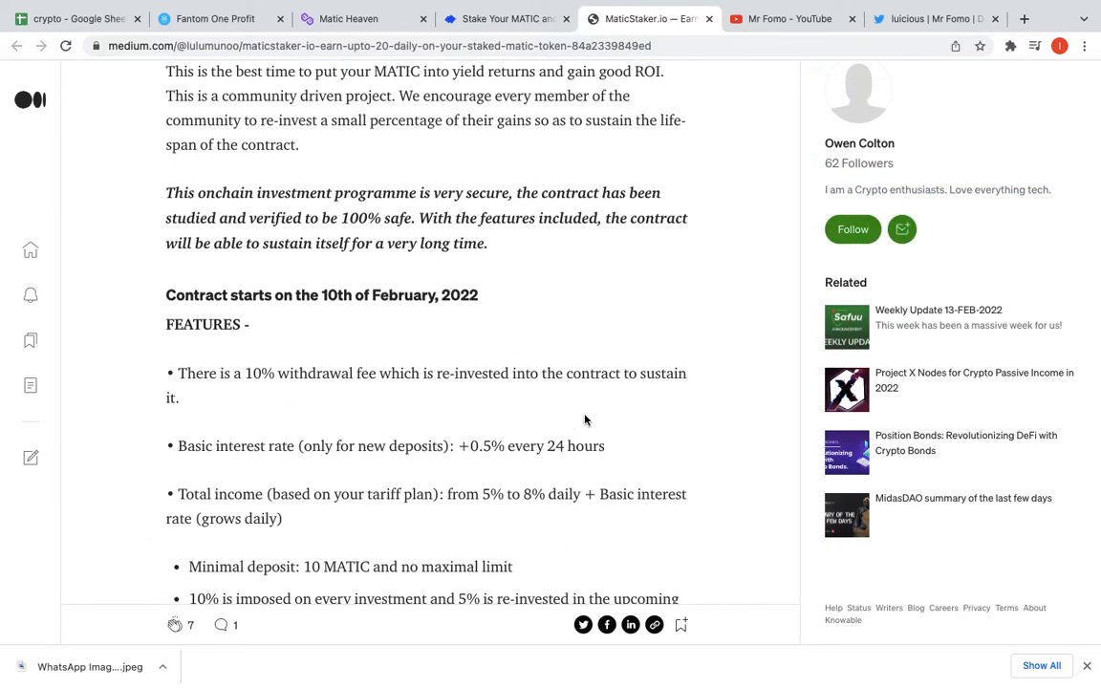
scroll(down, 3)
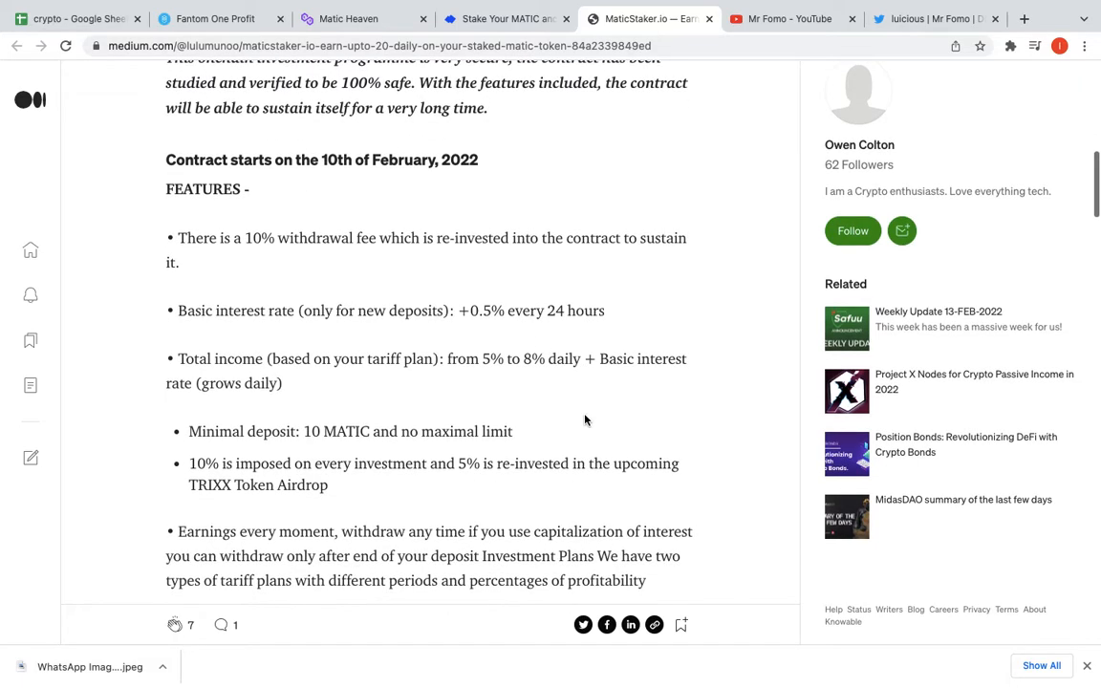
mouse_move(516, 335)
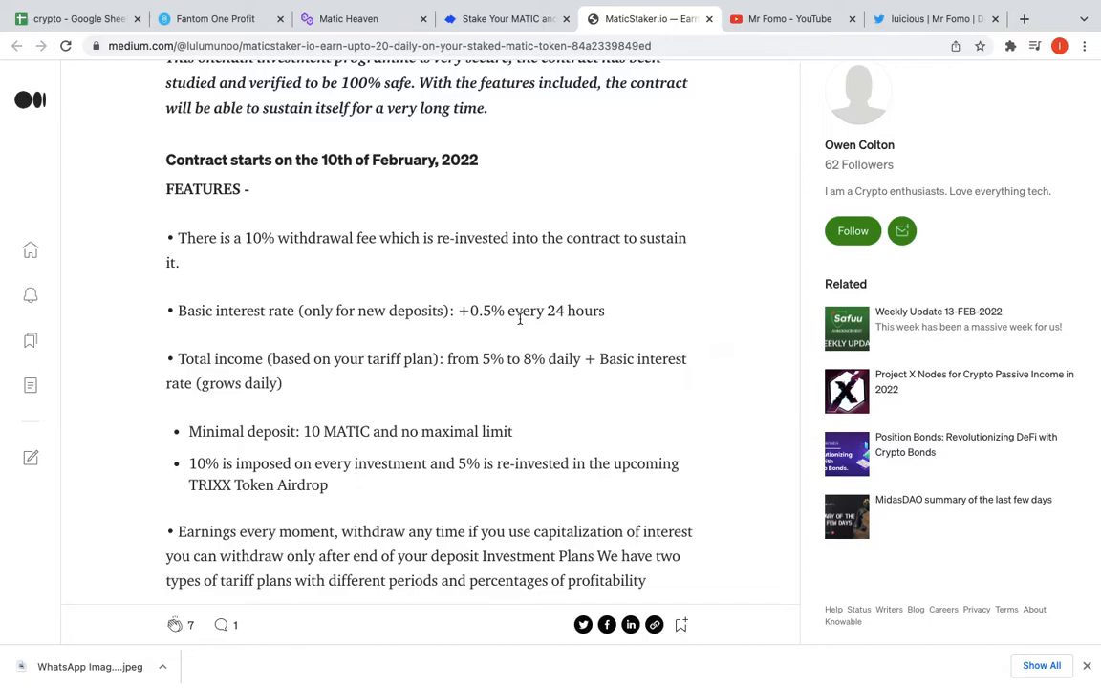
mouse_move(409, 407)
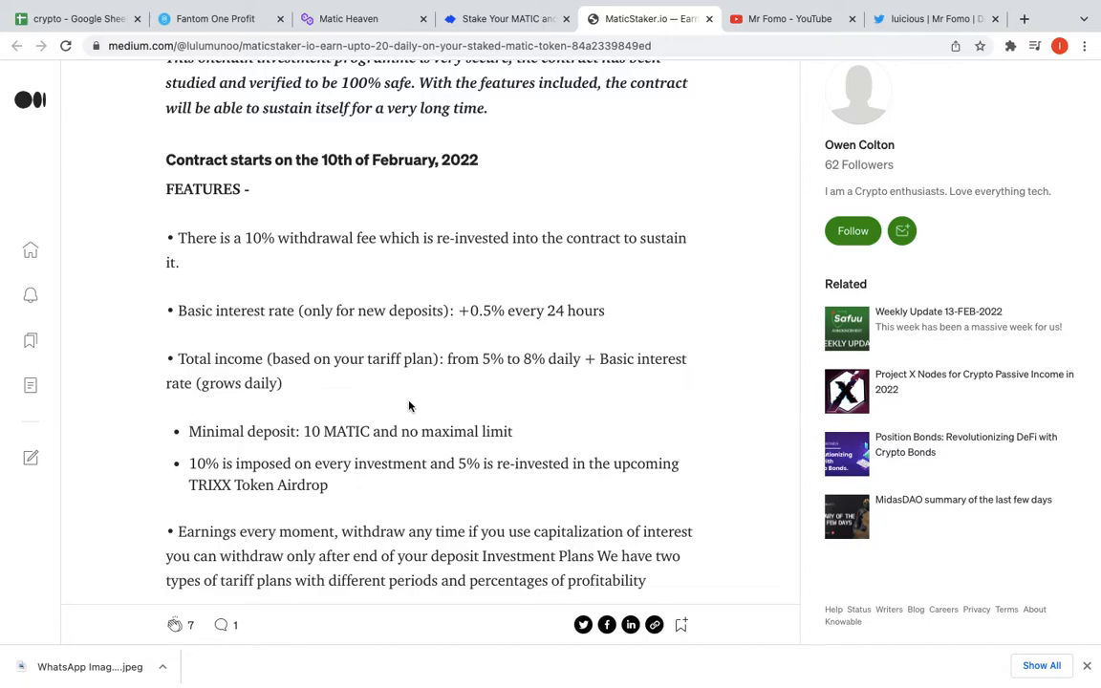
mouse_move(496, 390)
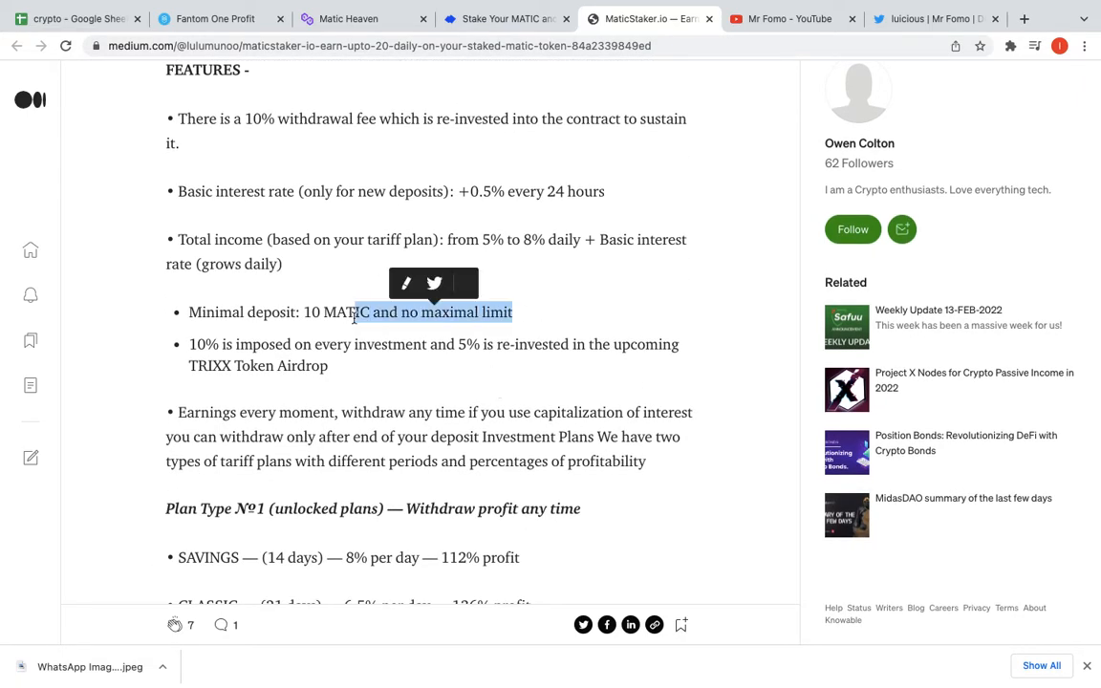
click(520, 291)
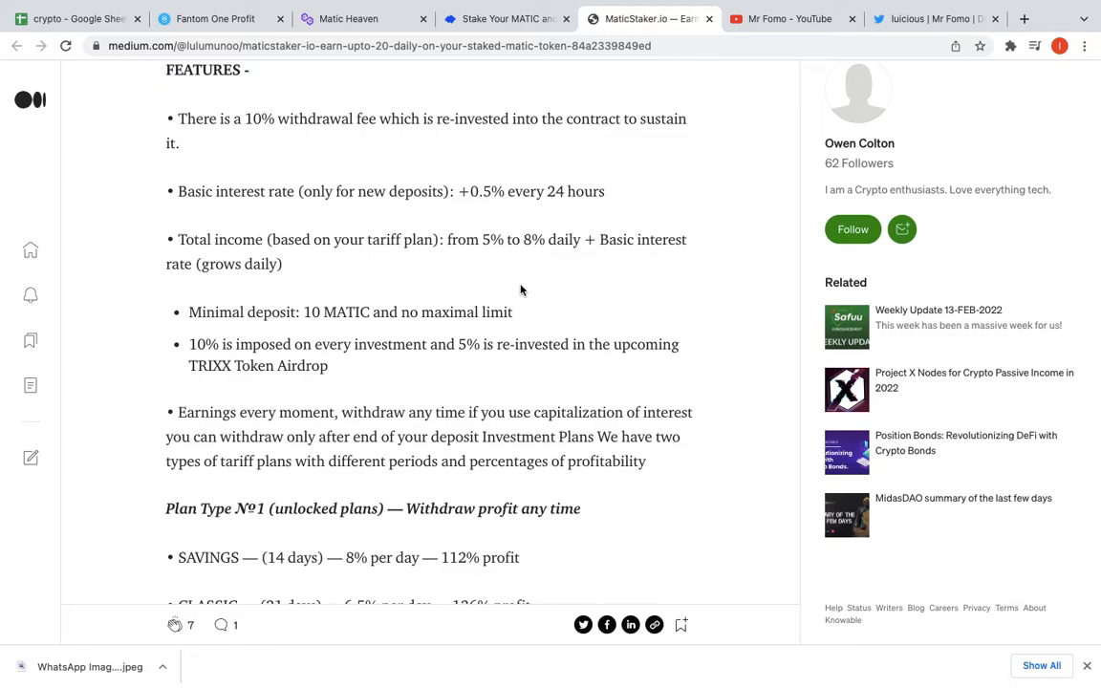
- Read on through the referral rewards, contract details and wallet network setup to the article's end
scroll(down, 3)
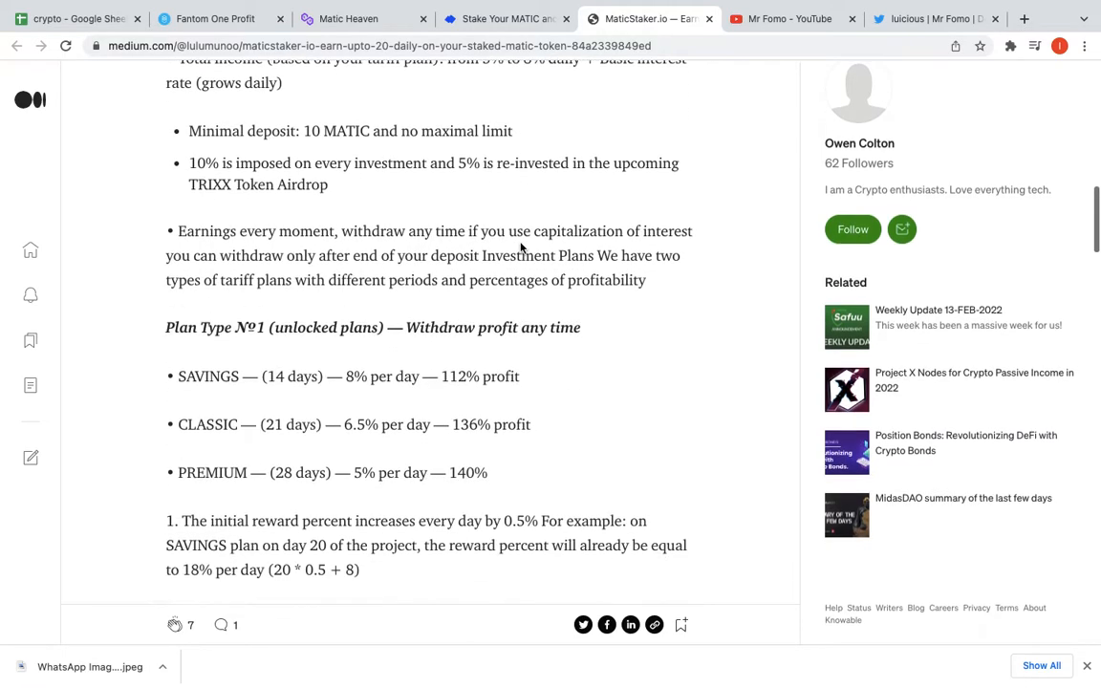
scroll(down, 3)
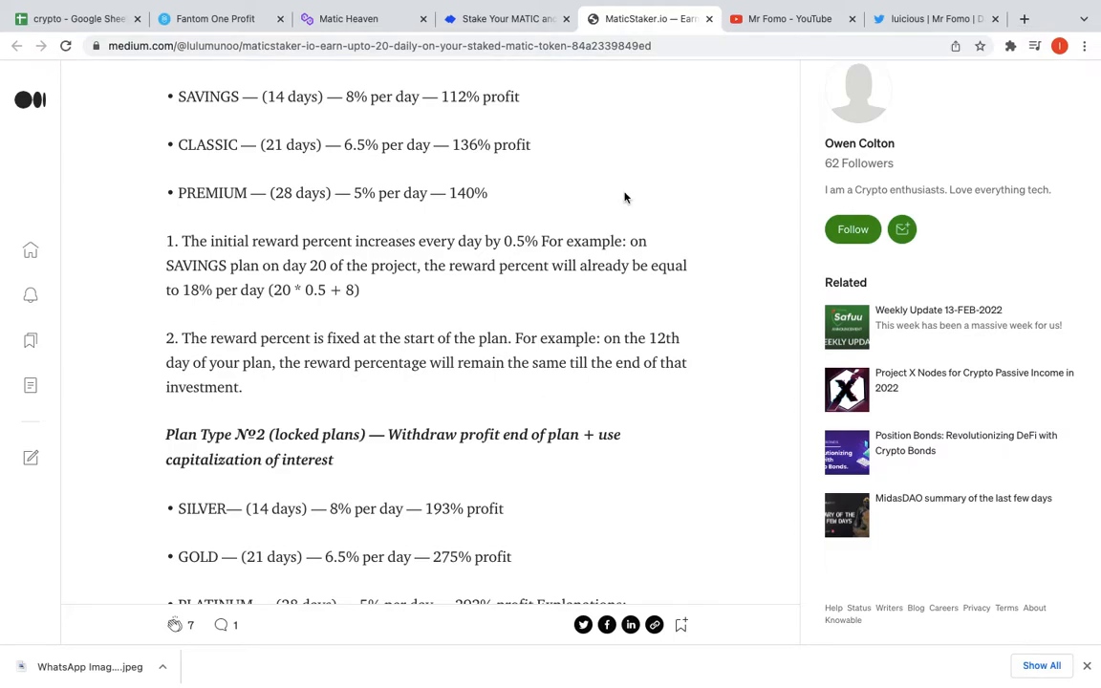
scroll(down, 3)
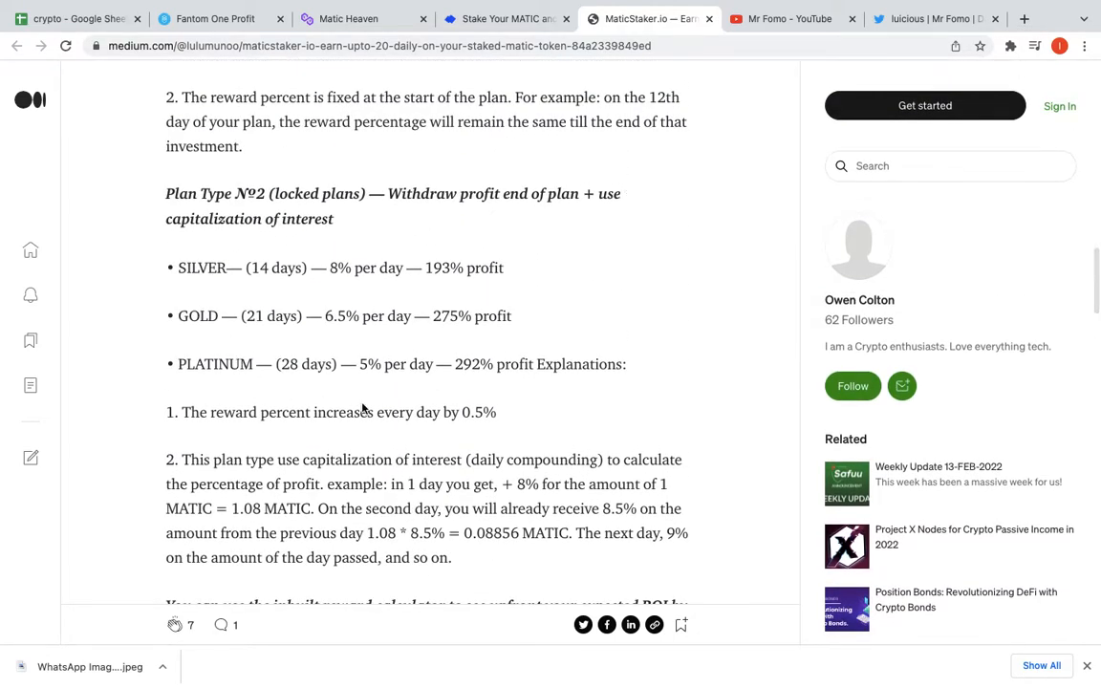
mouse_move(654, 384)
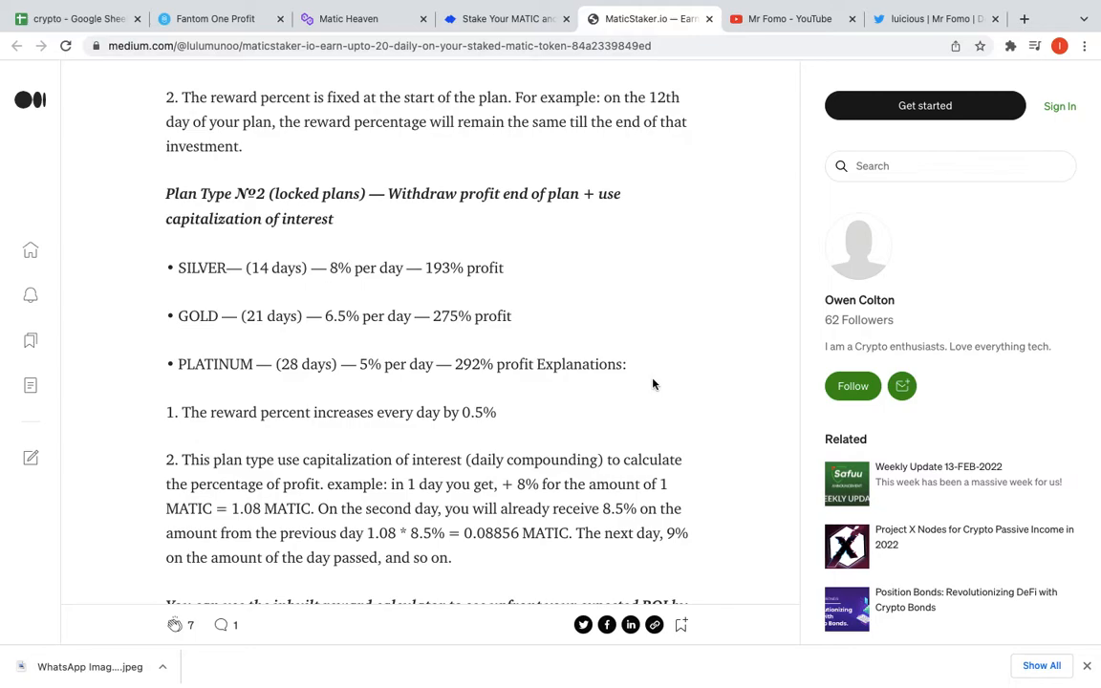
mouse_move(791, 552)
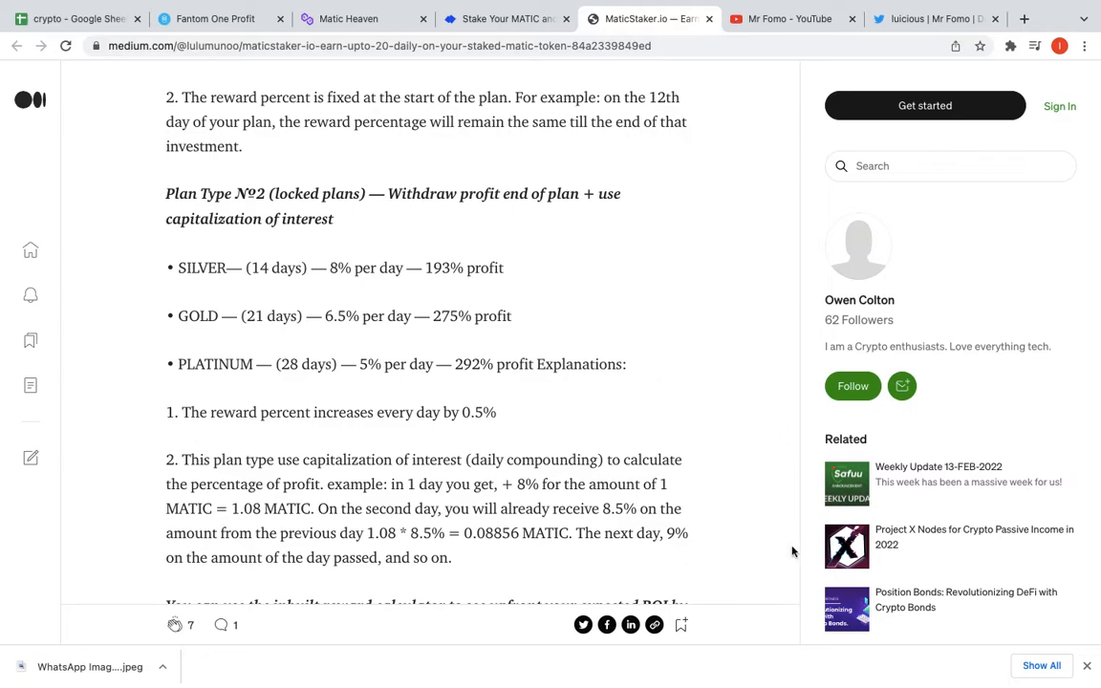
scroll(down, 3)
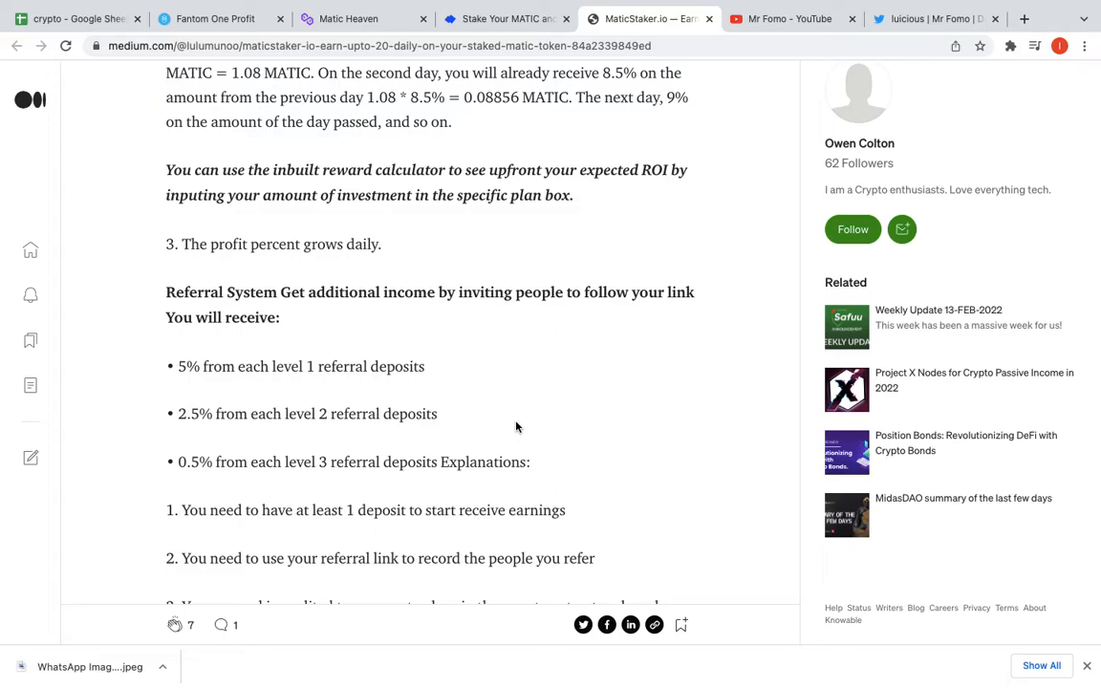
mouse_move(390, 451)
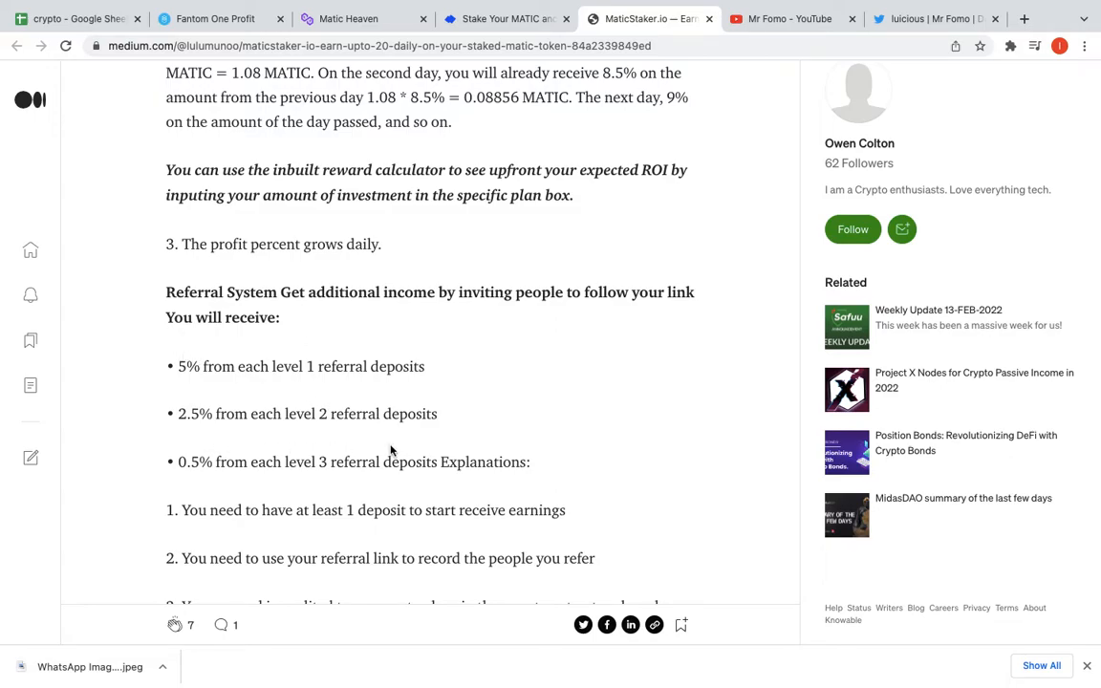
scroll(down, 3)
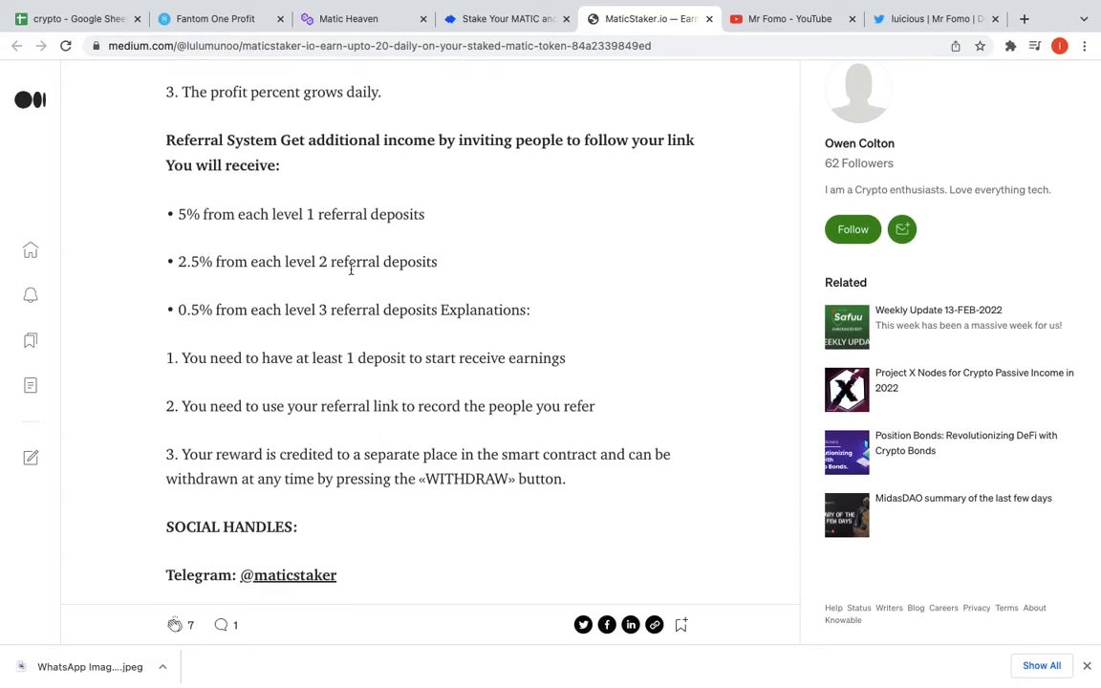
scroll(down, 3)
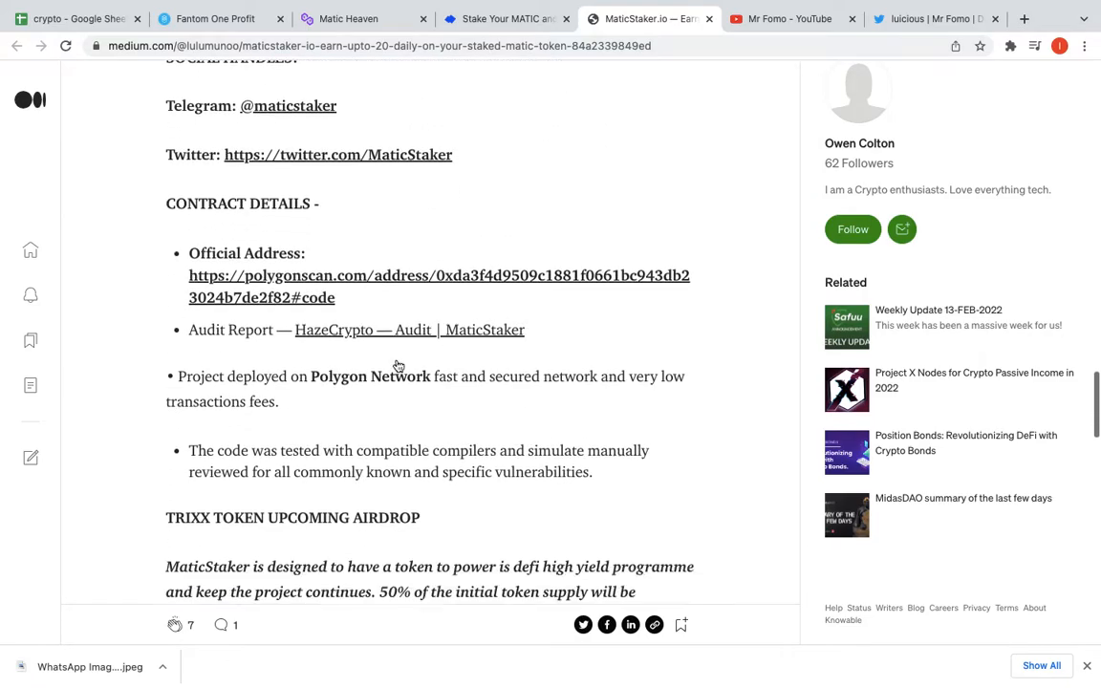
scroll(down, 3)
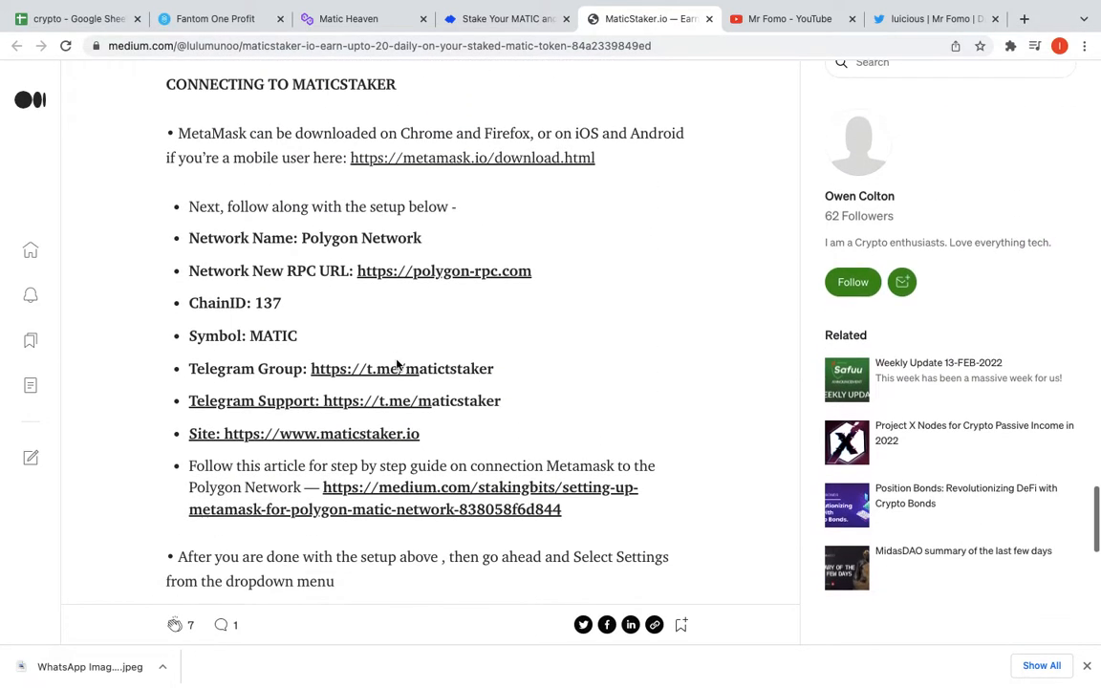
scroll(down, 3)
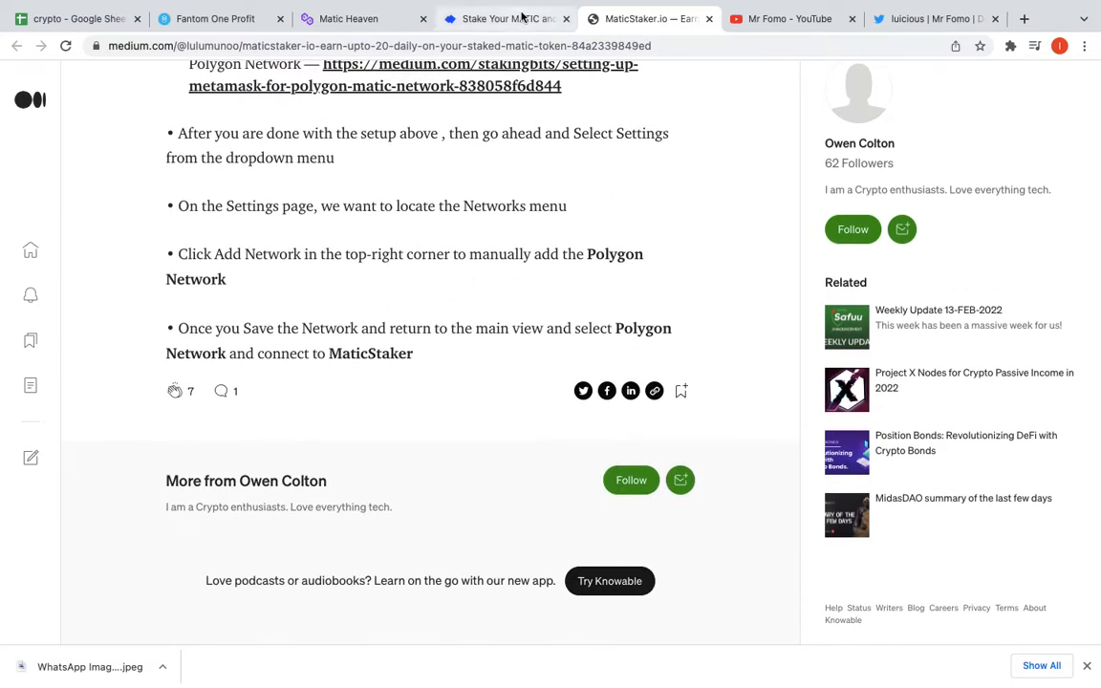
- Return to the MaticStaker site and open its AUDIT page on HazeCrypto
click(505, 19)
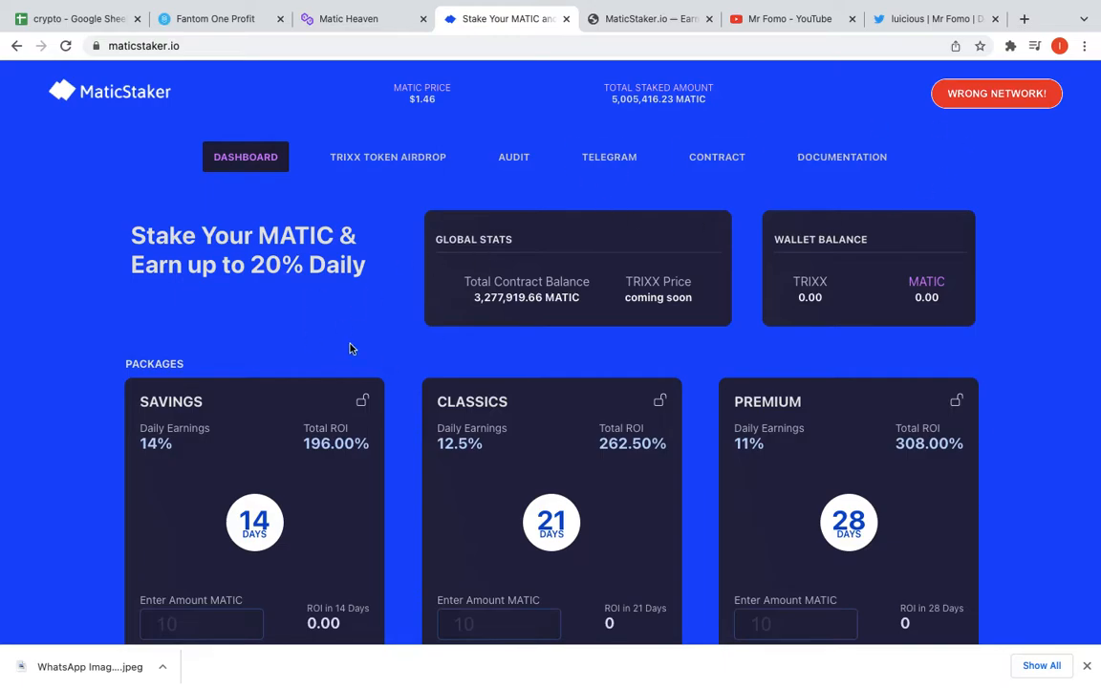
mouse_move(525, 203)
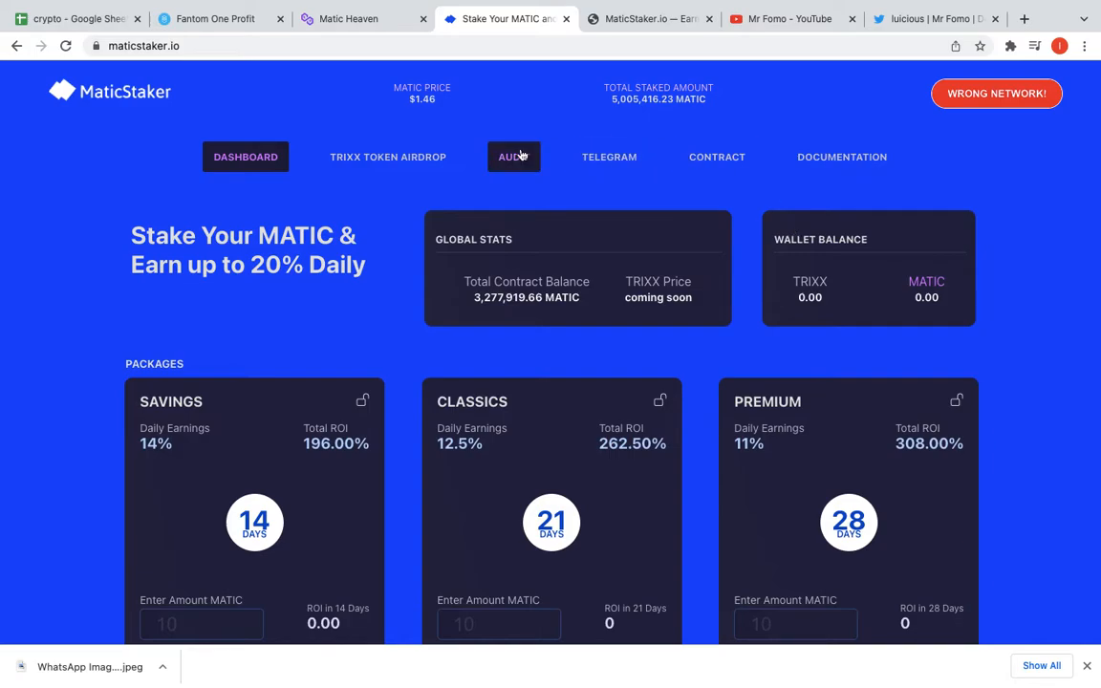
click(512, 156)
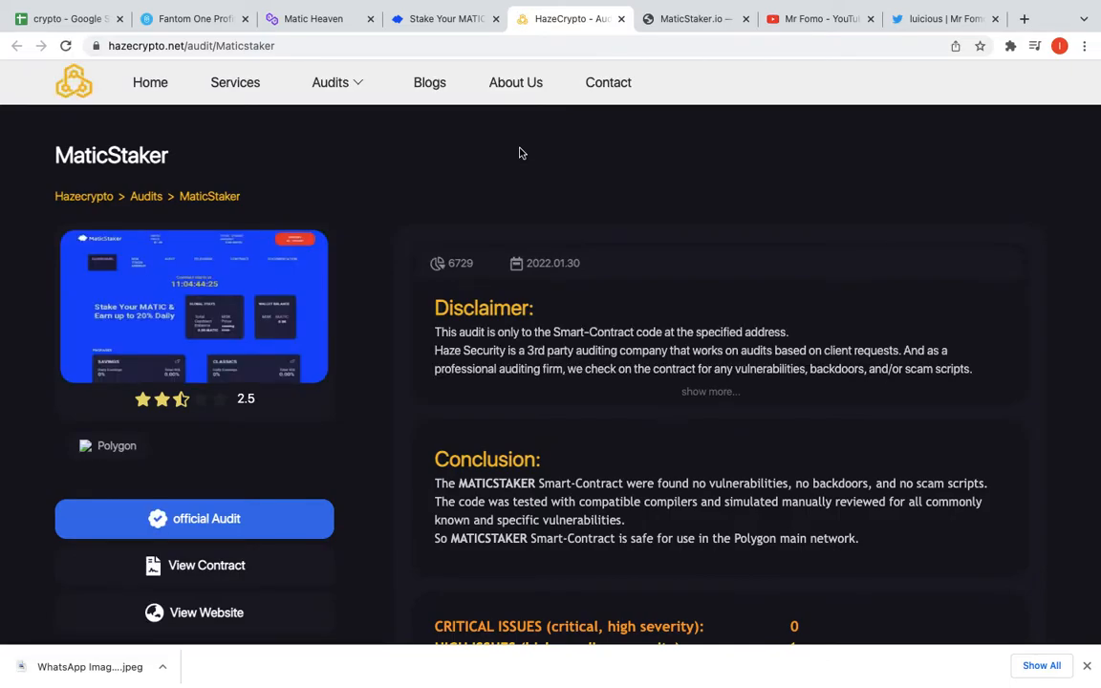
- Read the audit's HIGH-RISK warning and optimization notes, highlighting the warning
scroll(down, 3)
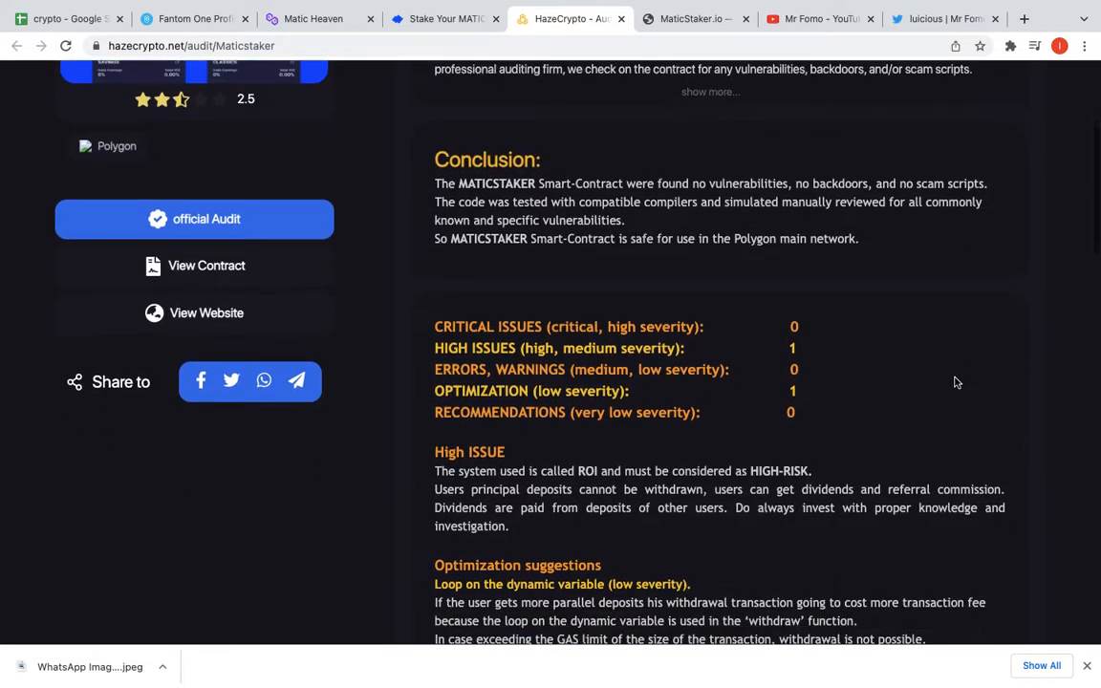
scroll(down, 3)
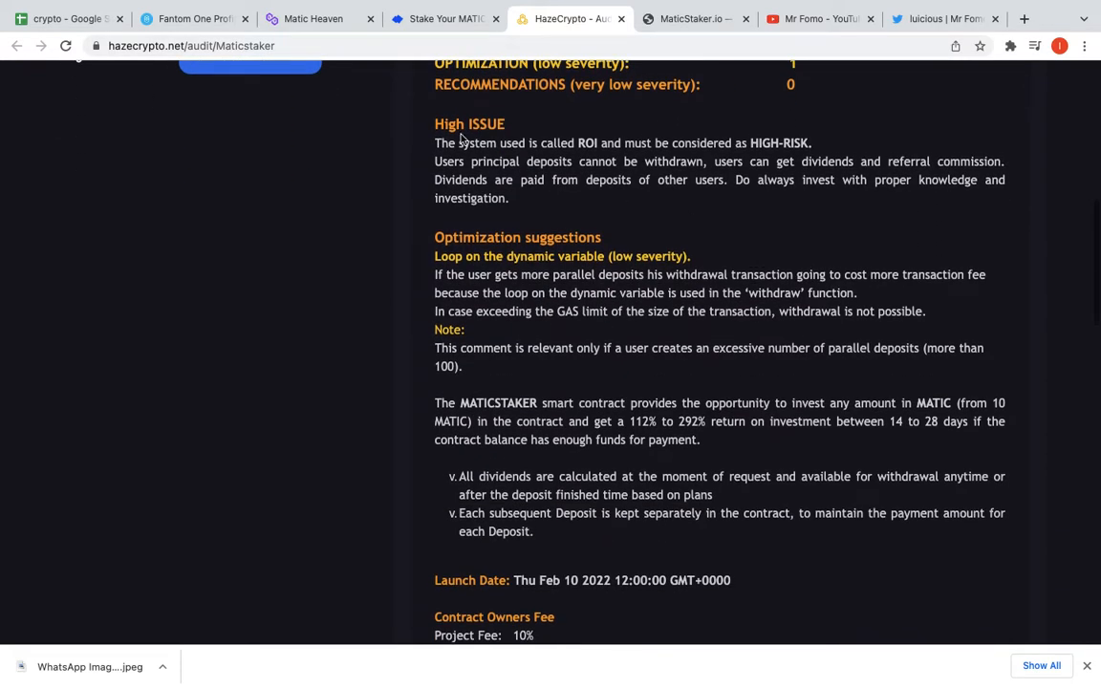
mouse_move(755, 165)
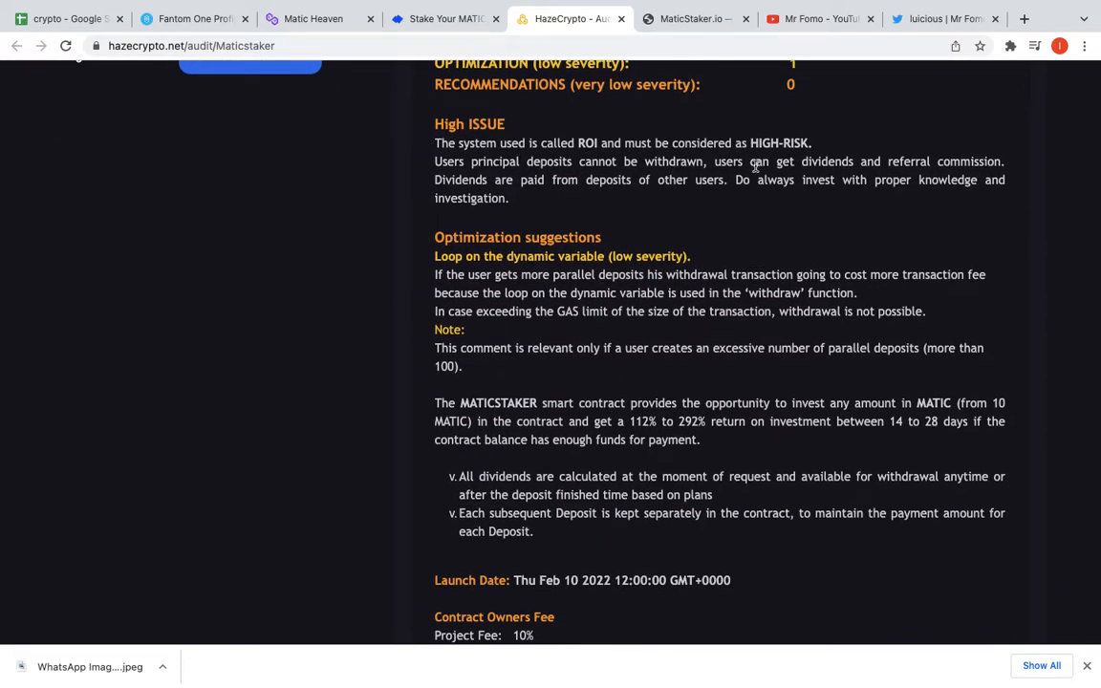
drag(531, 142, 810, 141)
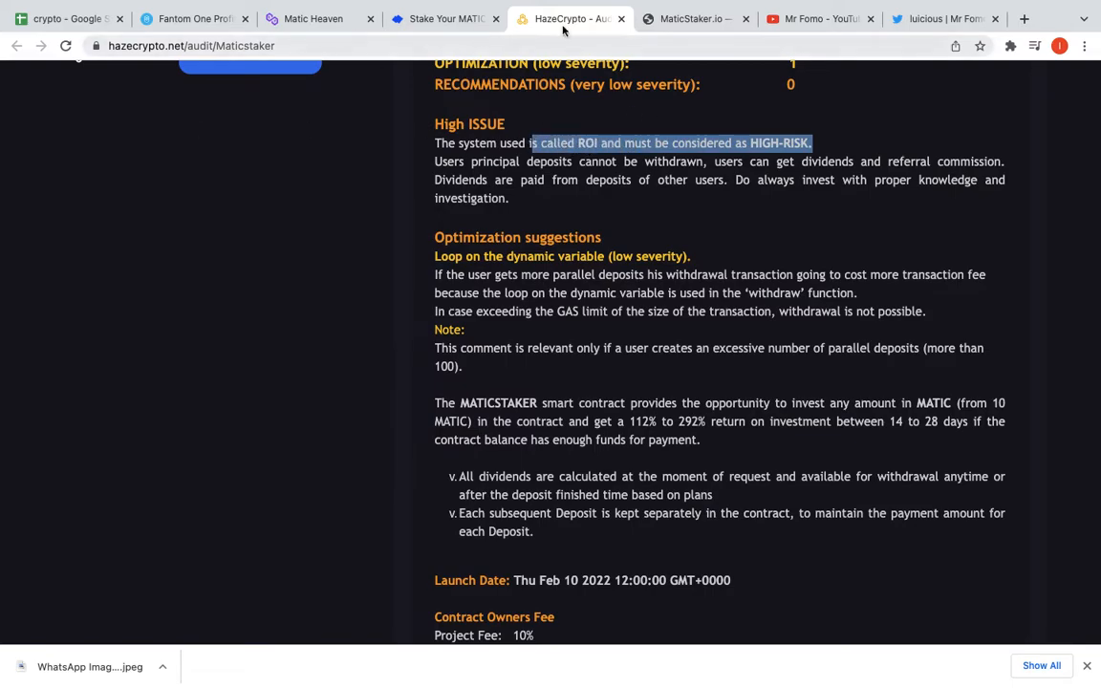
mouse_move(424, 90)
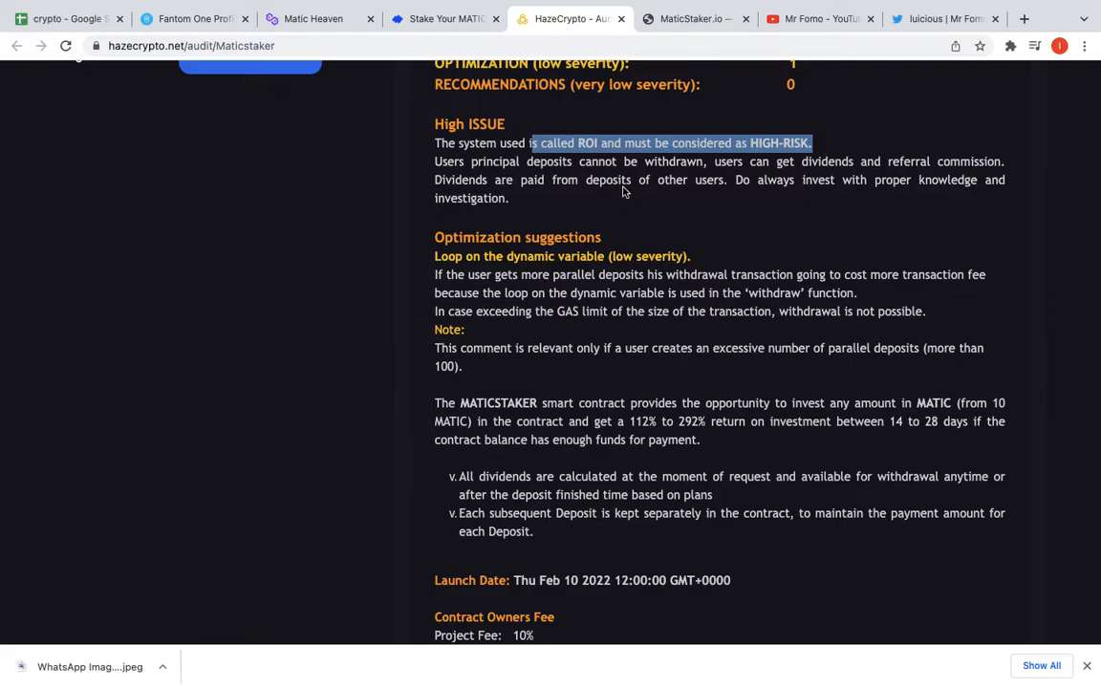
mouse_move(745, 210)
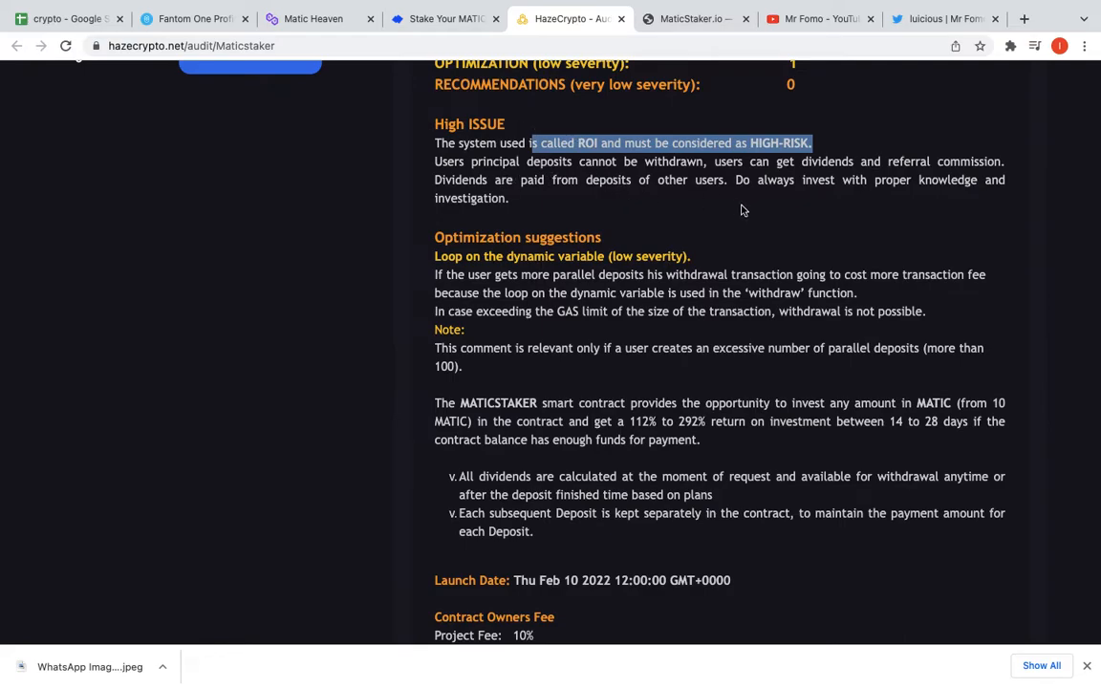
mouse_move(539, 220)
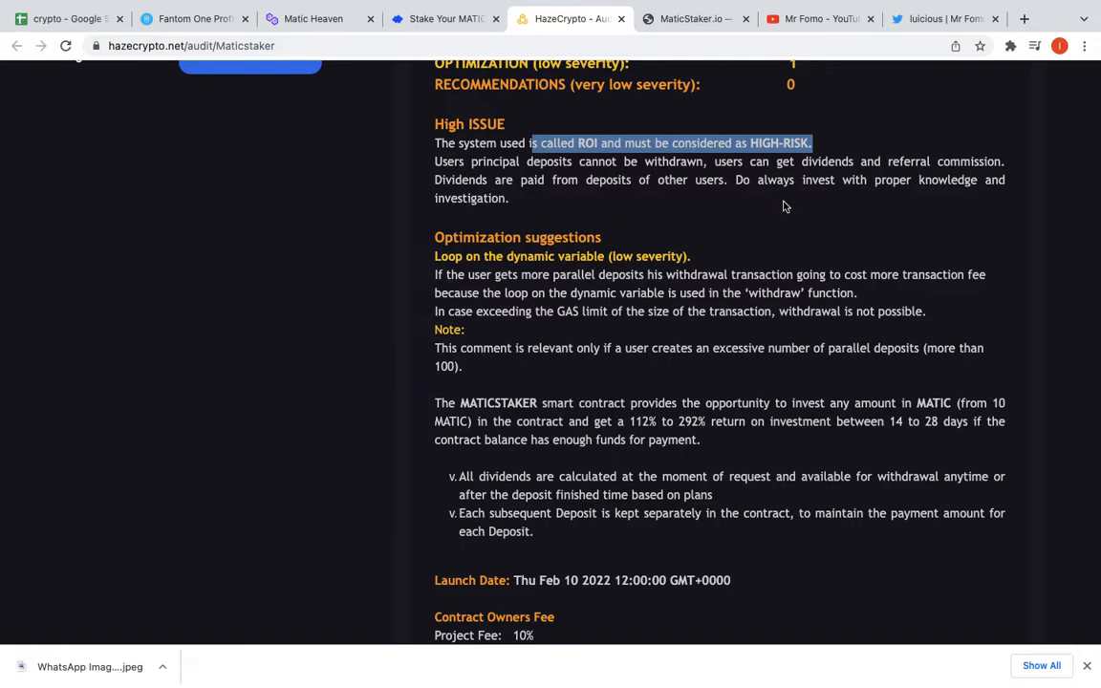
mouse_move(844, 208)
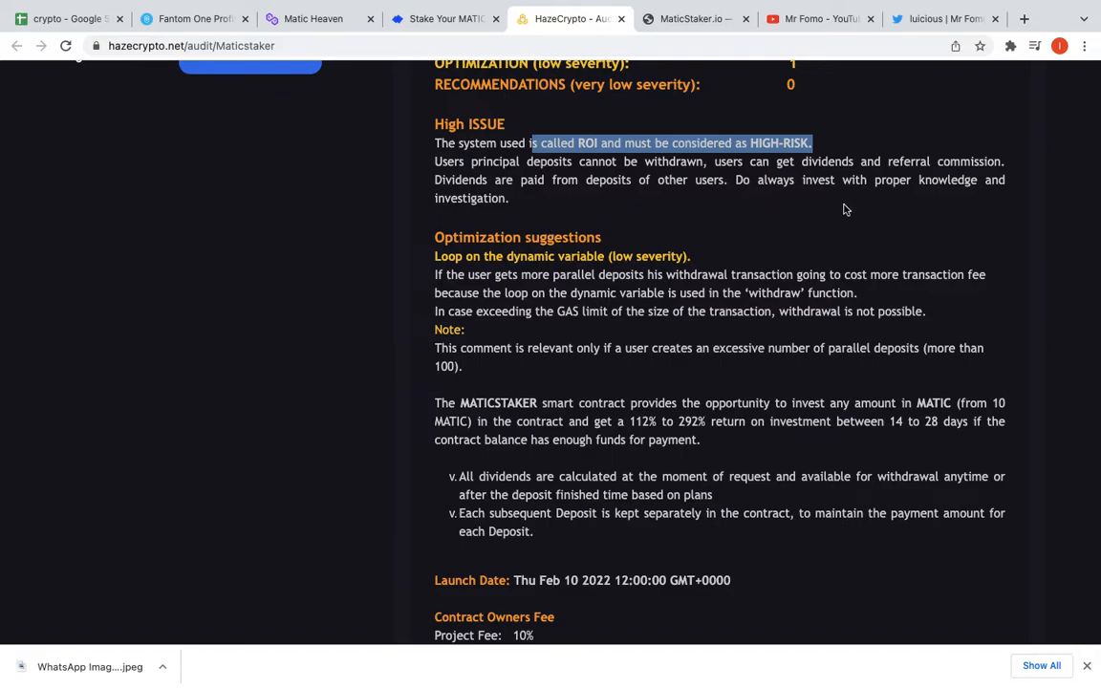
scroll(down, 3)
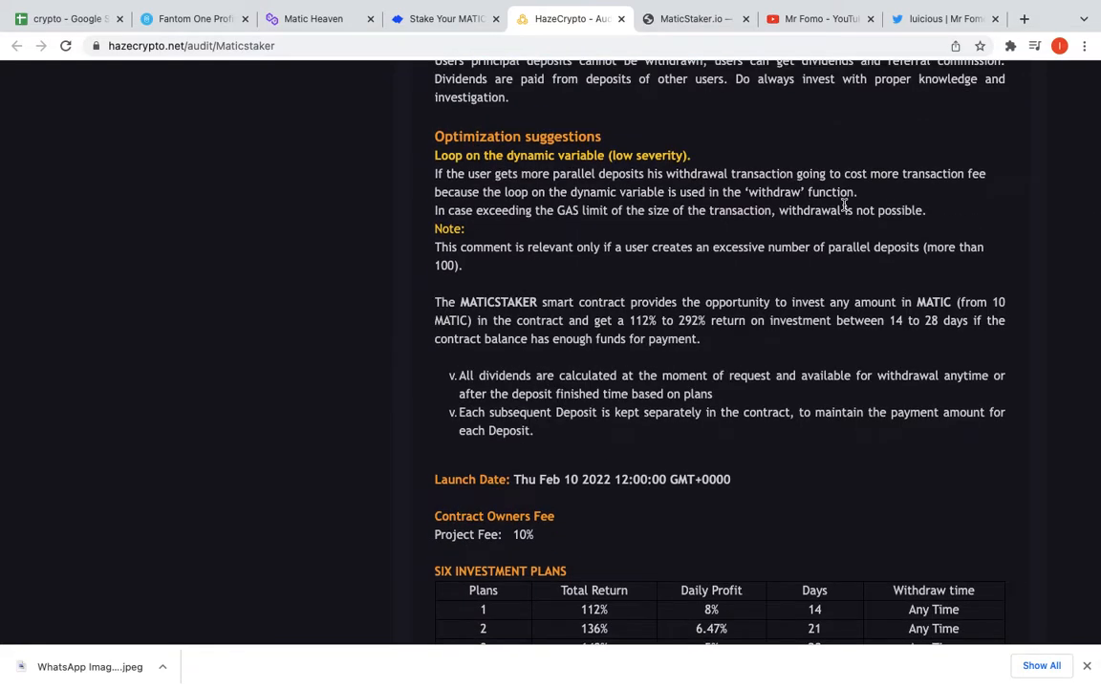
scroll(down, 3)
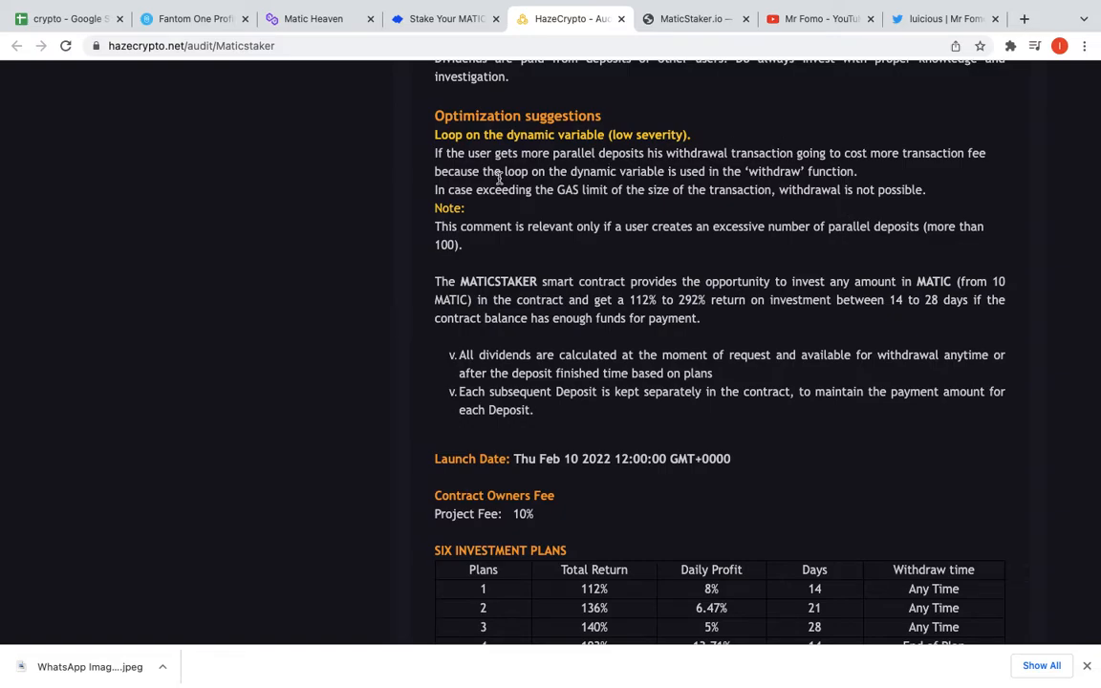
mouse_move(821, 191)
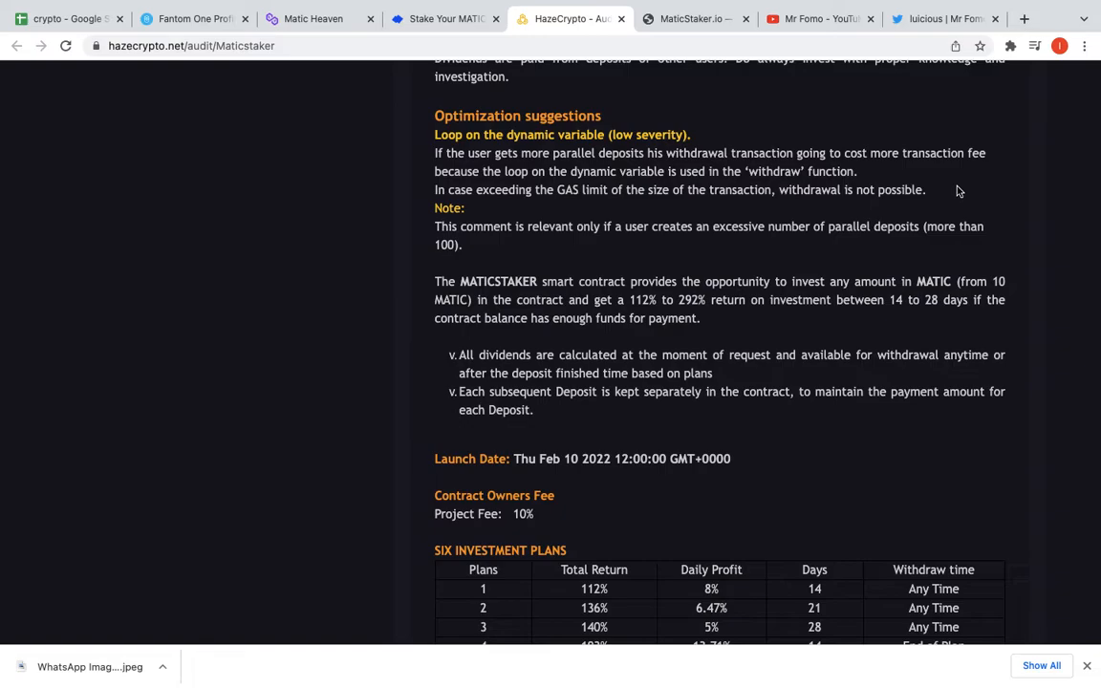
mouse_move(677, 294)
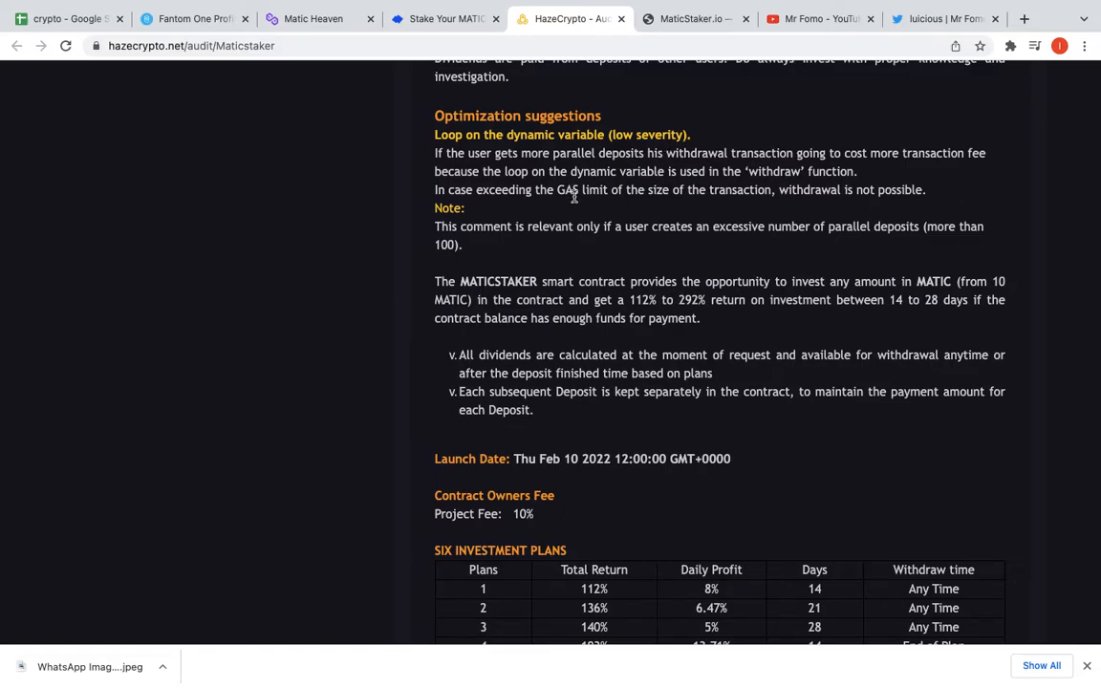
mouse_move(761, 241)
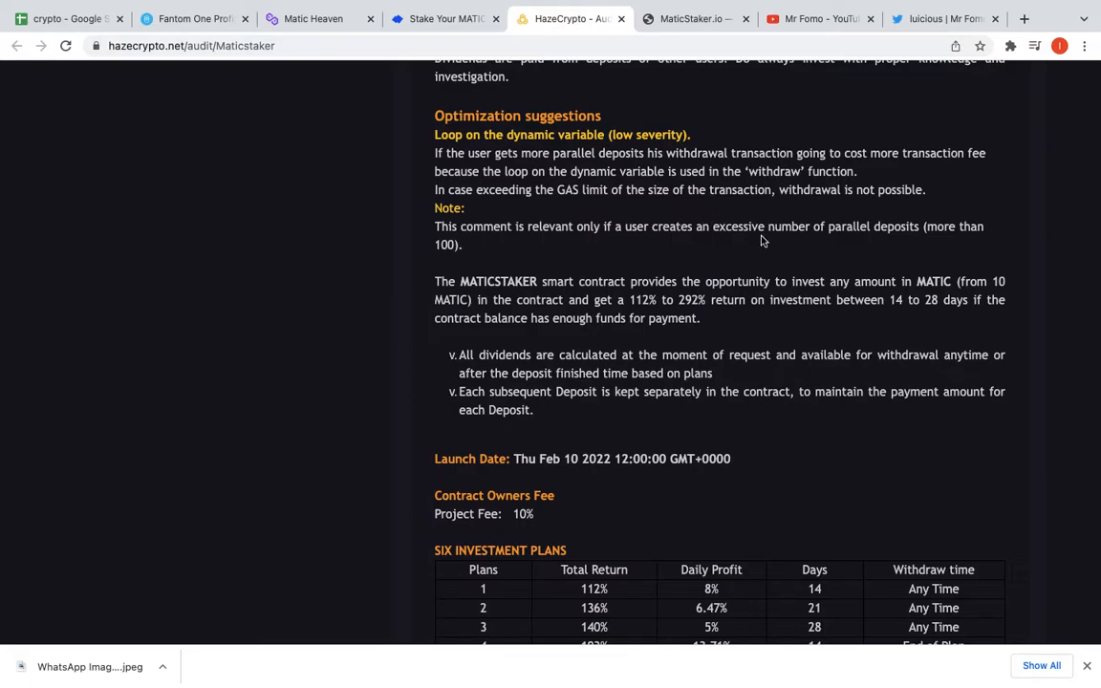
- Continue past the launch date to the Six Investment Plans table and Referral System section
drag(810, 189, 462, 208)
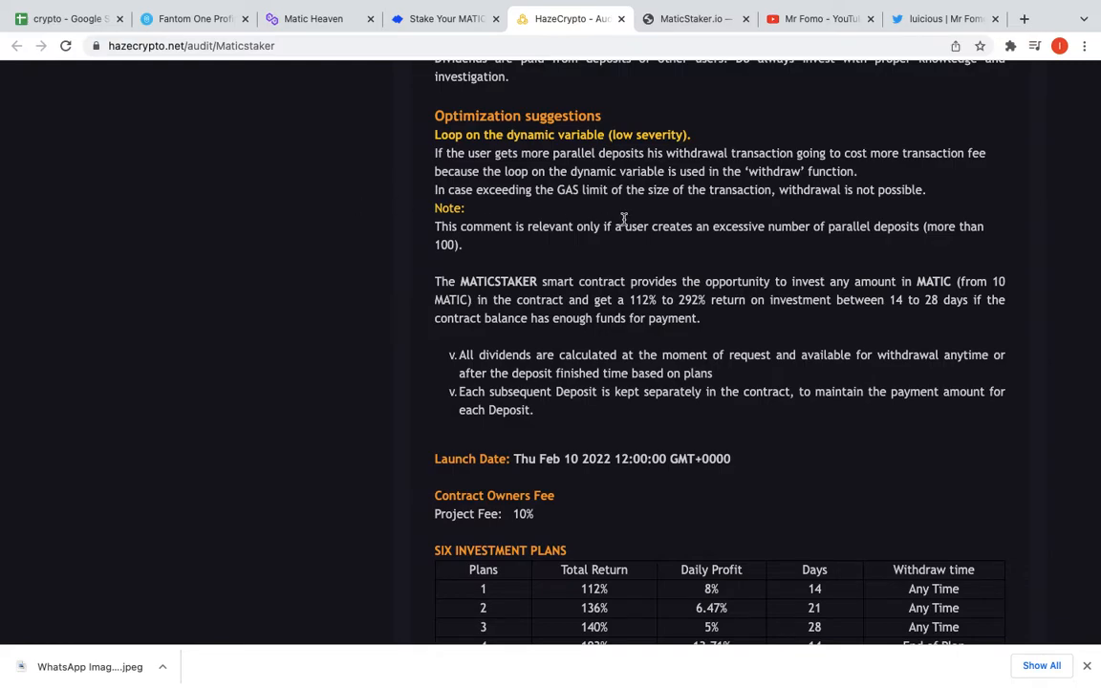
mouse_move(738, 180)
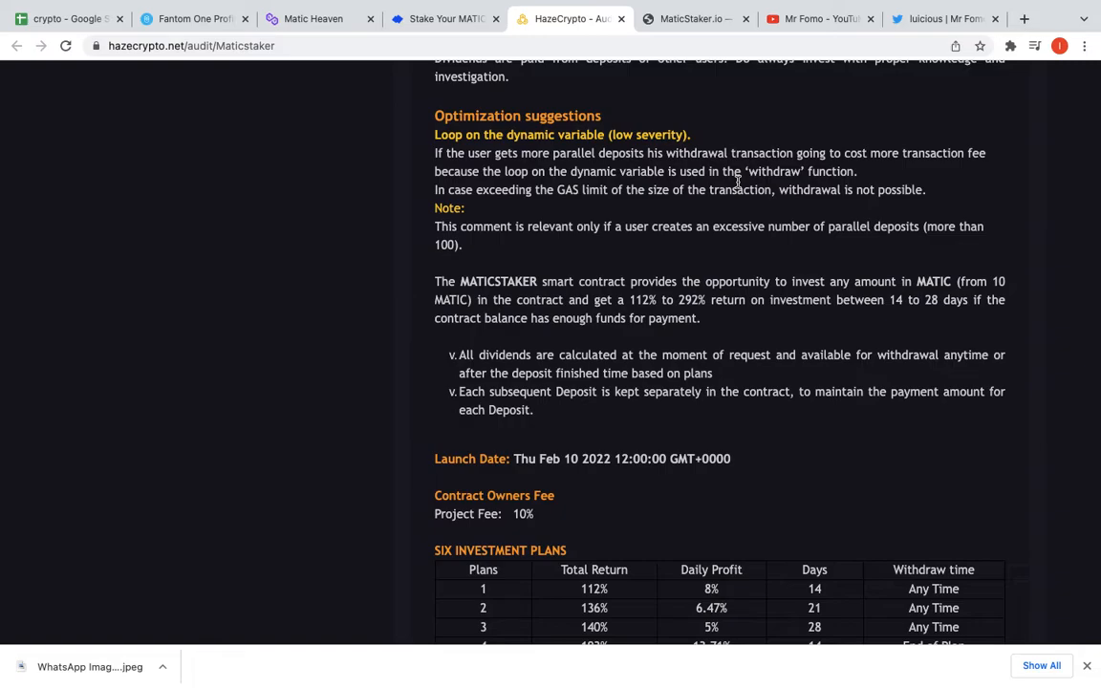
scroll(down, 3)
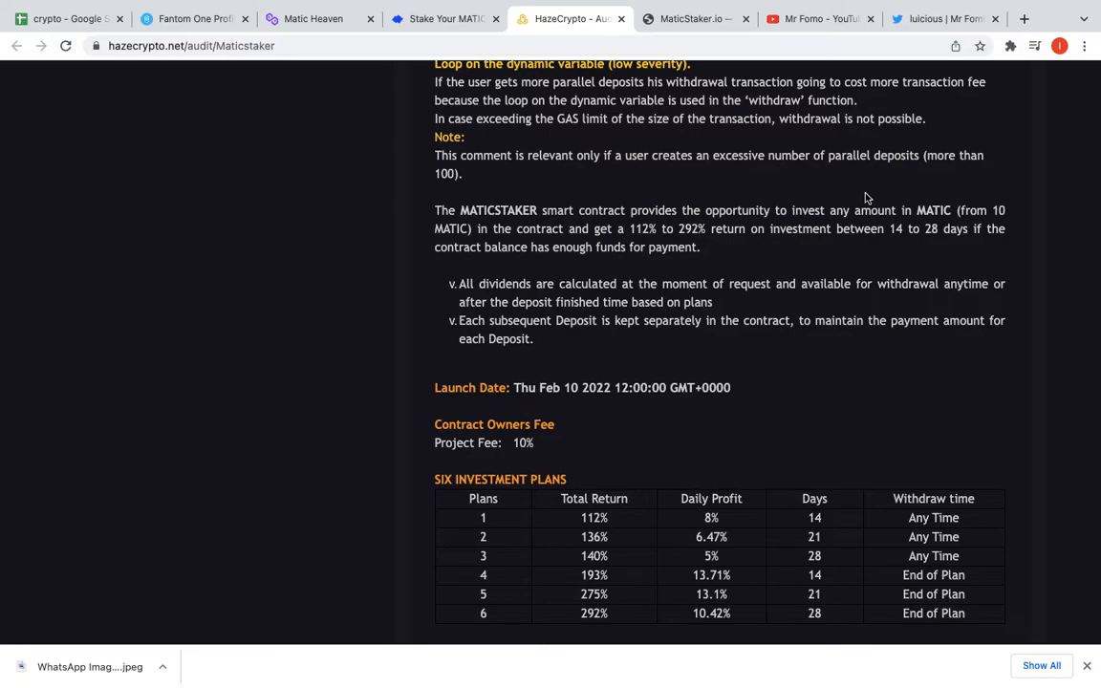
mouse_move(711, 279)
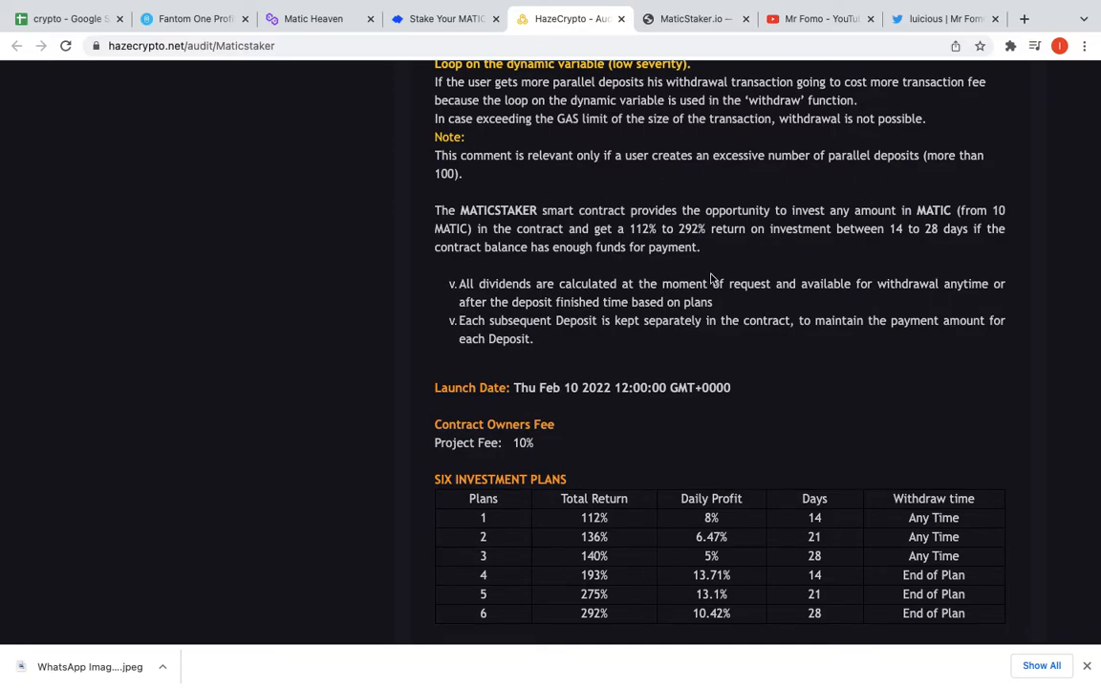
scroll(down, 3)
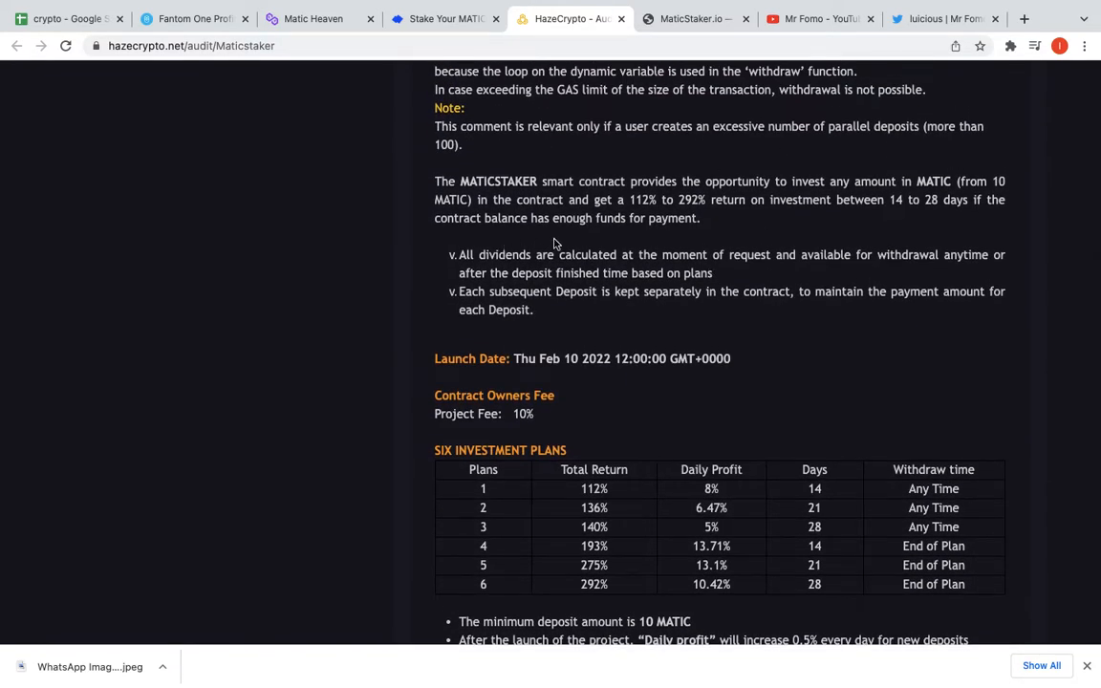
mouse_move(574, 244)
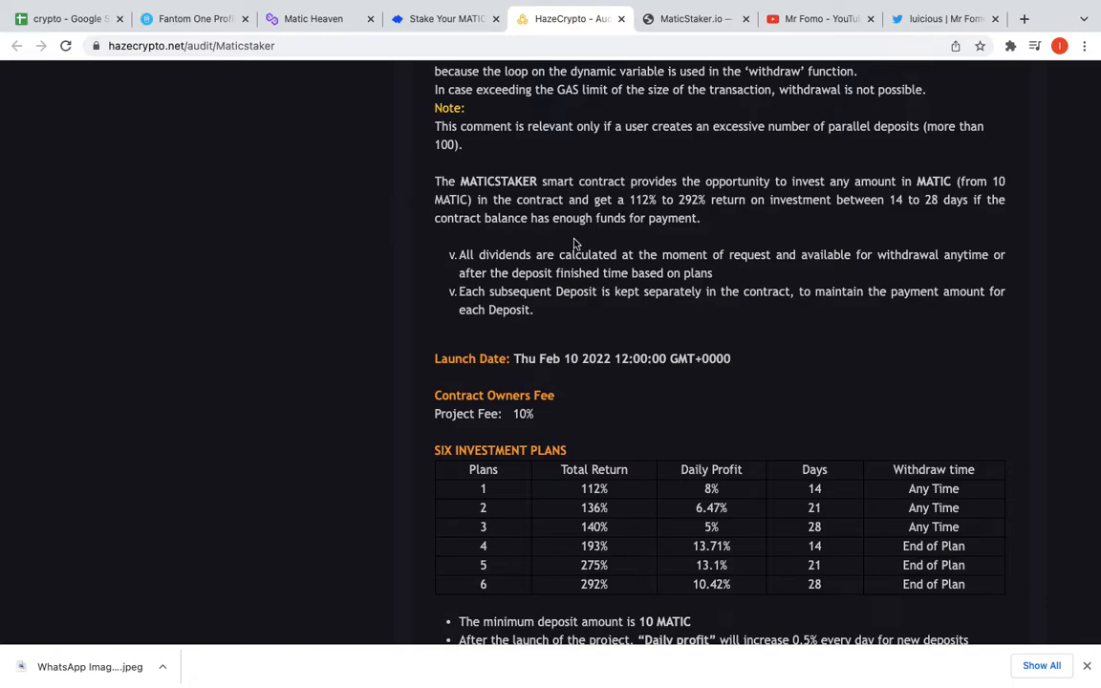
scroll(down, 3)
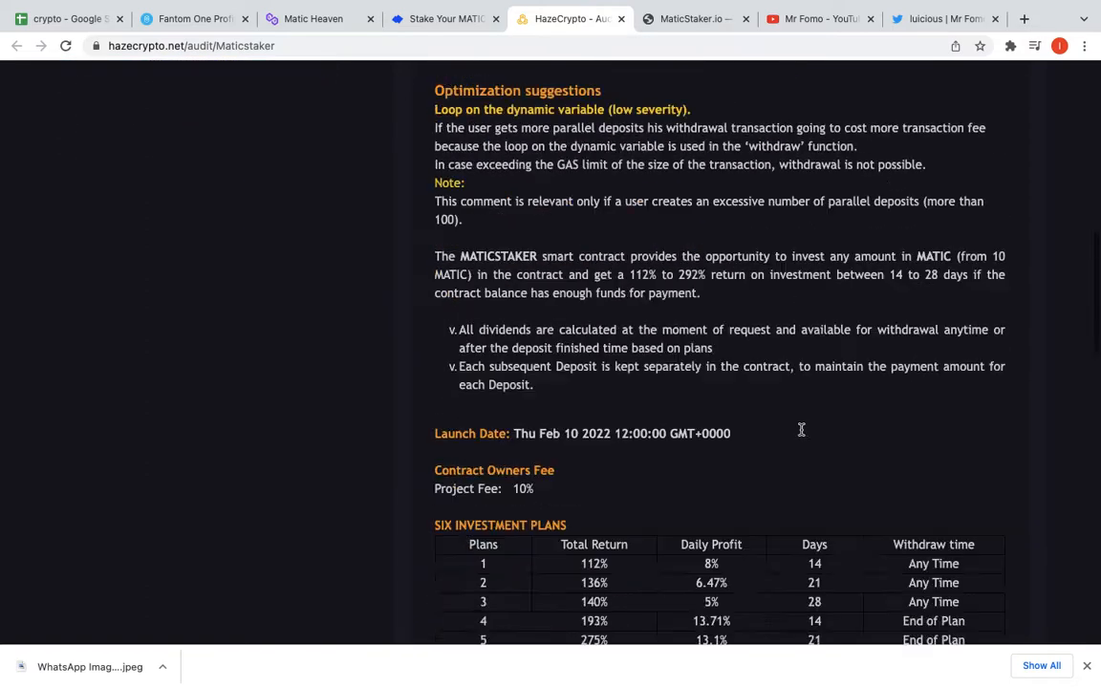
scroll(down, 3)
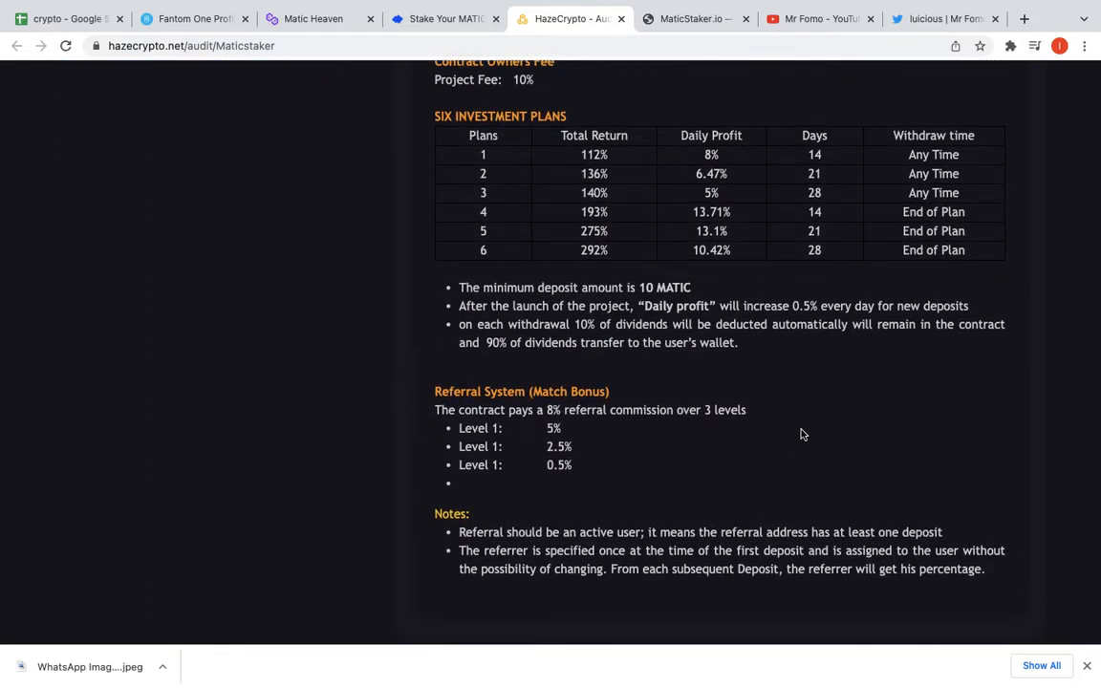
- Read down to the audit comments, back up to the Conclusion, then switch to the Matic Heaven tab
scroll(down, 3)
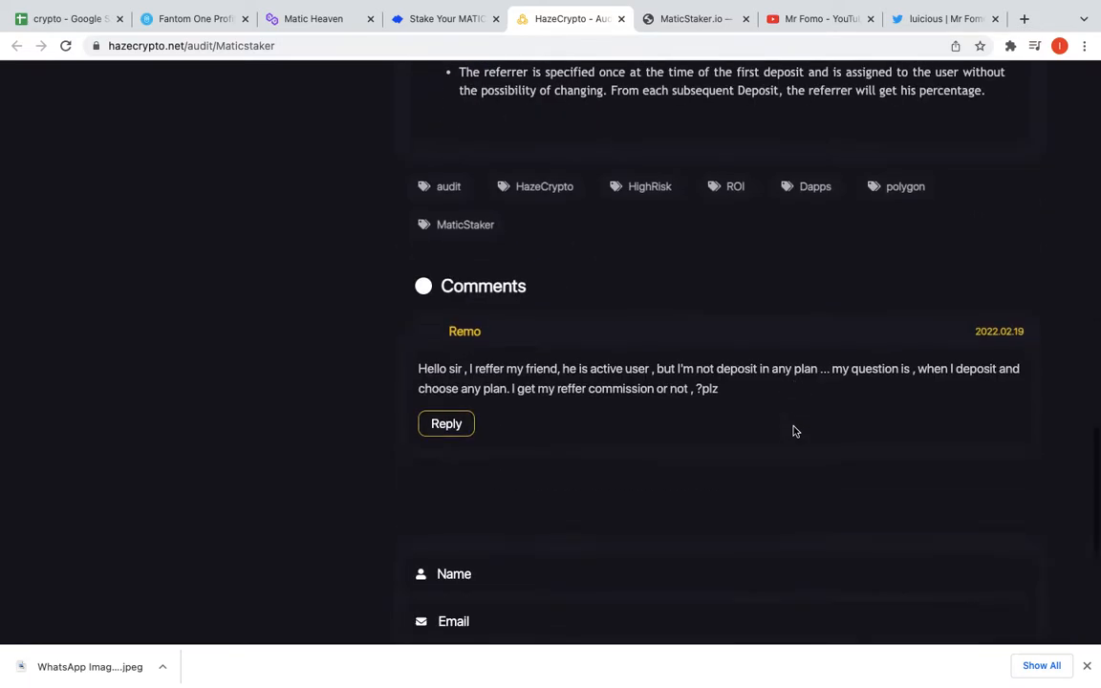
scroll(down, 3)
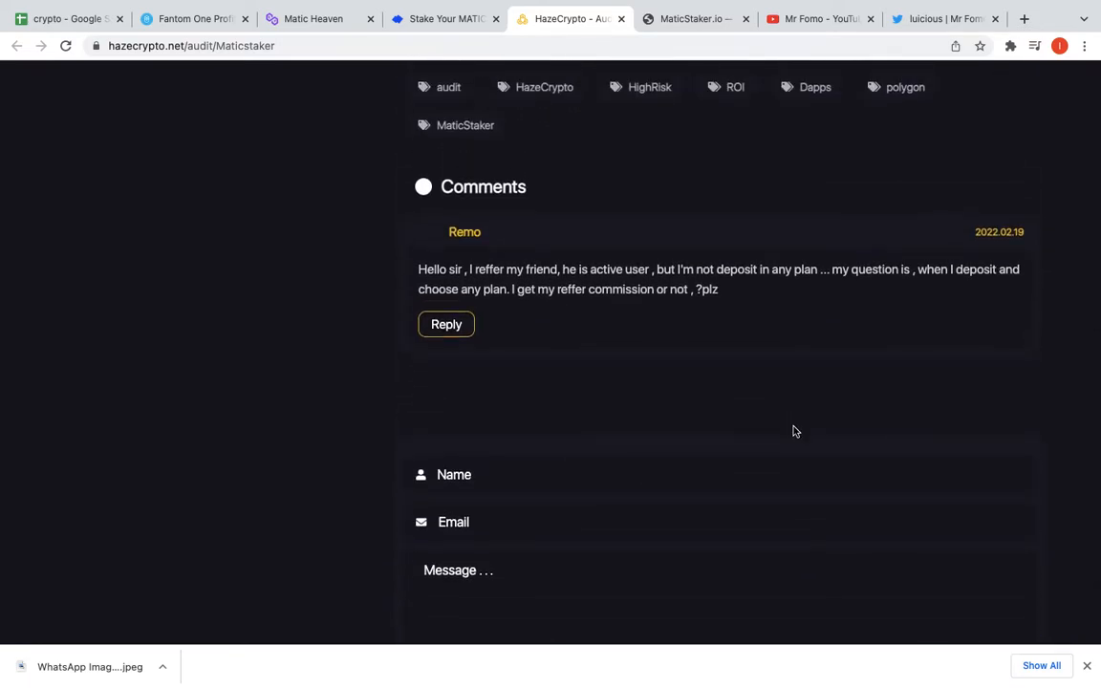
scroll(up, 3)
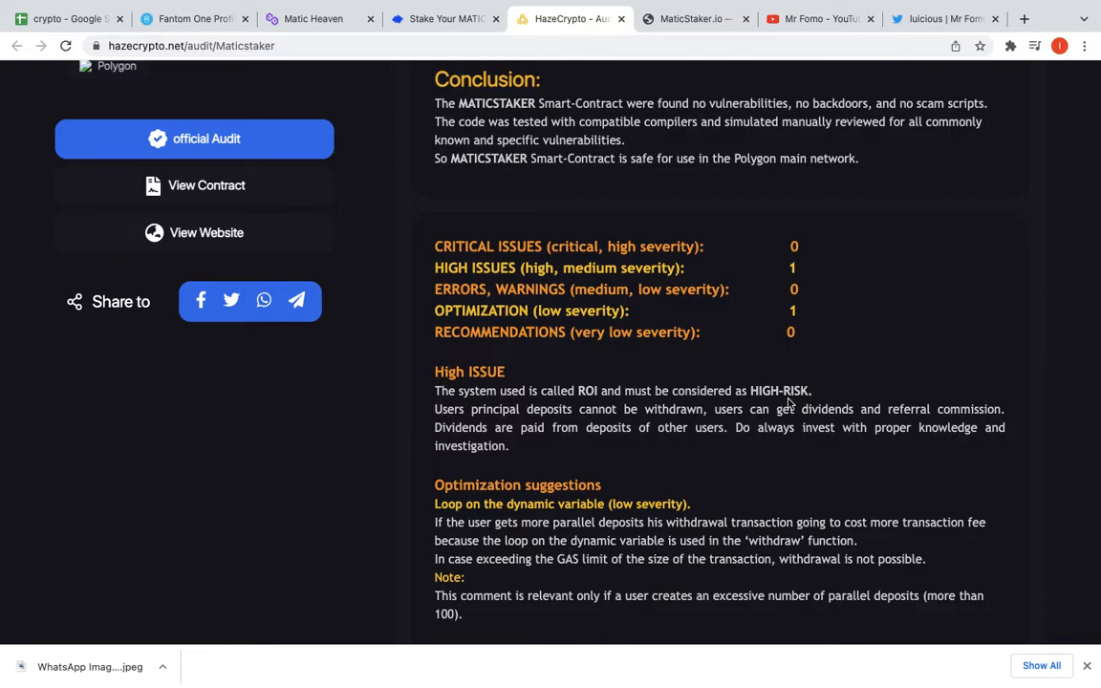
mouse_move(367, 65)
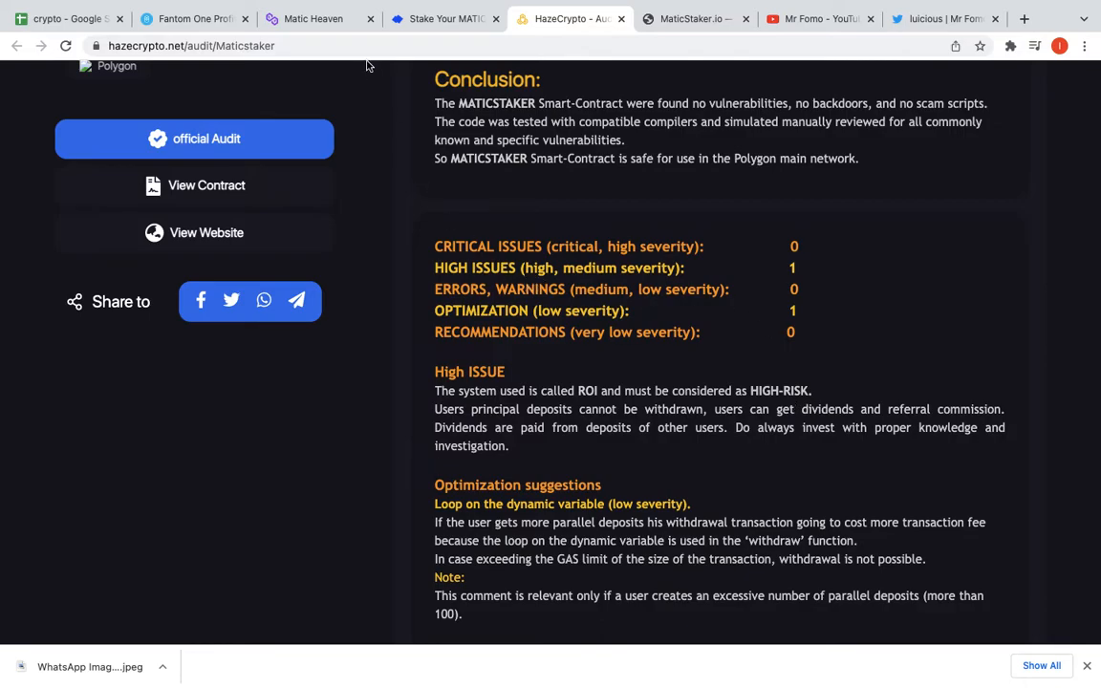
click(313, 19)
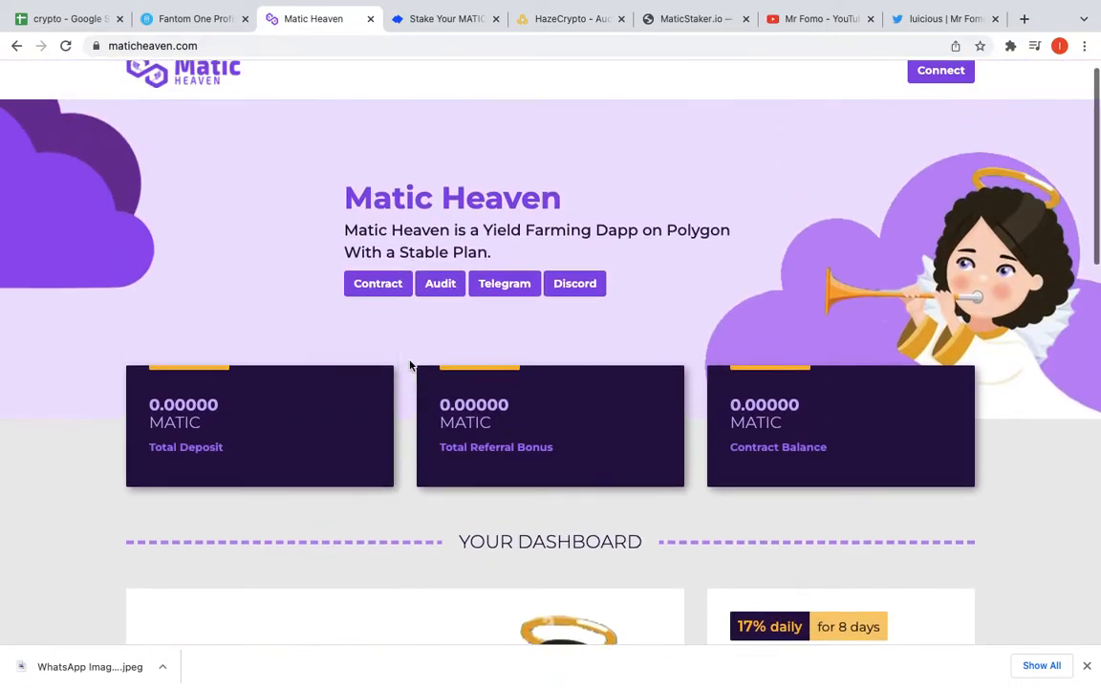
- View Matic Heaven's 136%/8-day and 420%/60-day plans, focus the deposit amount, then switch to MaticStaker
scroll(down, 3)
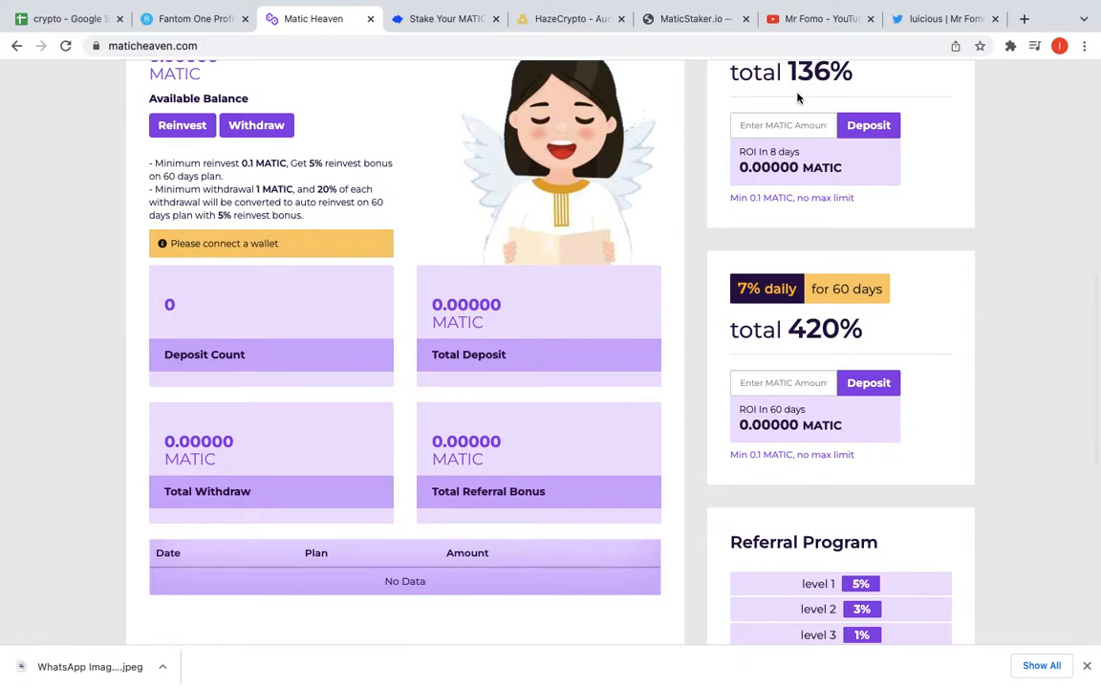
mouse_move(593, 291)
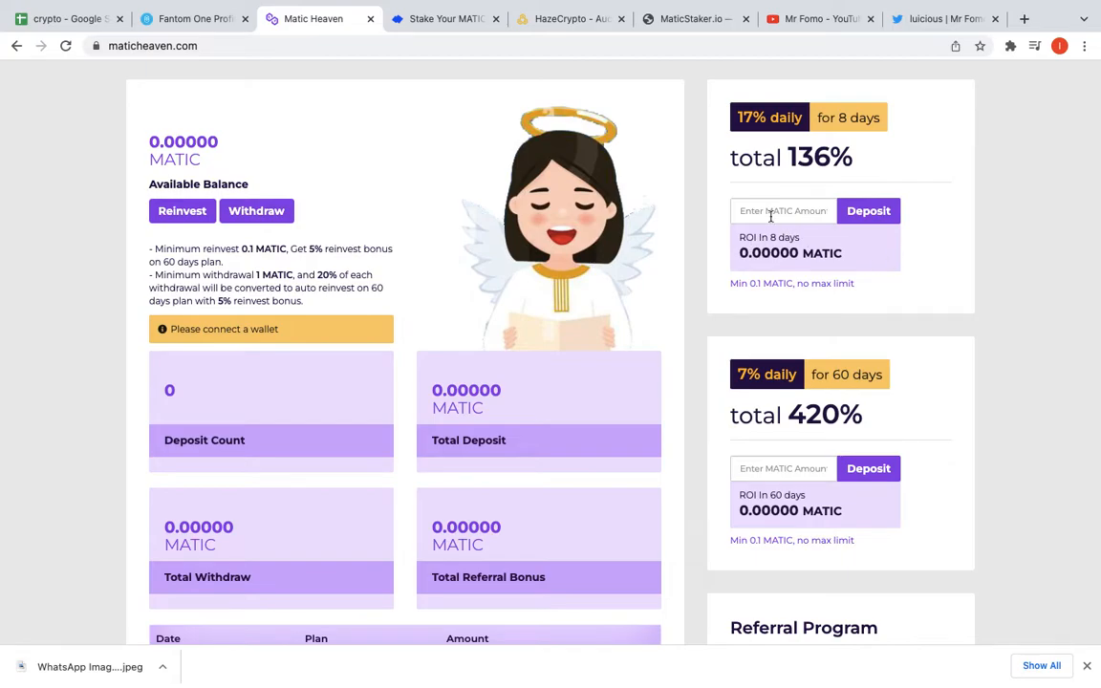
click(781, 210)
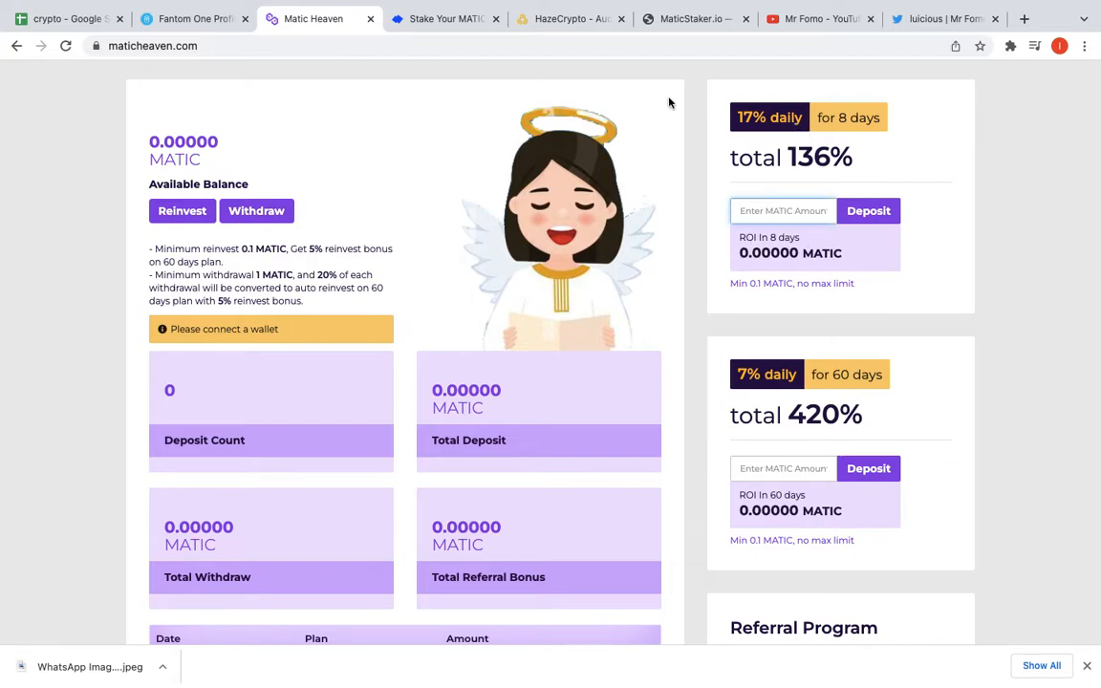
click(443, 20)
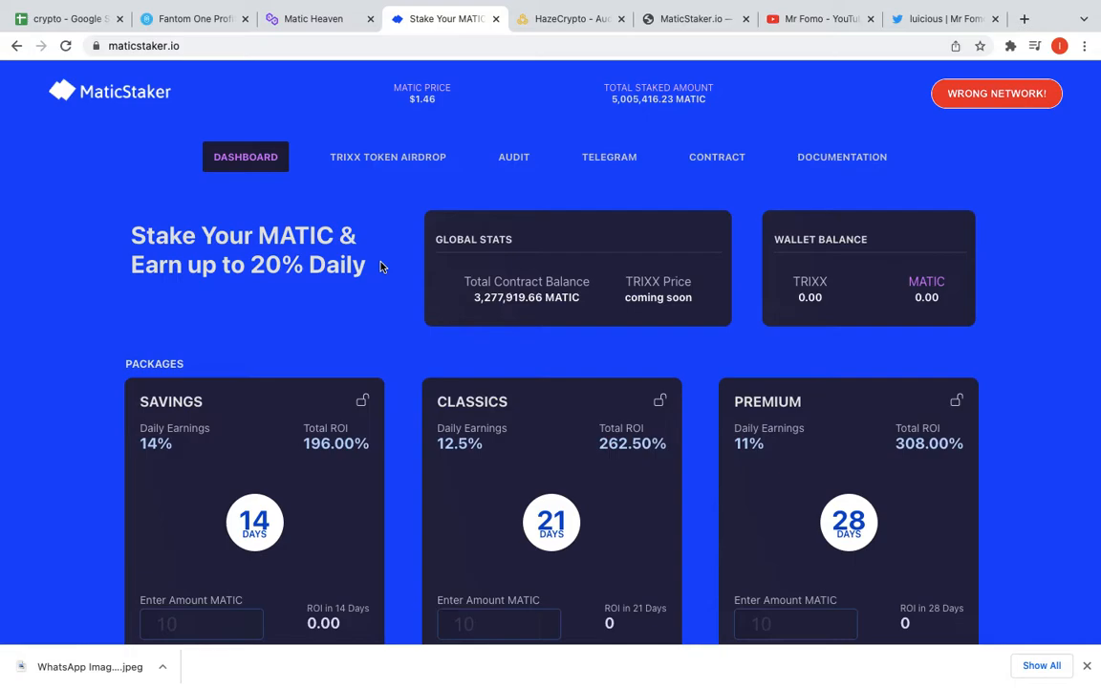
mouse_move(1028, 491)
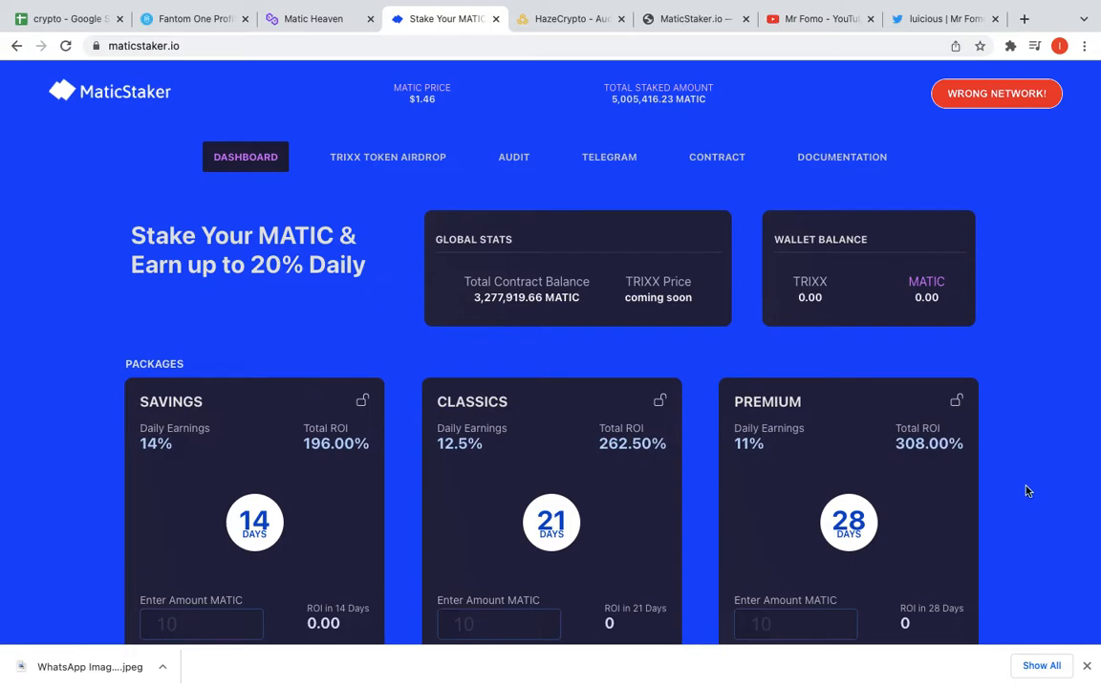
- Scroll through MaticStaker's six packages and Earnings panel, then return to the Matic Heaven tab
scroll(down, 3)
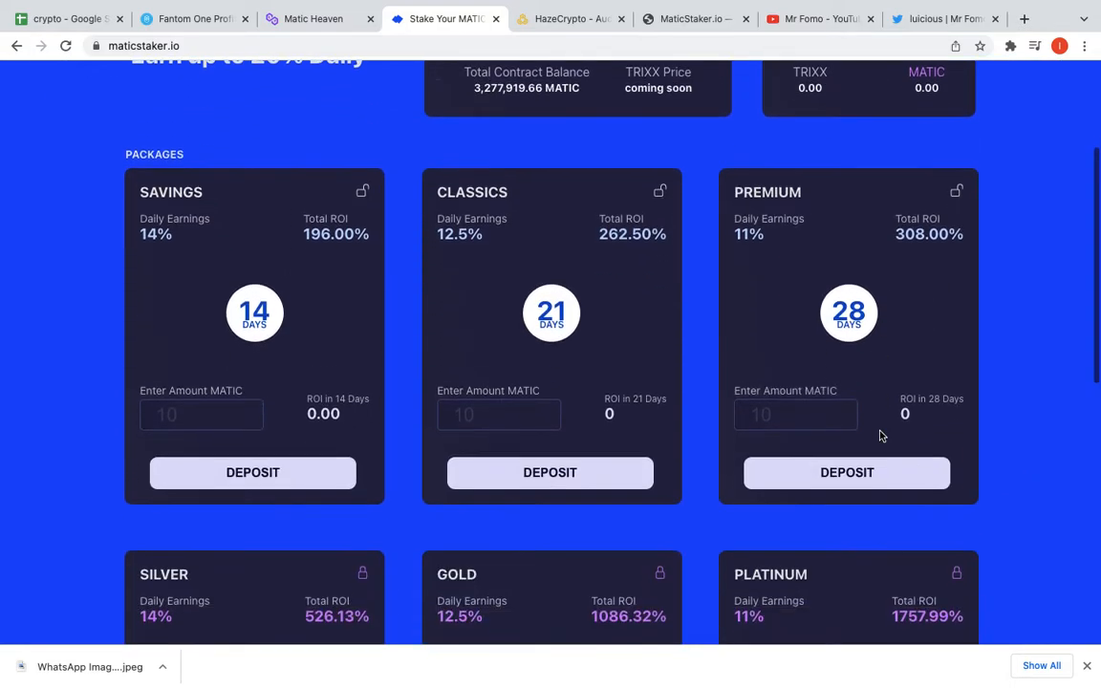
scroll(down, 3)
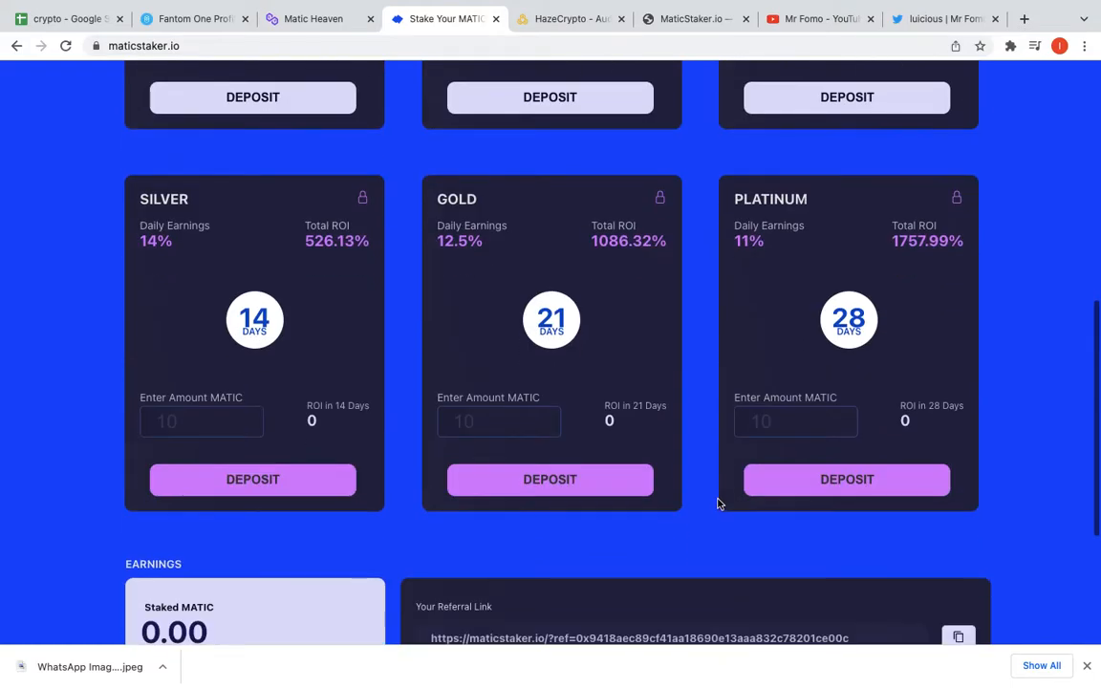
scroll(down, 3)
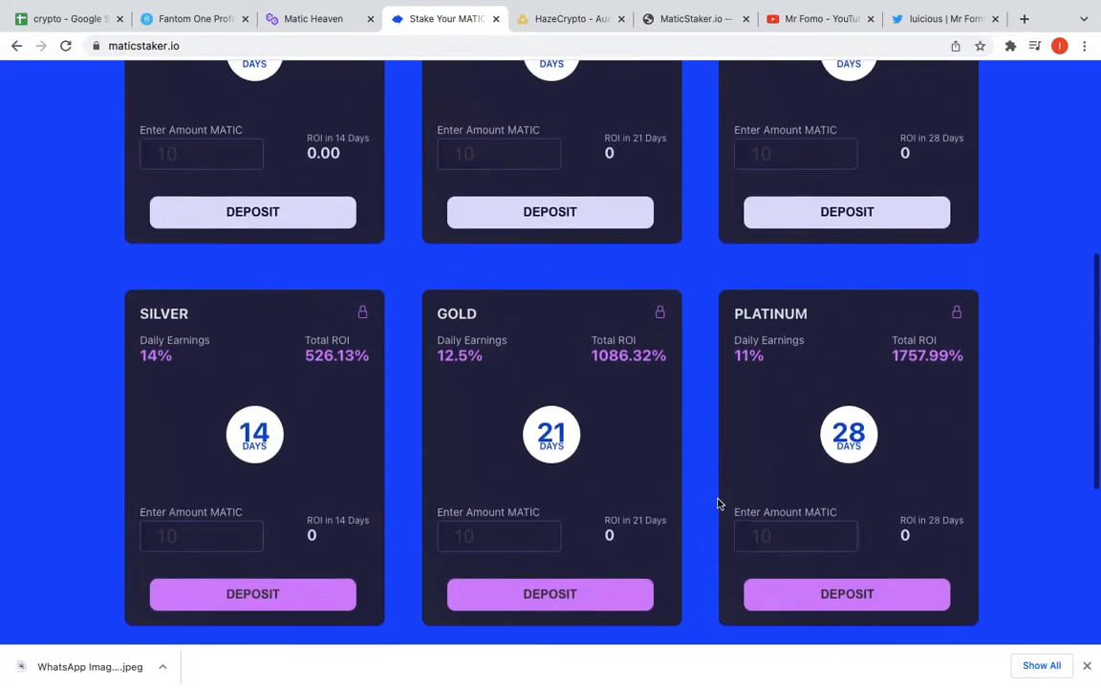
scroll(down, 3)
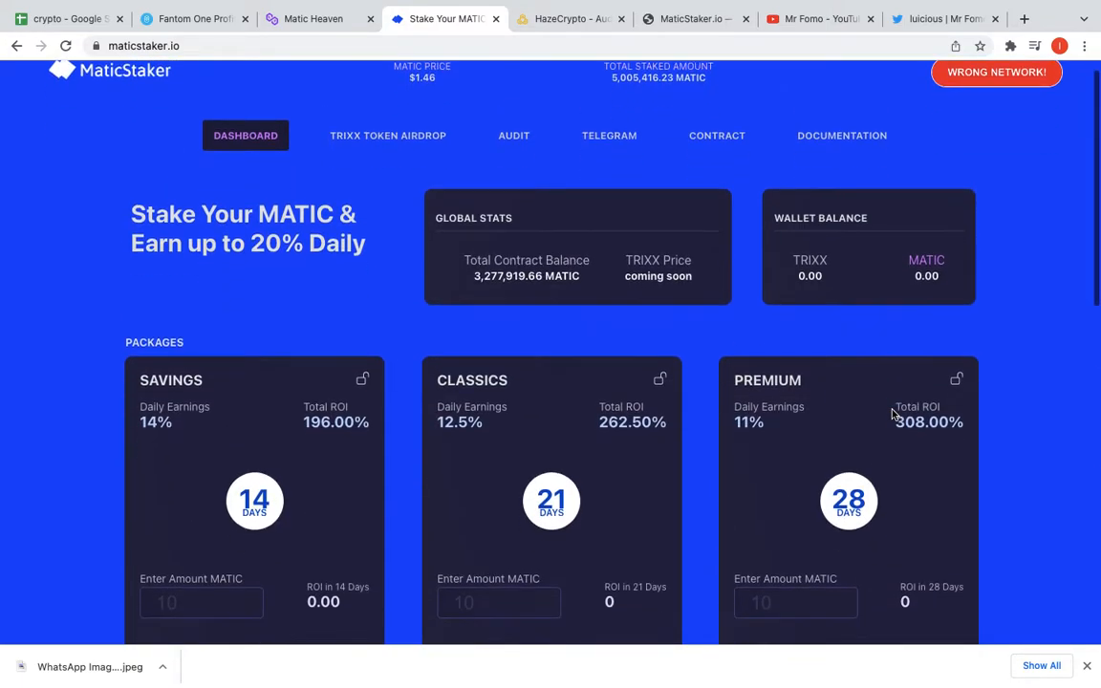
scroll(down, 3)
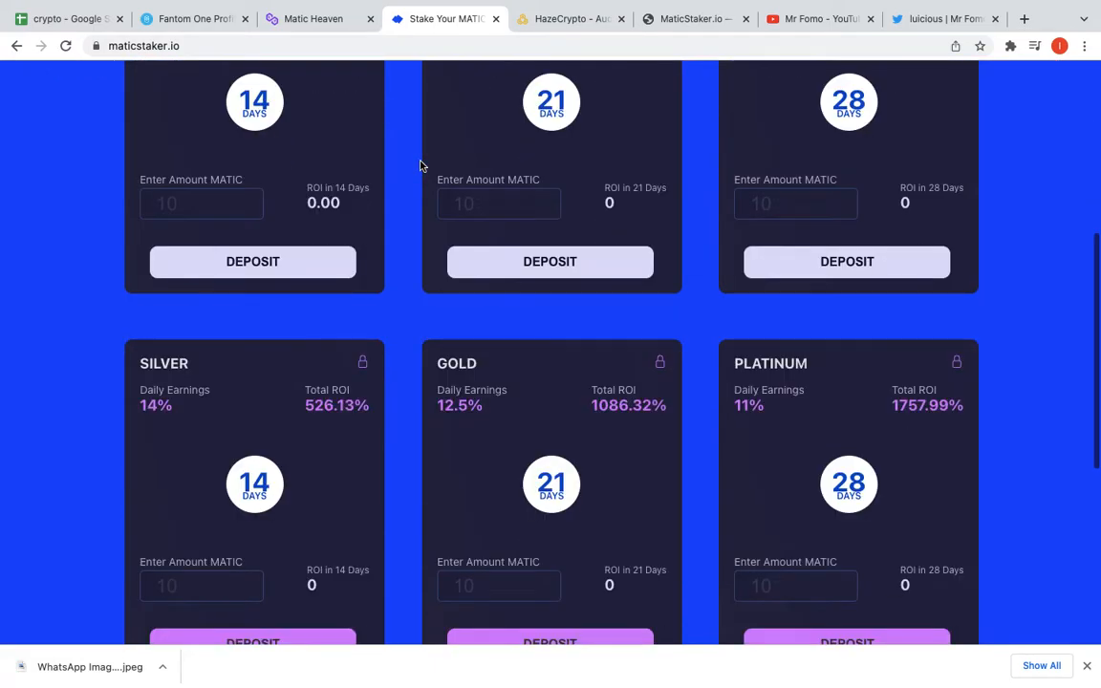
scroll(down, 3)
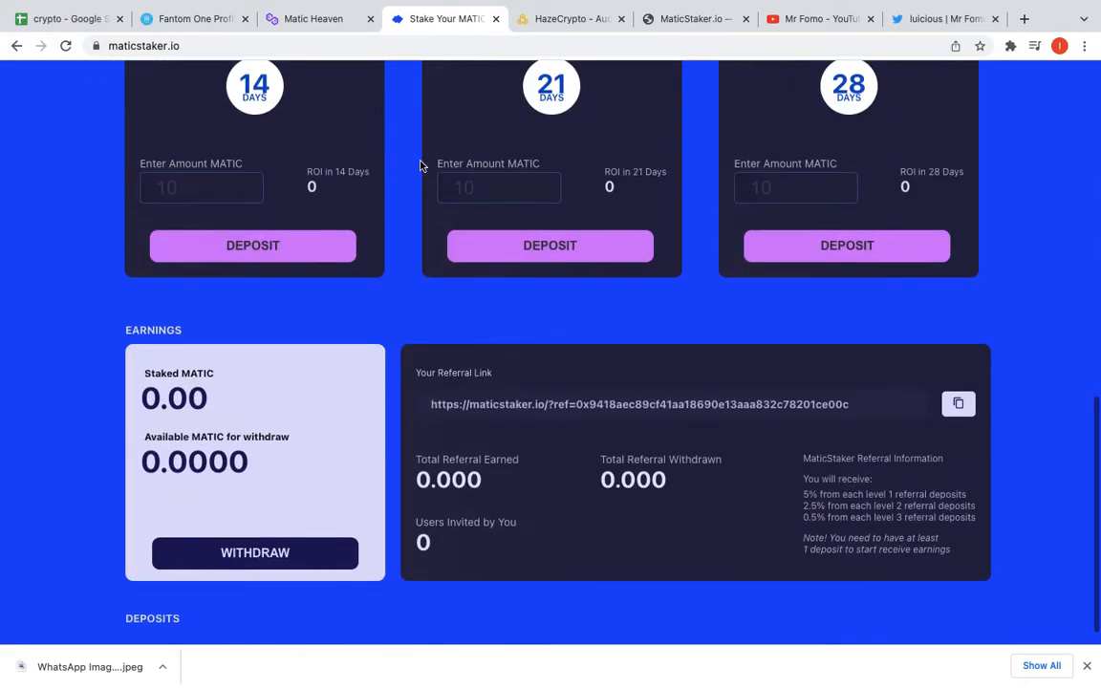
scroll(up, 3)
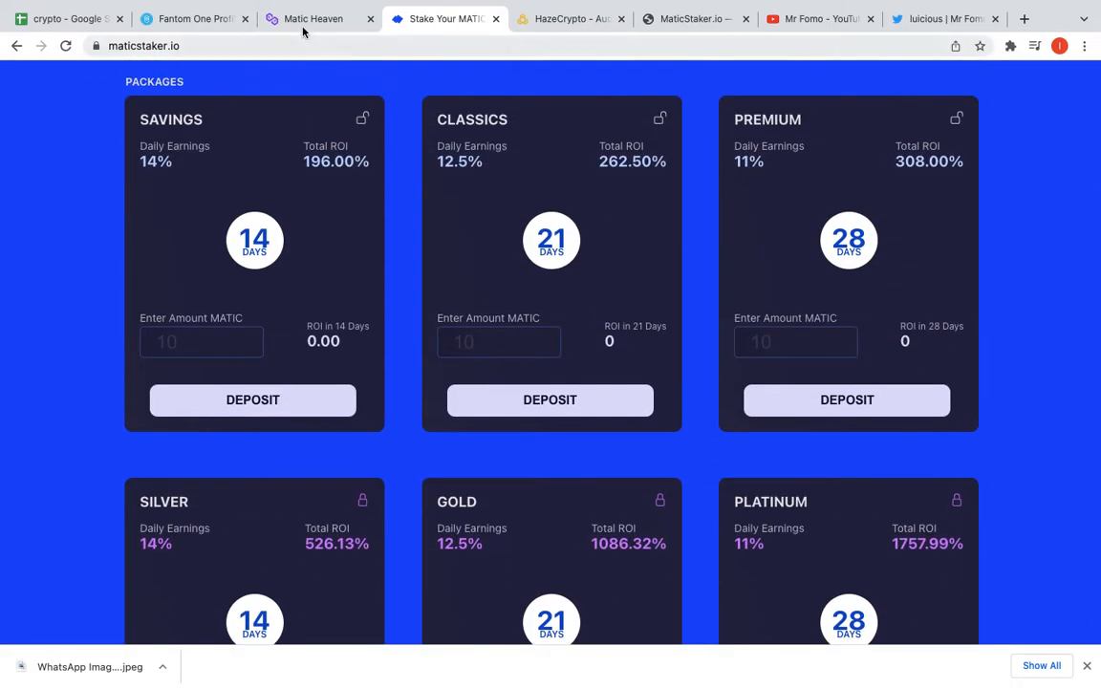
click(313, 19)
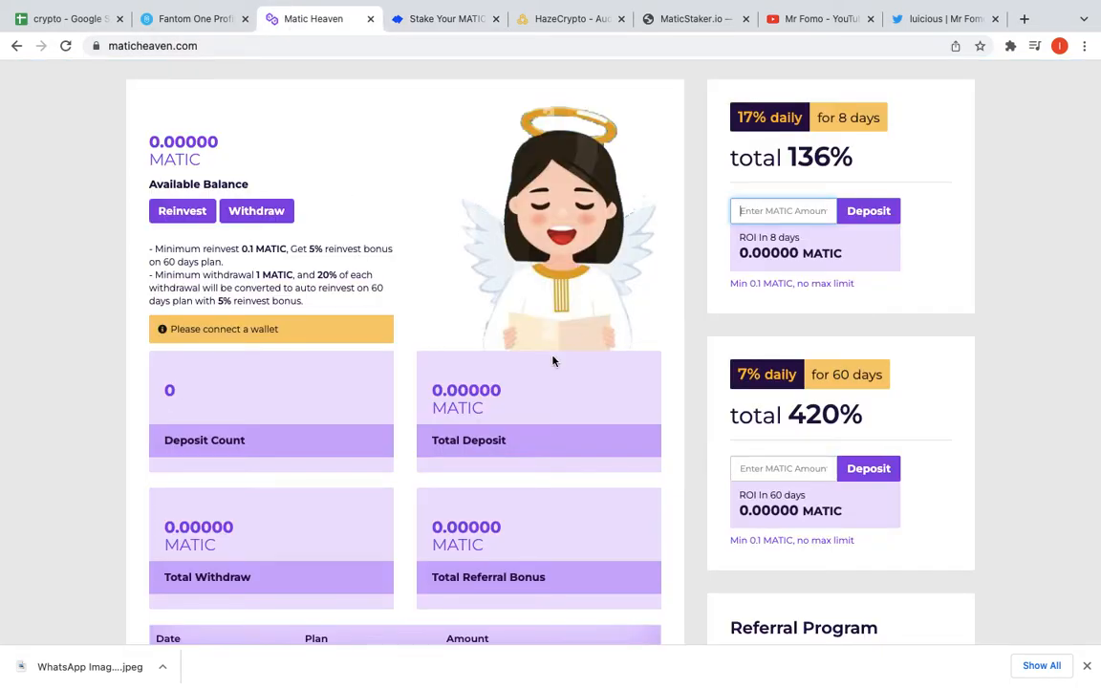
- Scroll through the Matic Heaven dashboard balances and its two investment plans
scroll(down, 3)
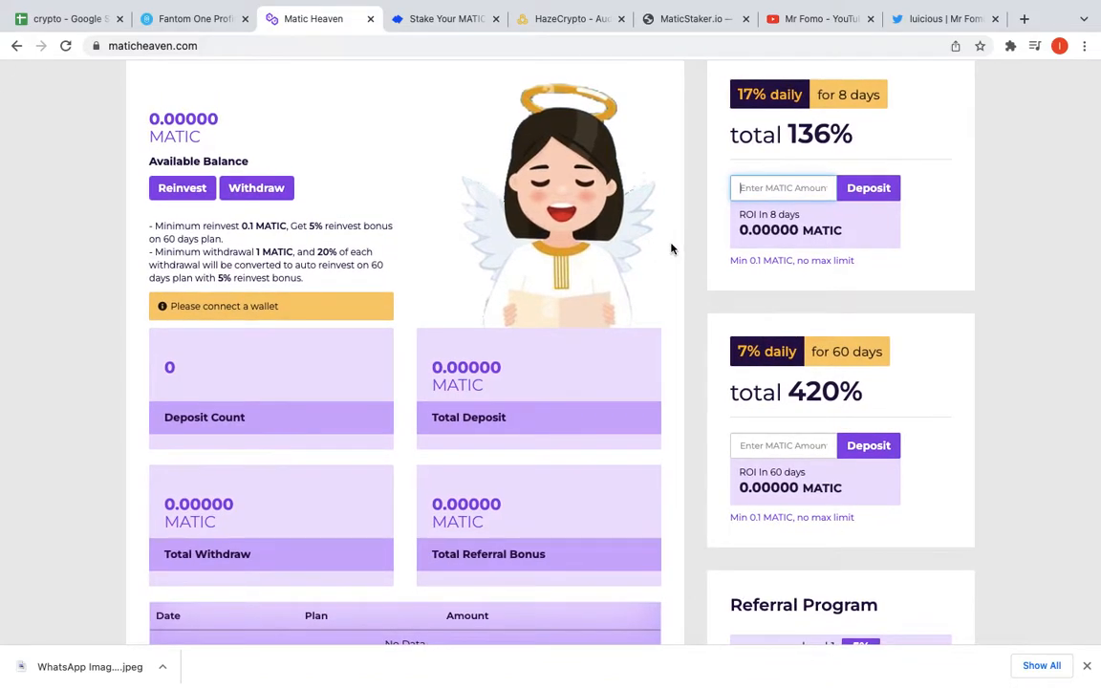
scroll(down, 3)
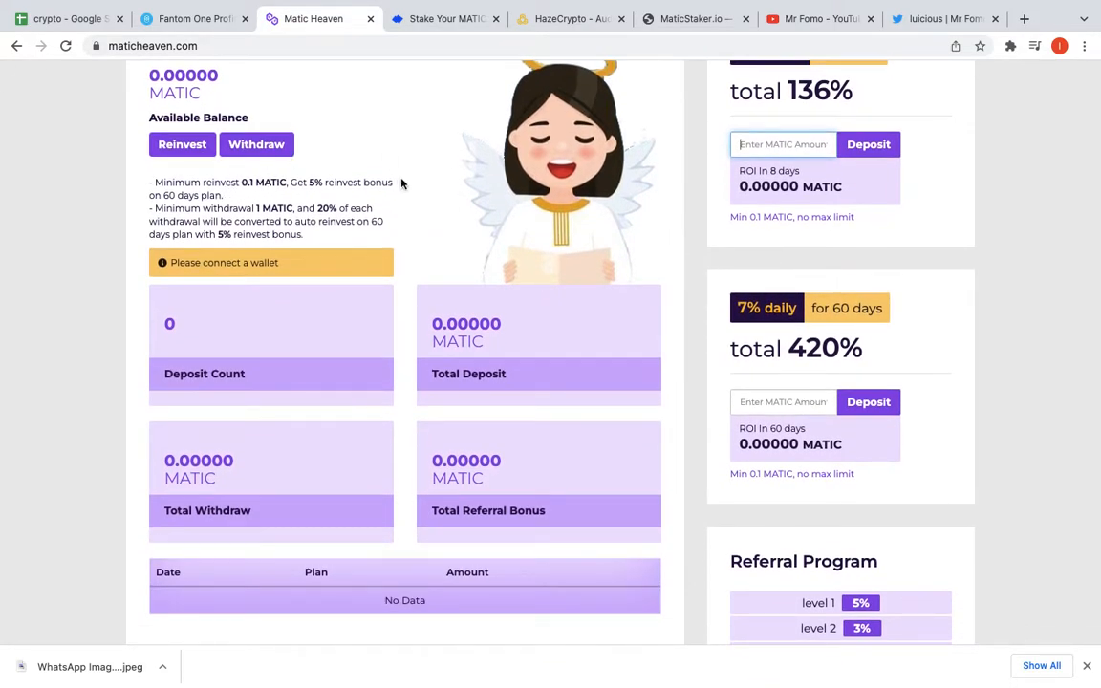
scroll(down, 3)
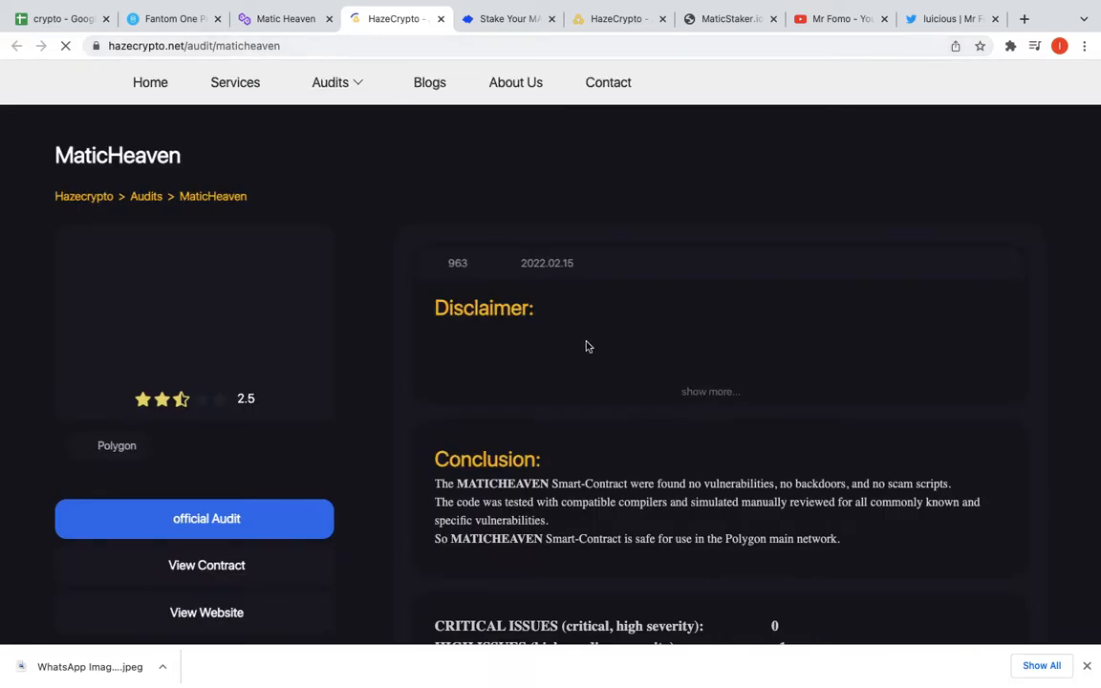
- Read the MaticHeaven audit's high-risk note, two investment plans and referral system
scroll(down, 3)
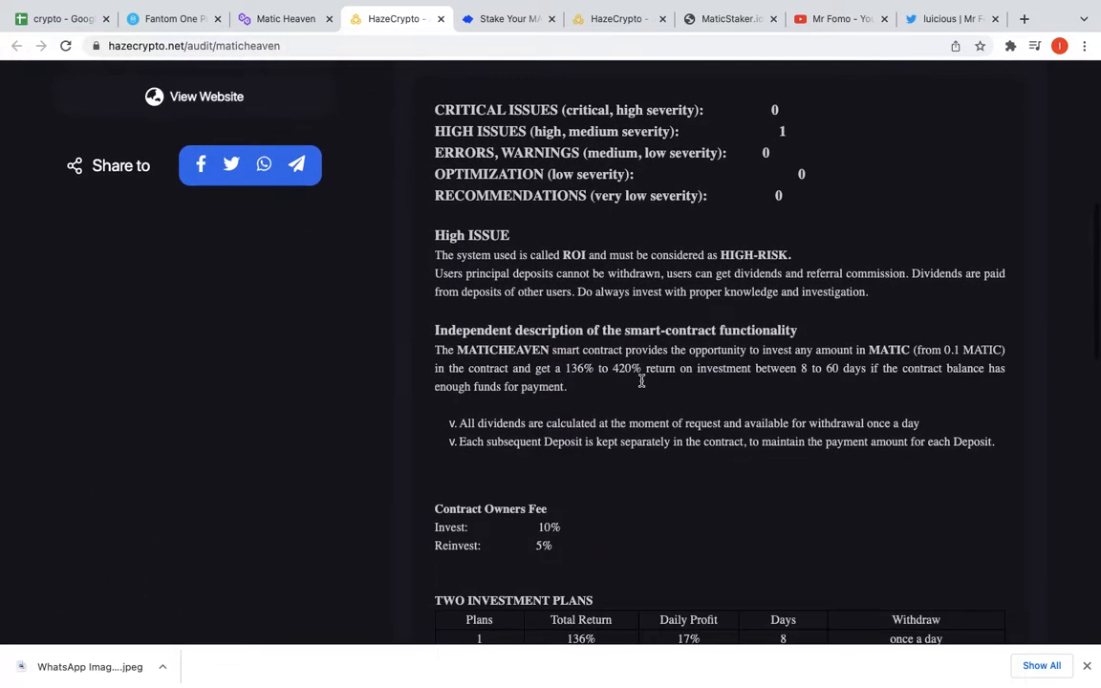
scroll(down, 3)
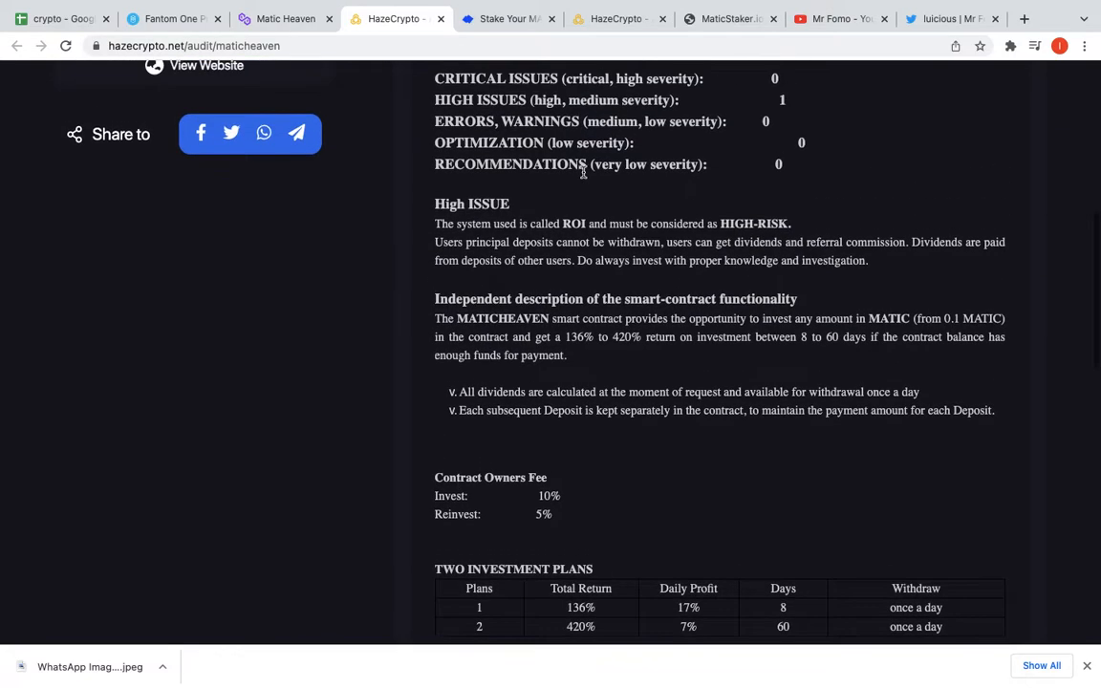
drag(433, 224, 787, 224)
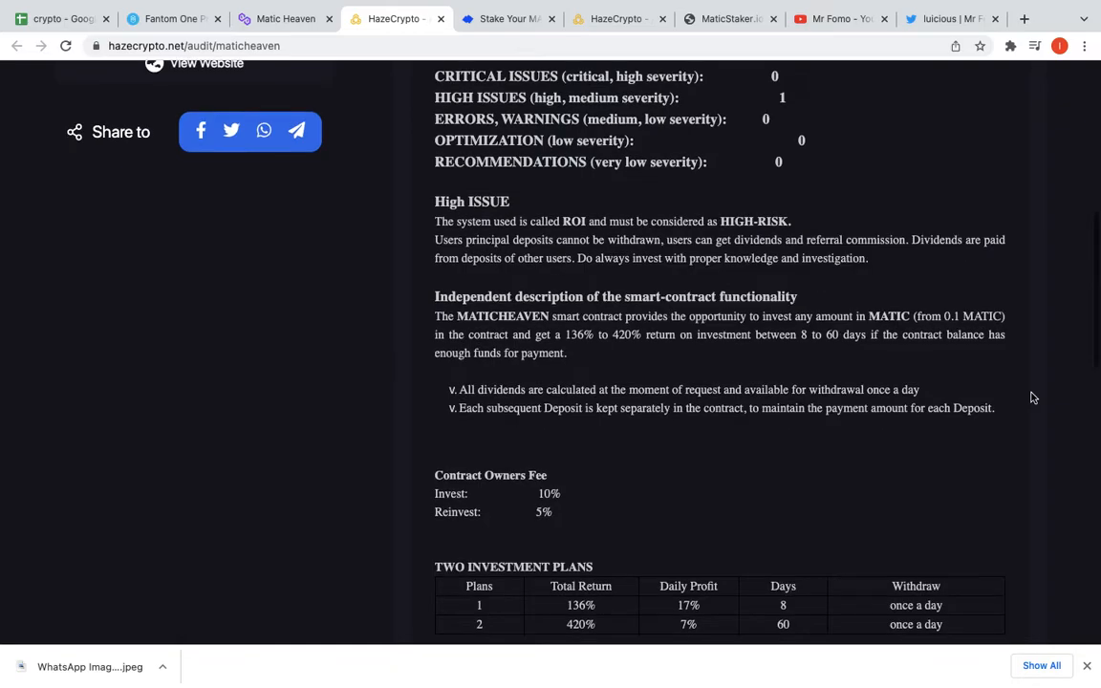
scroll(down, 3)
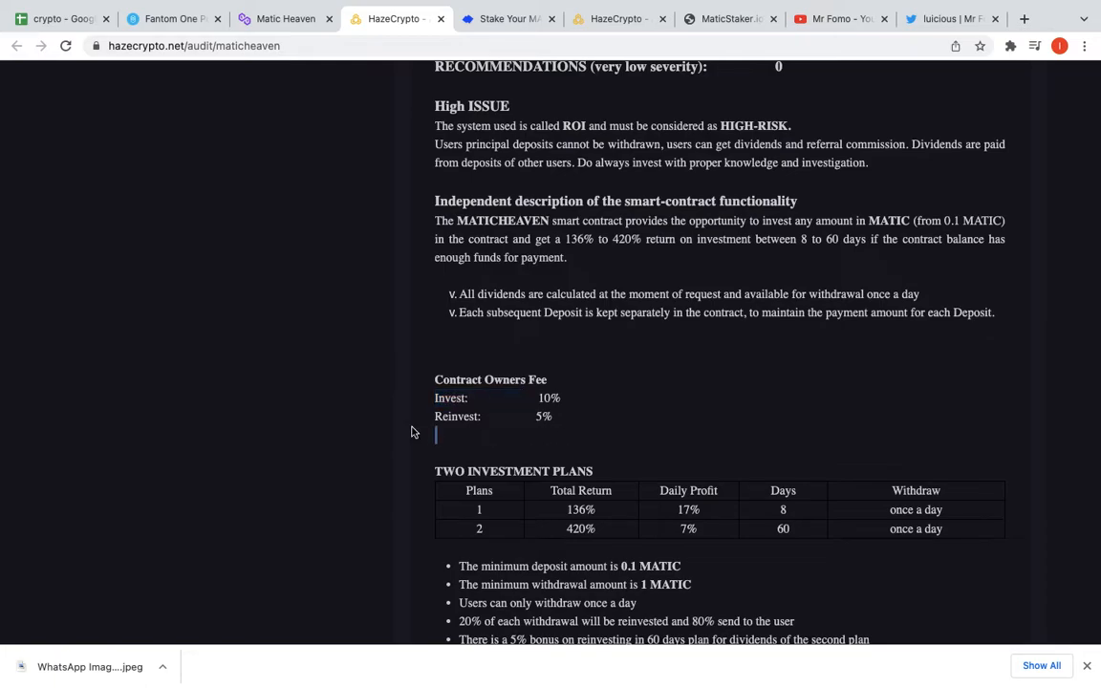
scroll(down, 3)
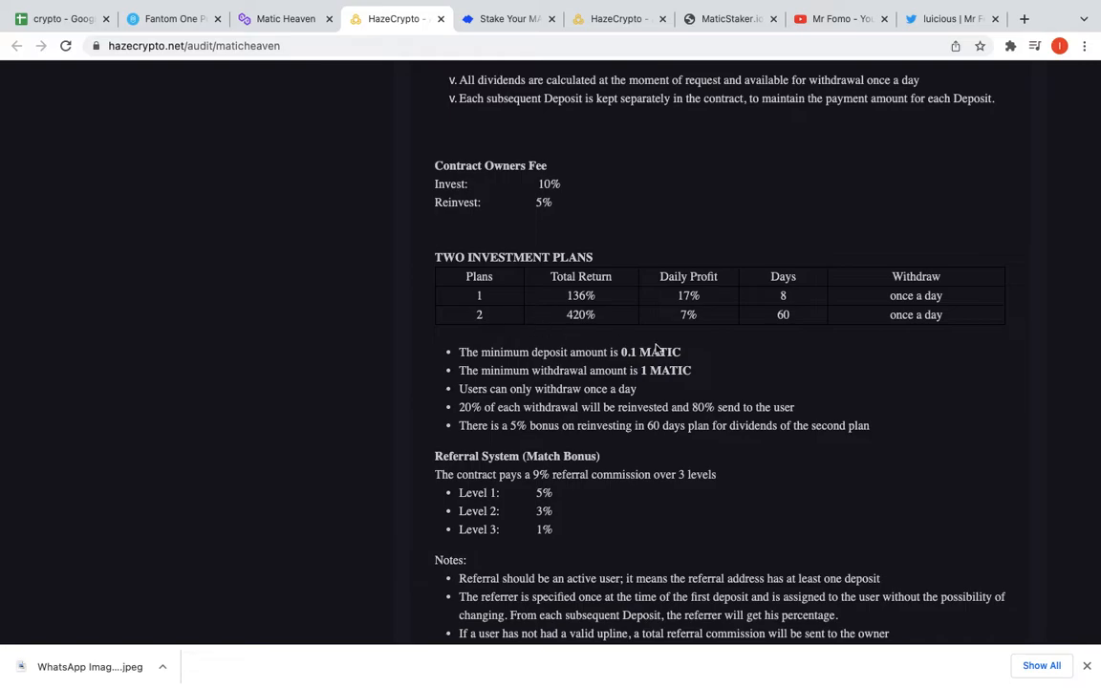
scroll(down, 3)
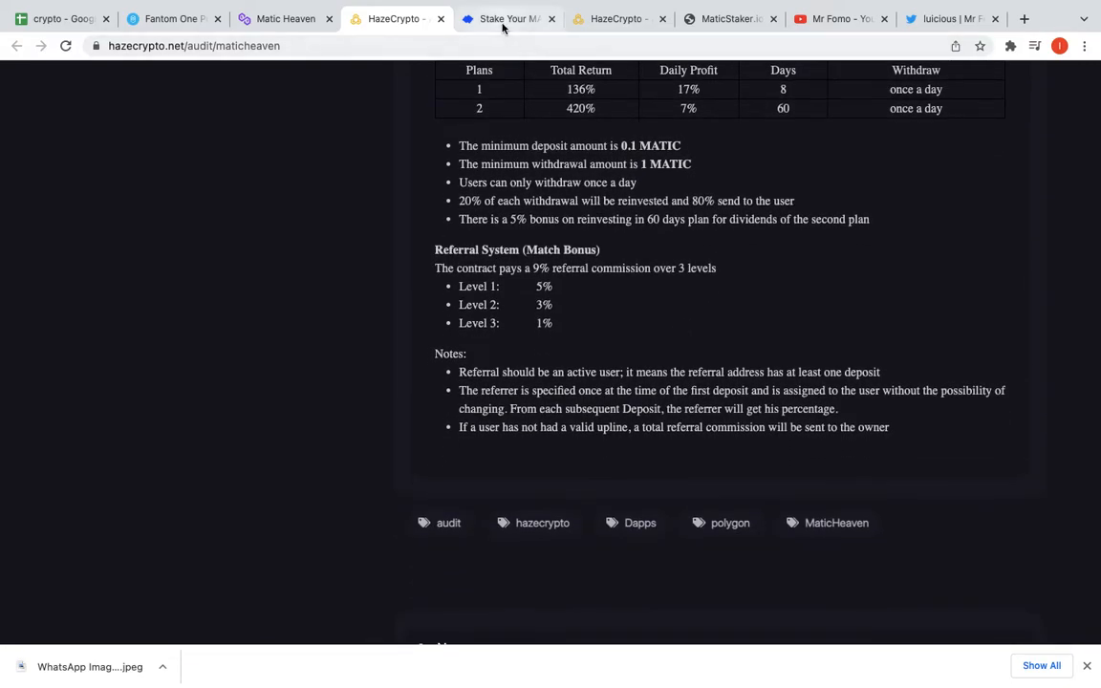
- Switch briefly to the MaticStaker tab, then return to the Matic Heaven site
click(507, 19)
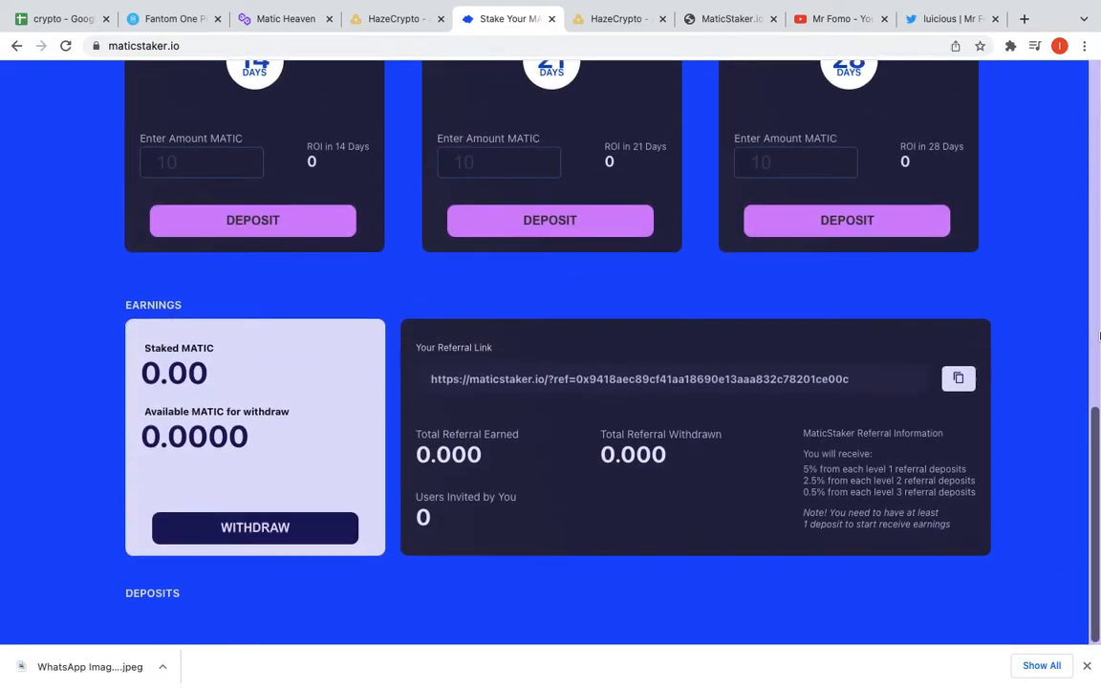
click(285, 19)
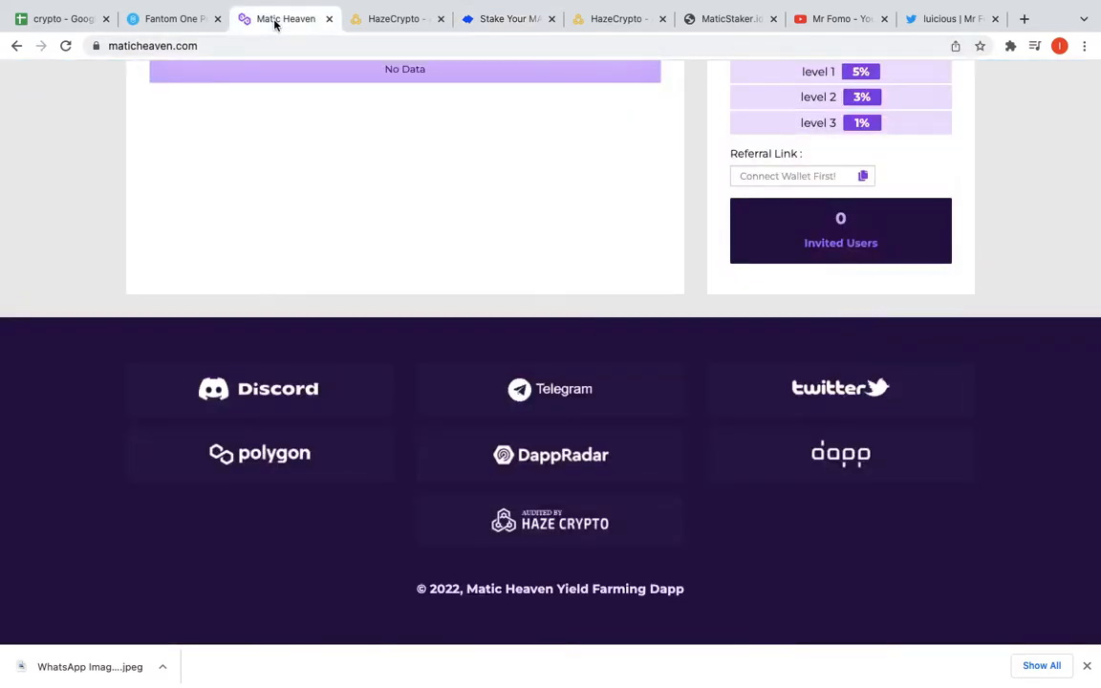
- Scroll the Matic Heaven plans and compare them against the MaticStaker site
scroll(down, 3)
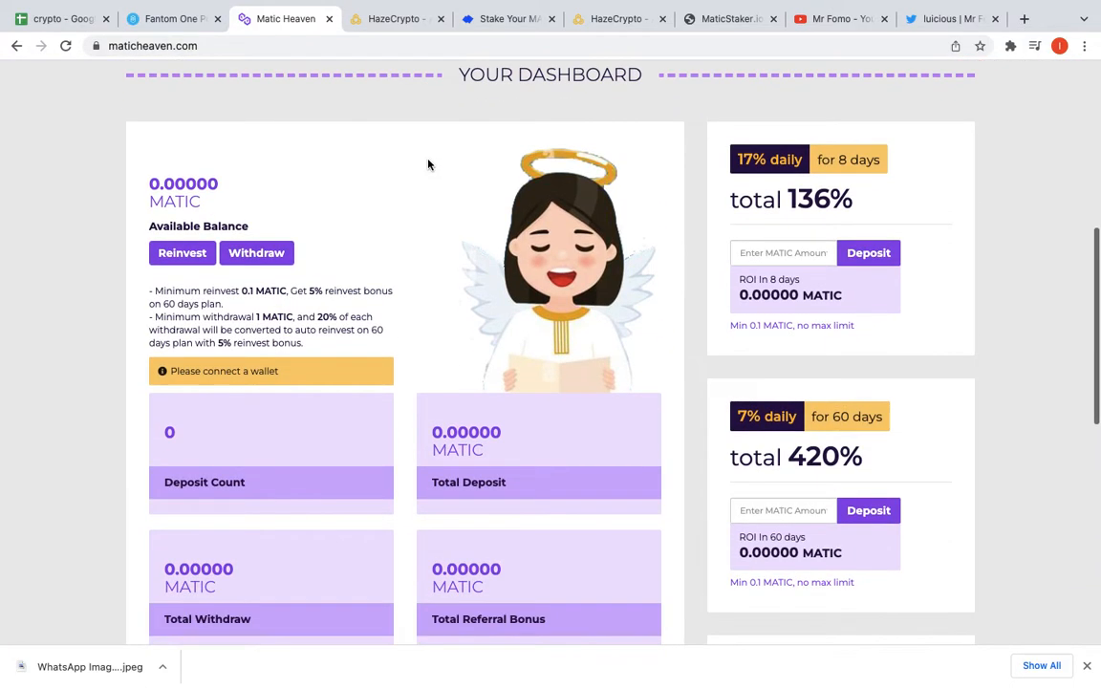
scroll(down, 3)
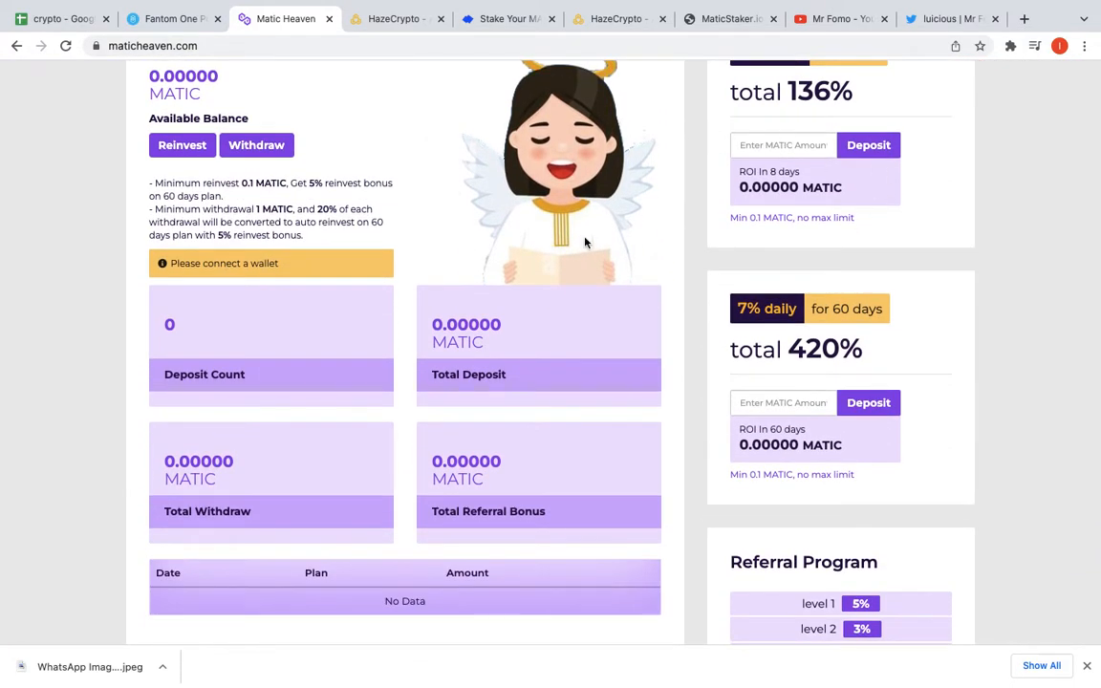
click(508, 19)
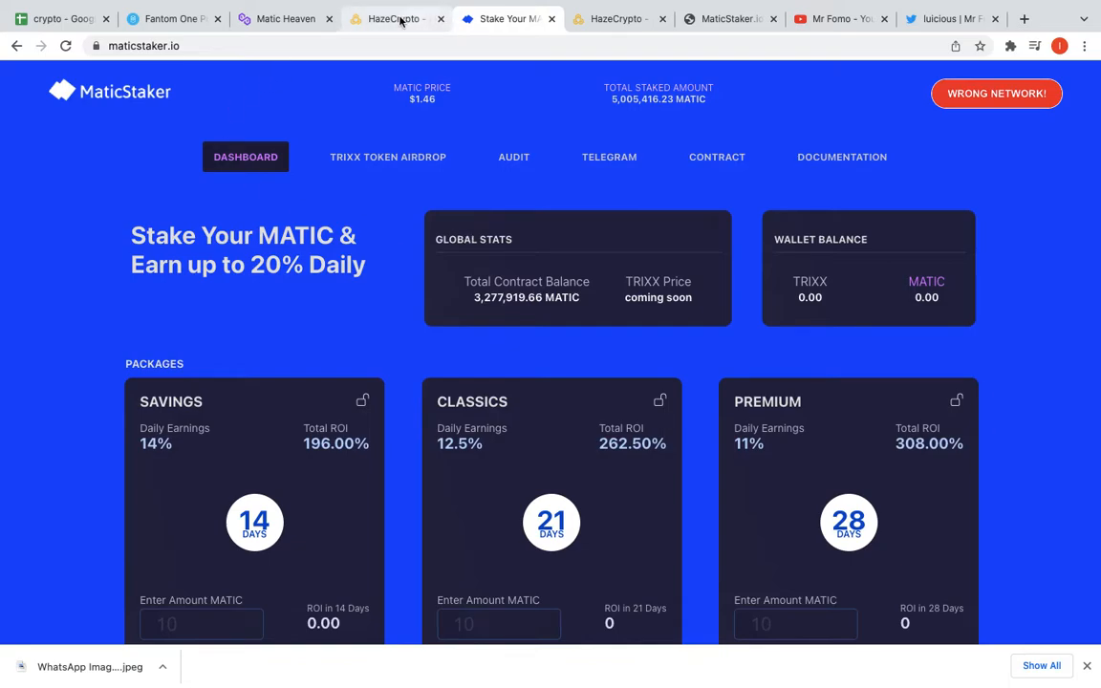
click(285, 19)
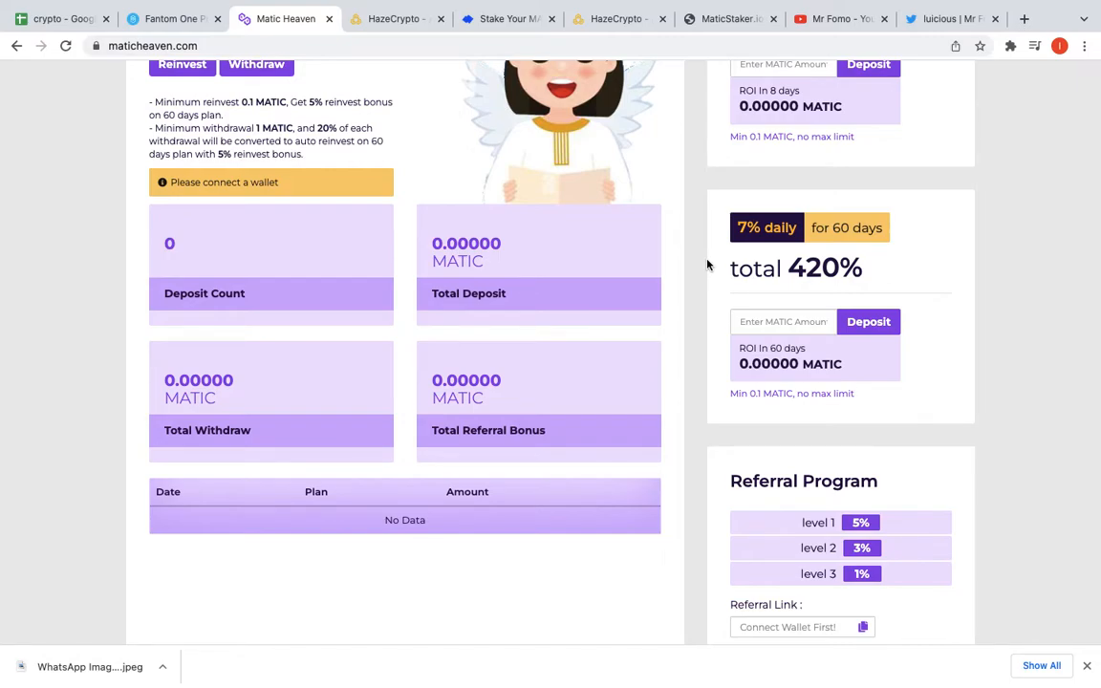
- Review the three-level referral program, then try depositing into the 7% daily 60-day plan
scroll(down, 3)
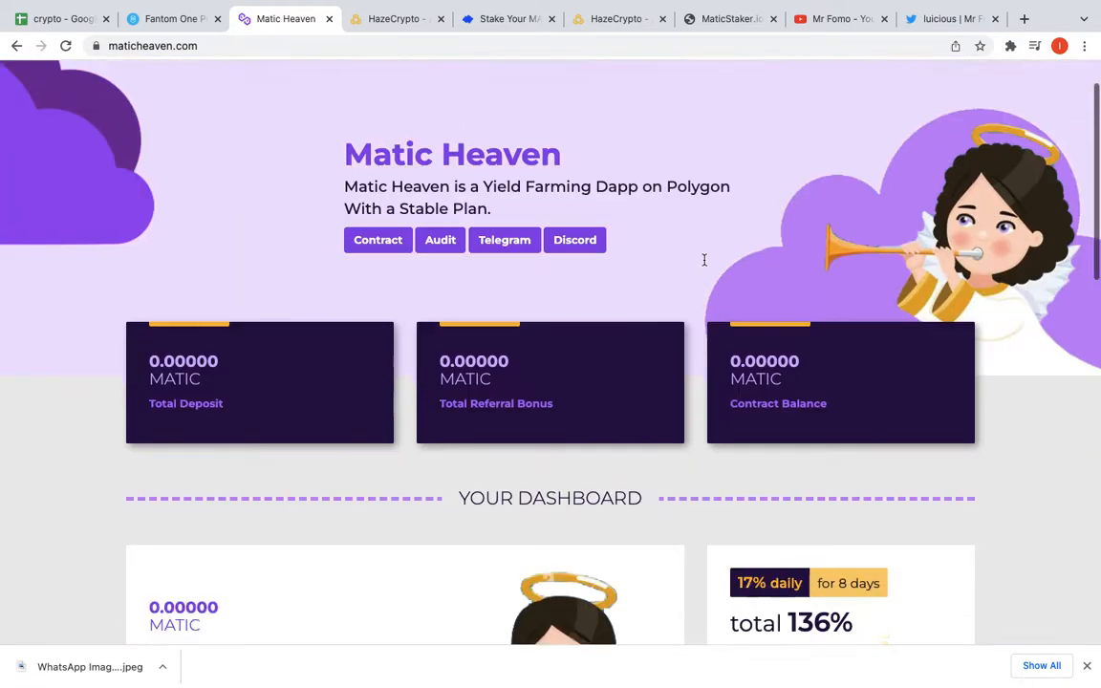
scroll(down, 3)
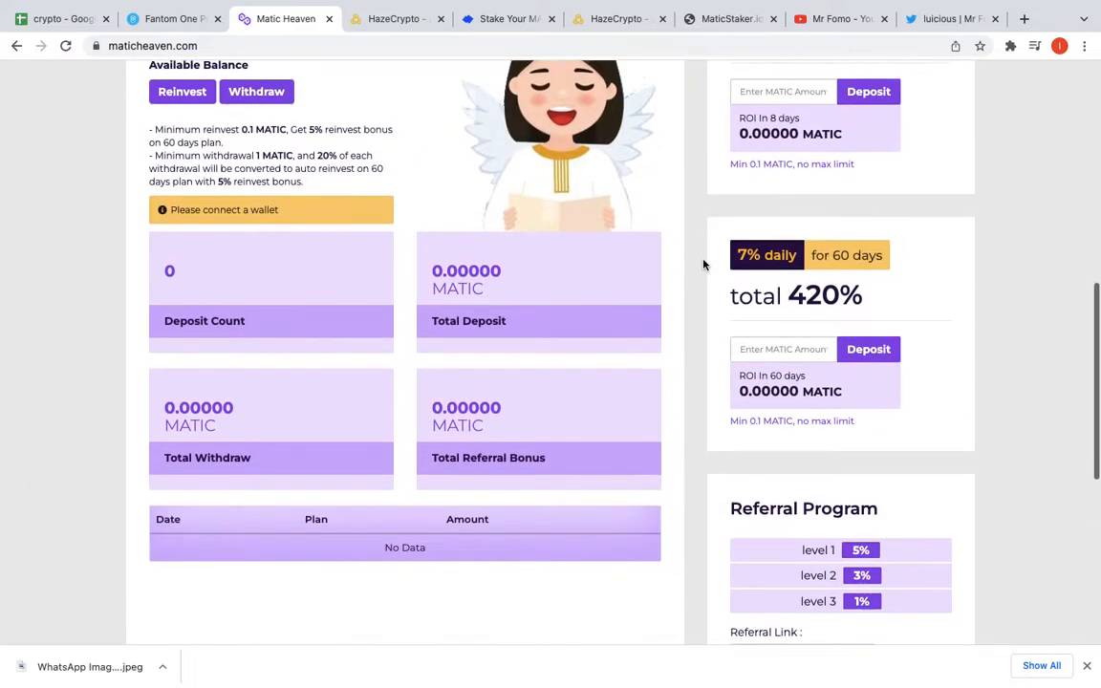
scroll(down, 3)
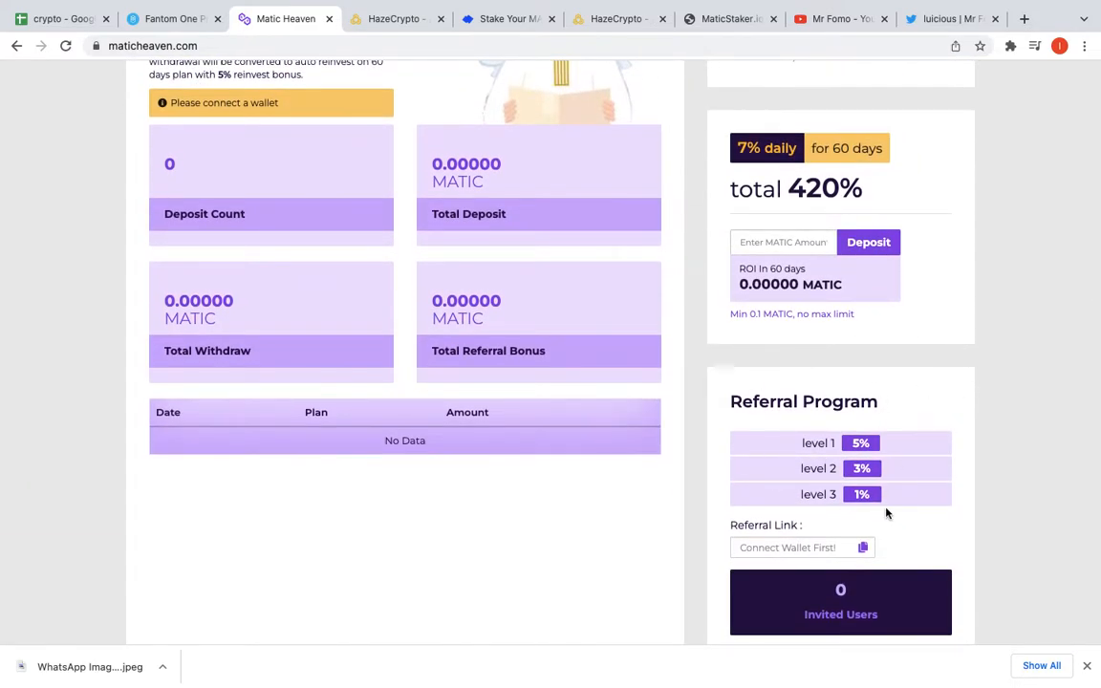
mouse_move(574, 69)
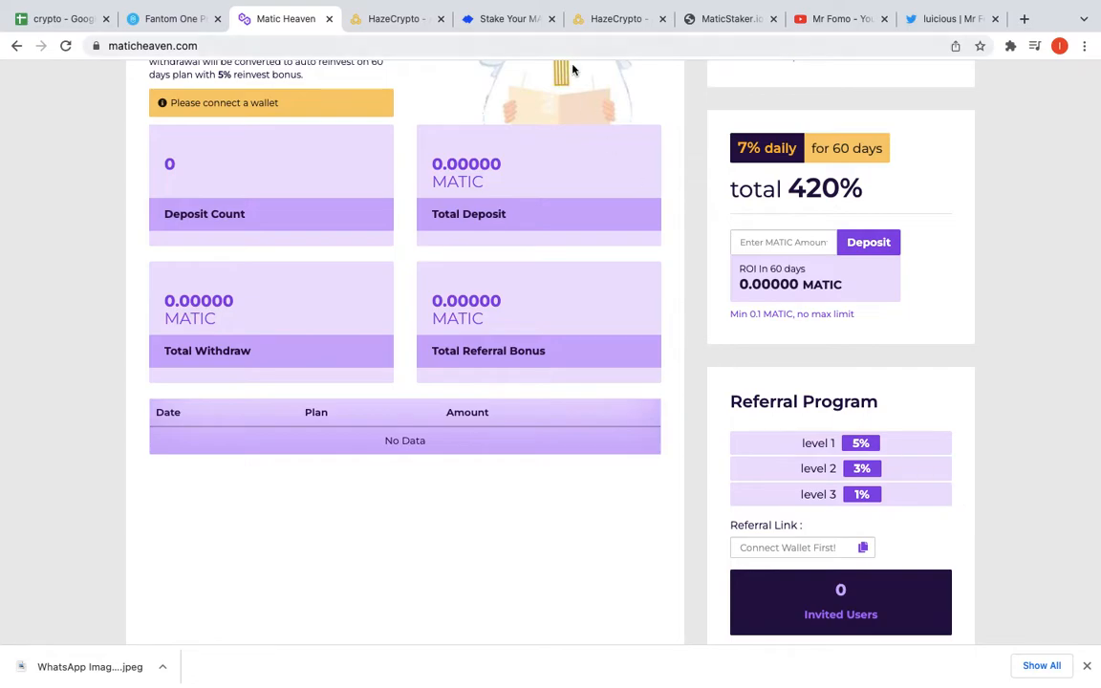
mouse_move(949, 368)
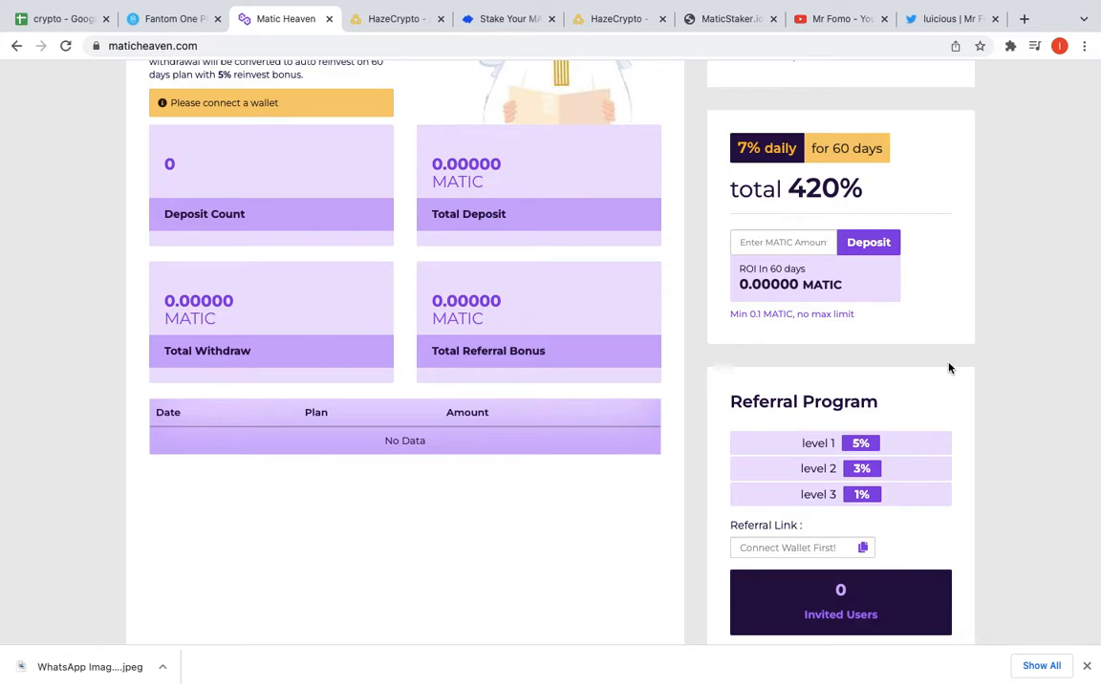
mouse_move(901, 290)
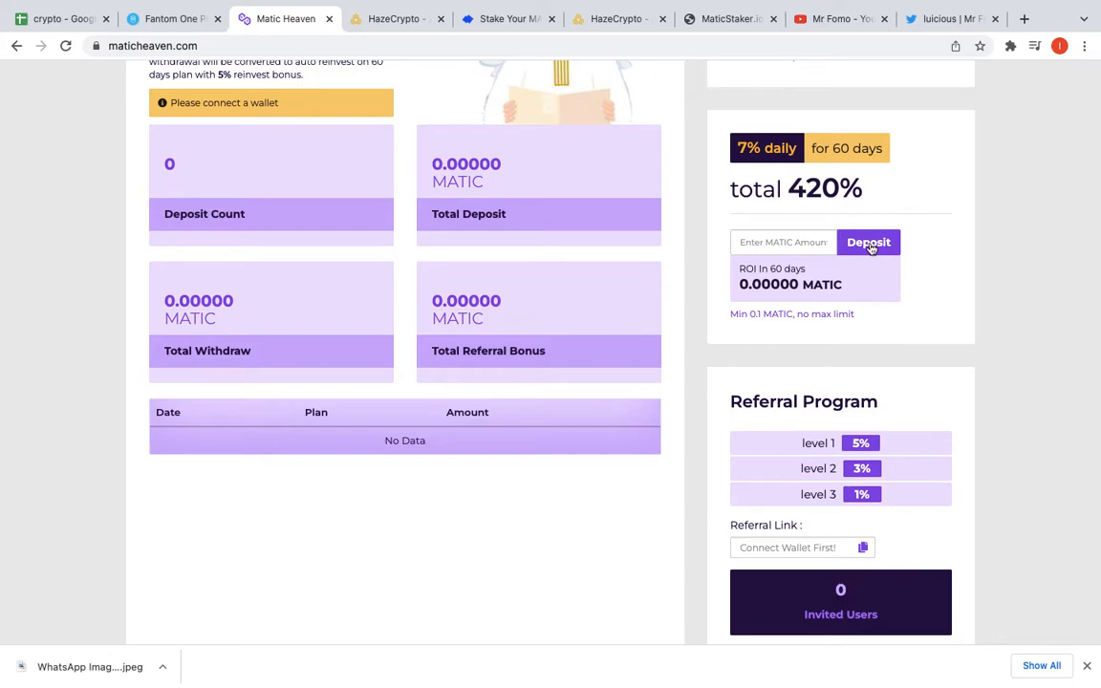
click(172, 19)
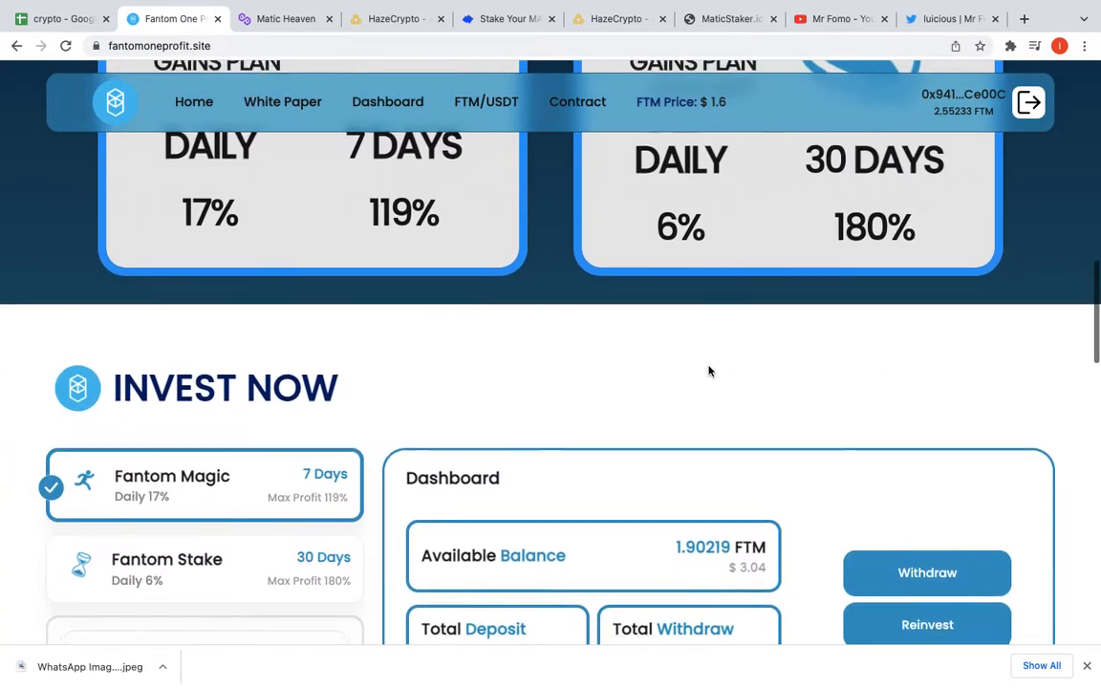
- Scroll through Fantom One Profit's 119% and 180% plans to the footer and open its HazeCrypto audit
scroll(down, 3)
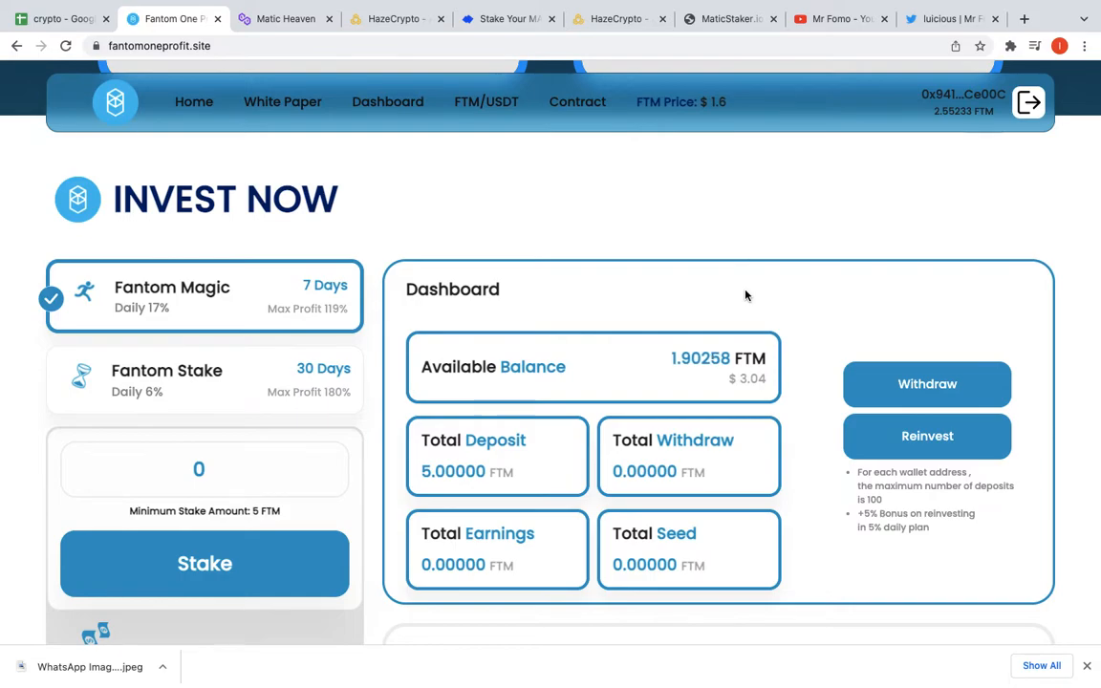
scroll(down, 3)
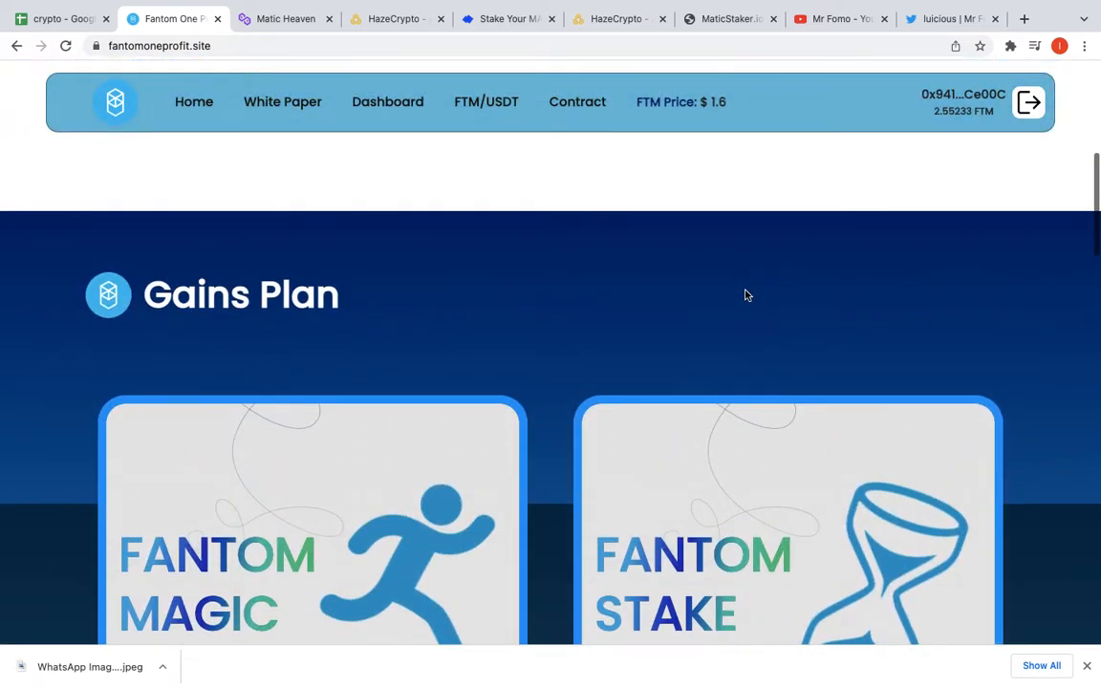
scroll(down, 3)
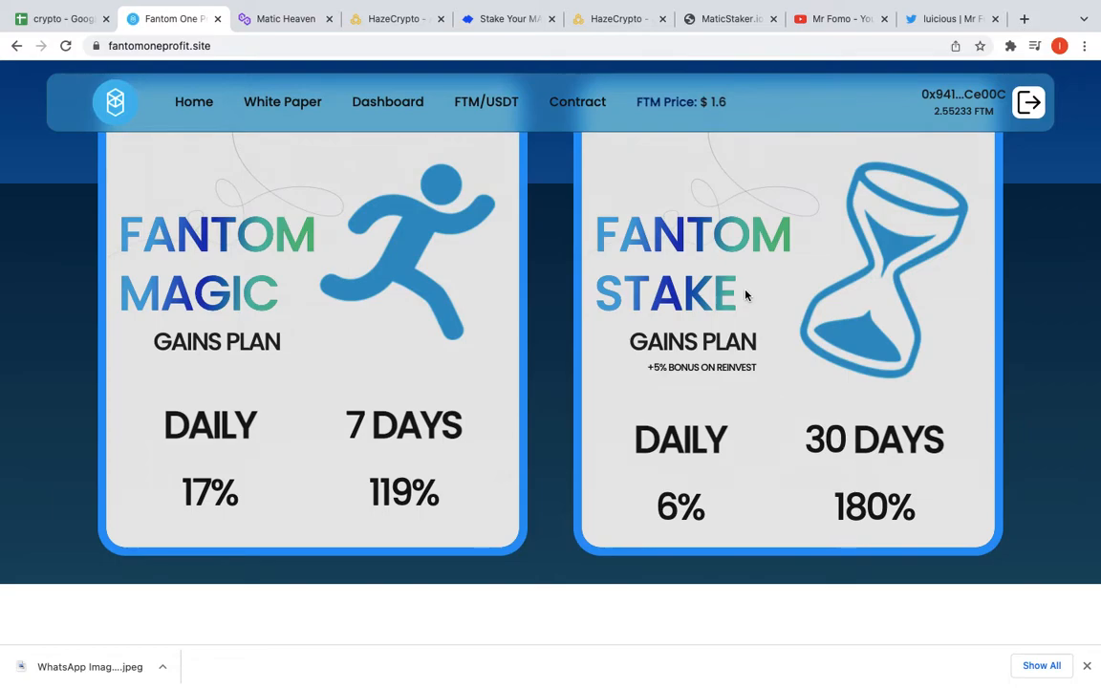
scroll(down, 3)
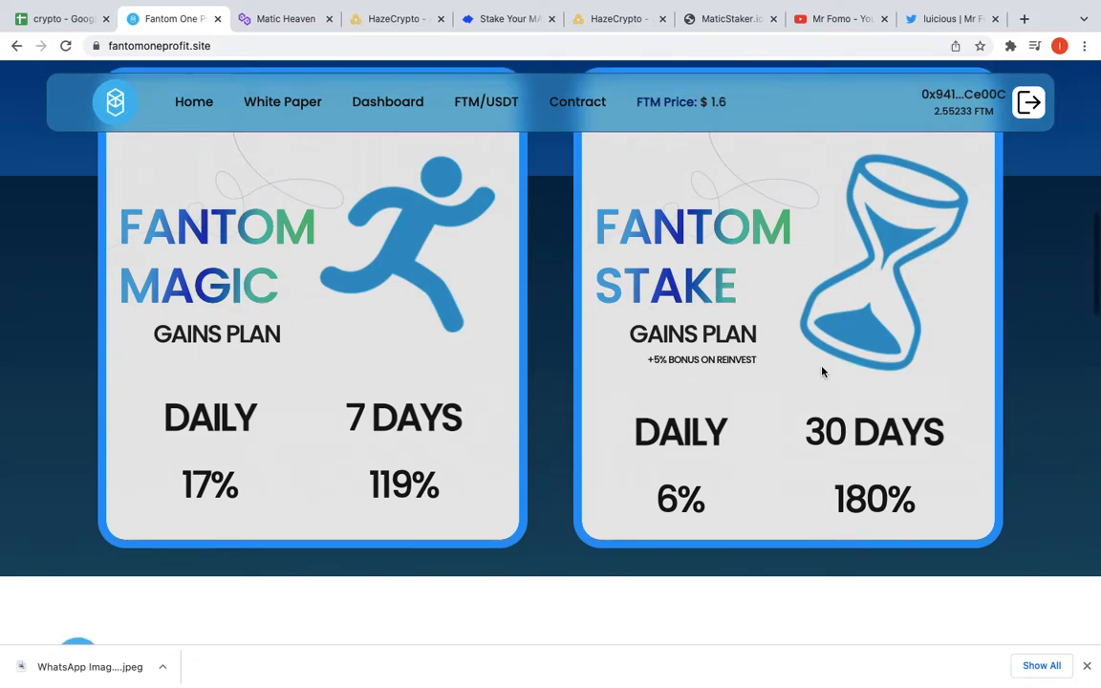
scroll(down, 3)
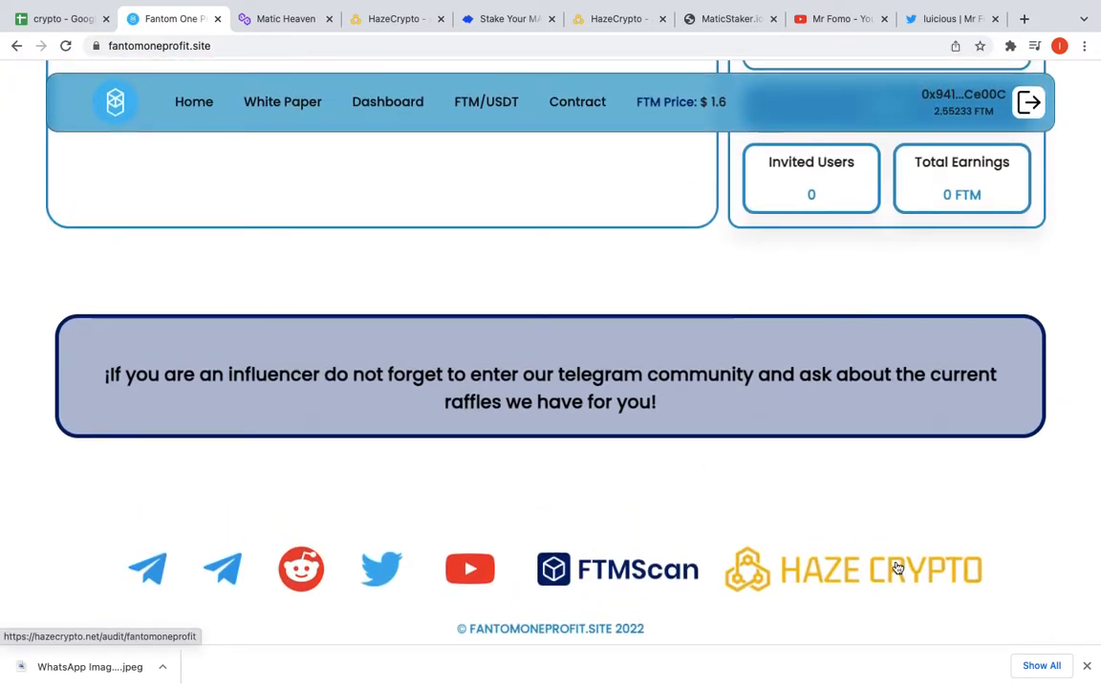
click(879, 569)
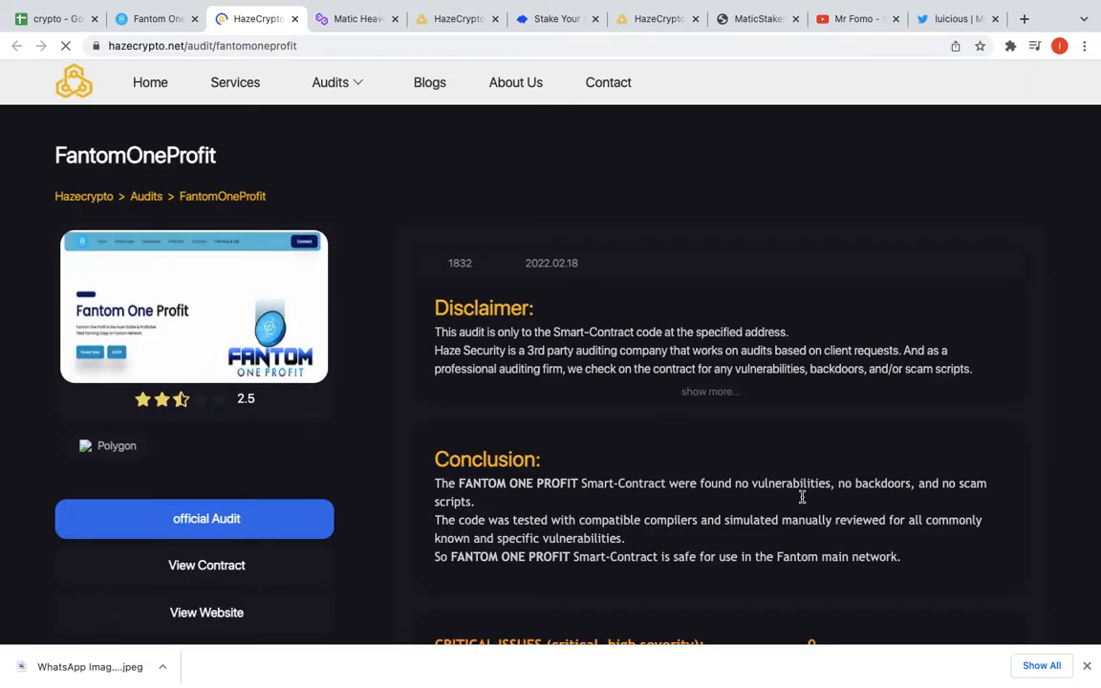
- Read the audit's high-severity issue, two plans and 5% referral terms, then return to the conclusion
scroll(down, 3)
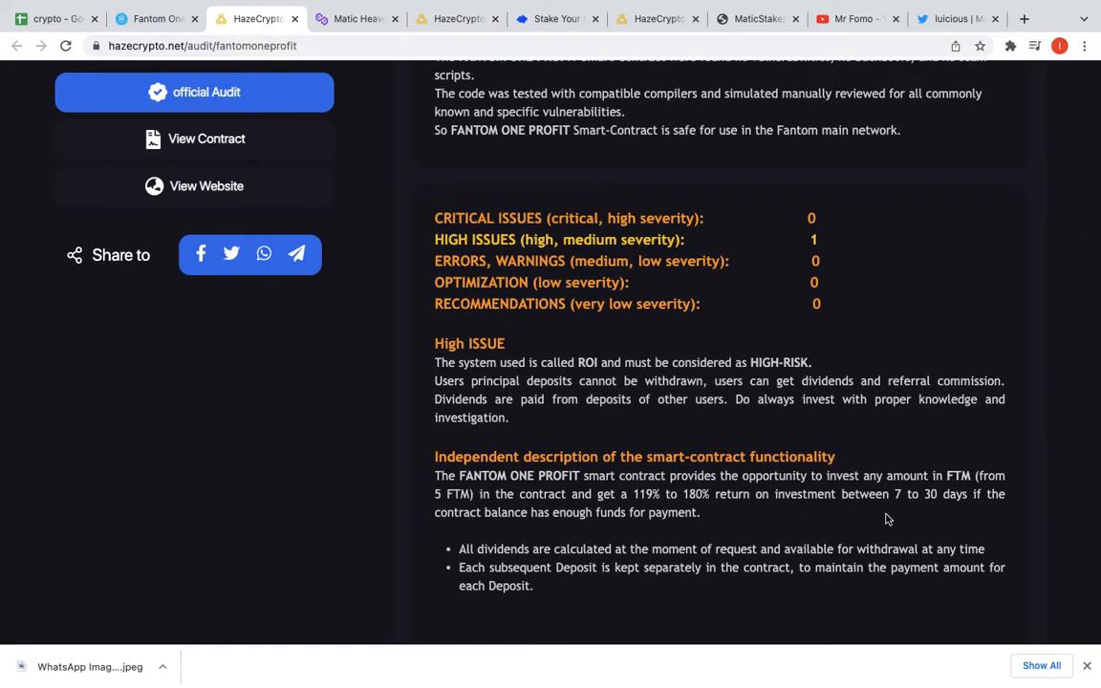
scroll(down, 3)
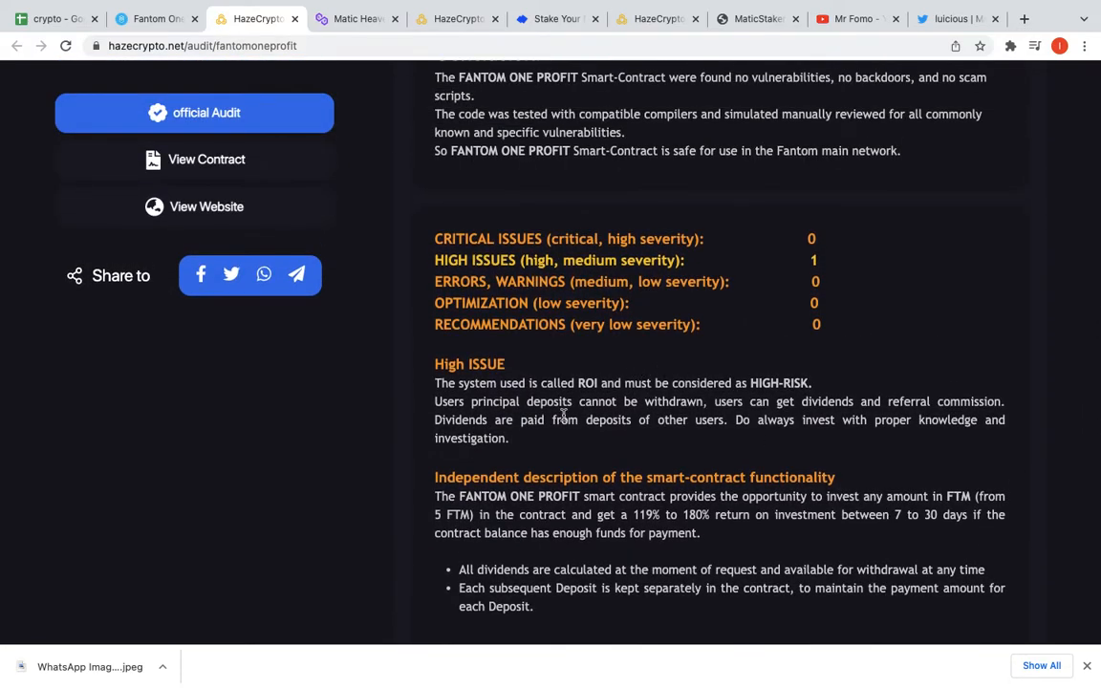
scroll(down, 3)
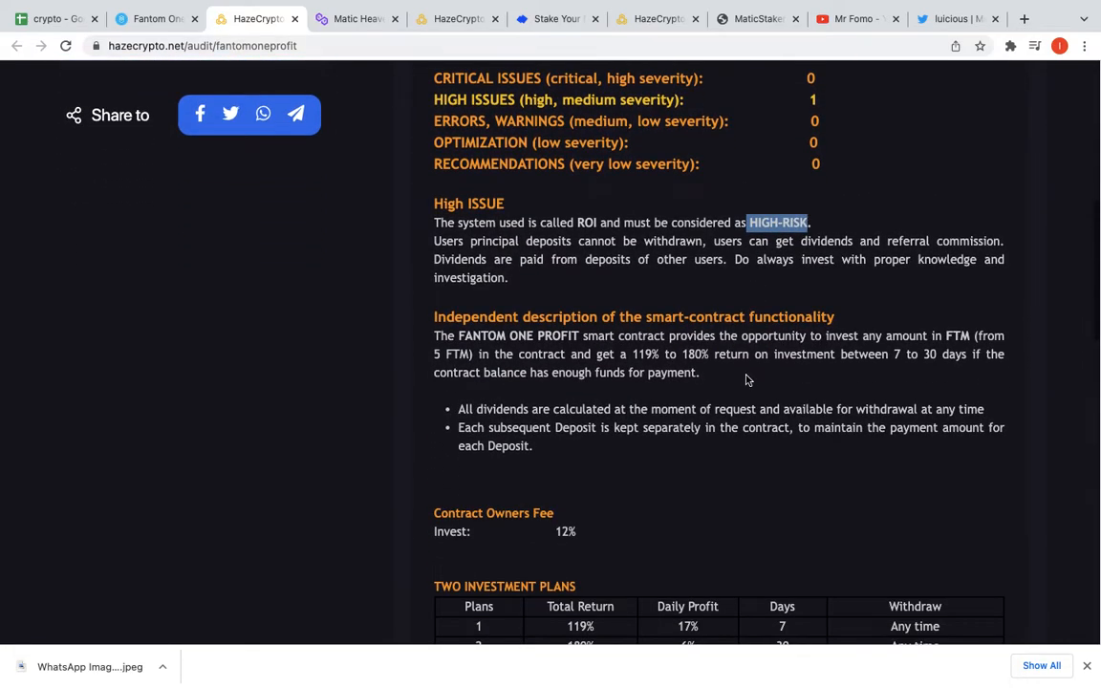
scroll(down, 3)
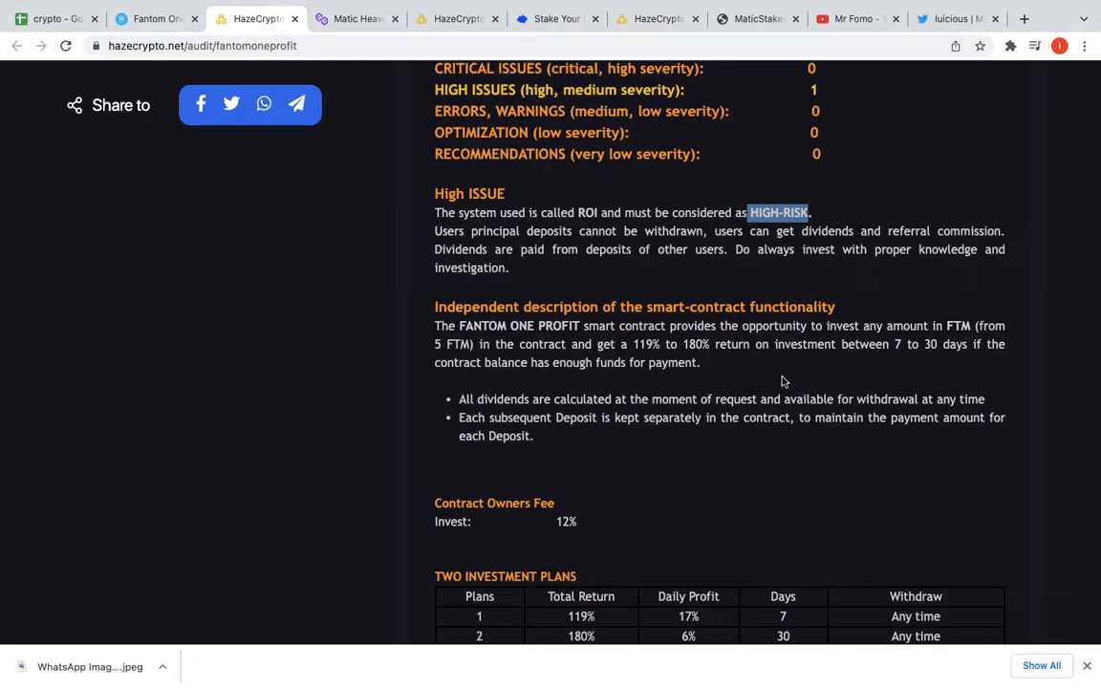
mouse_move(743, 396)
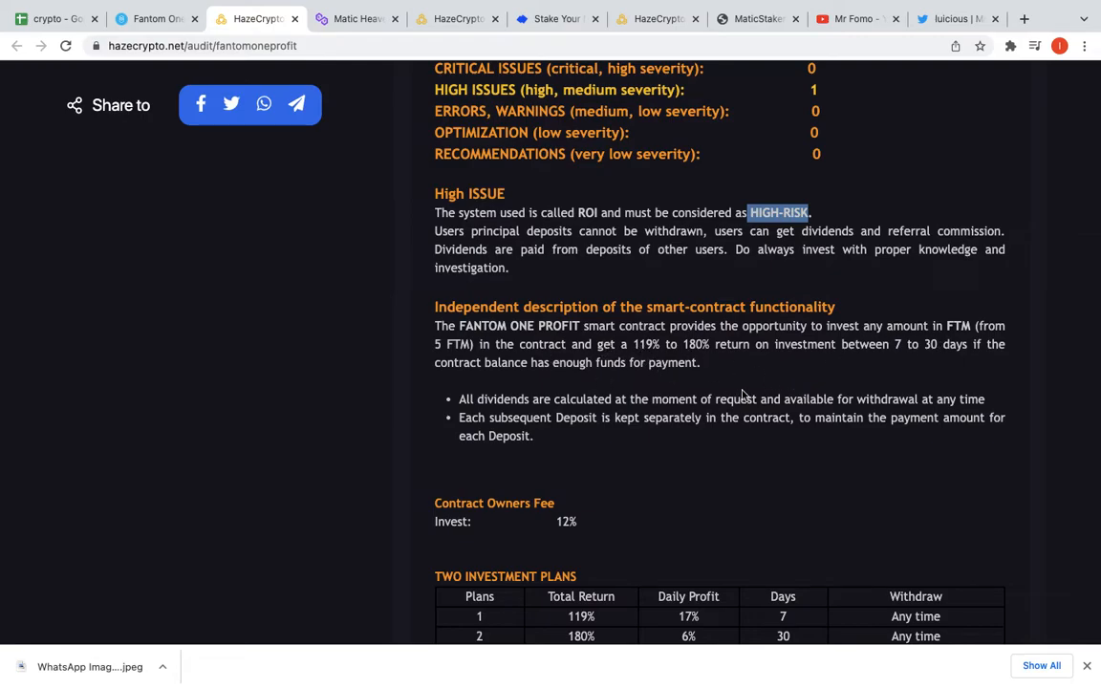
mouse_move(806, 382)
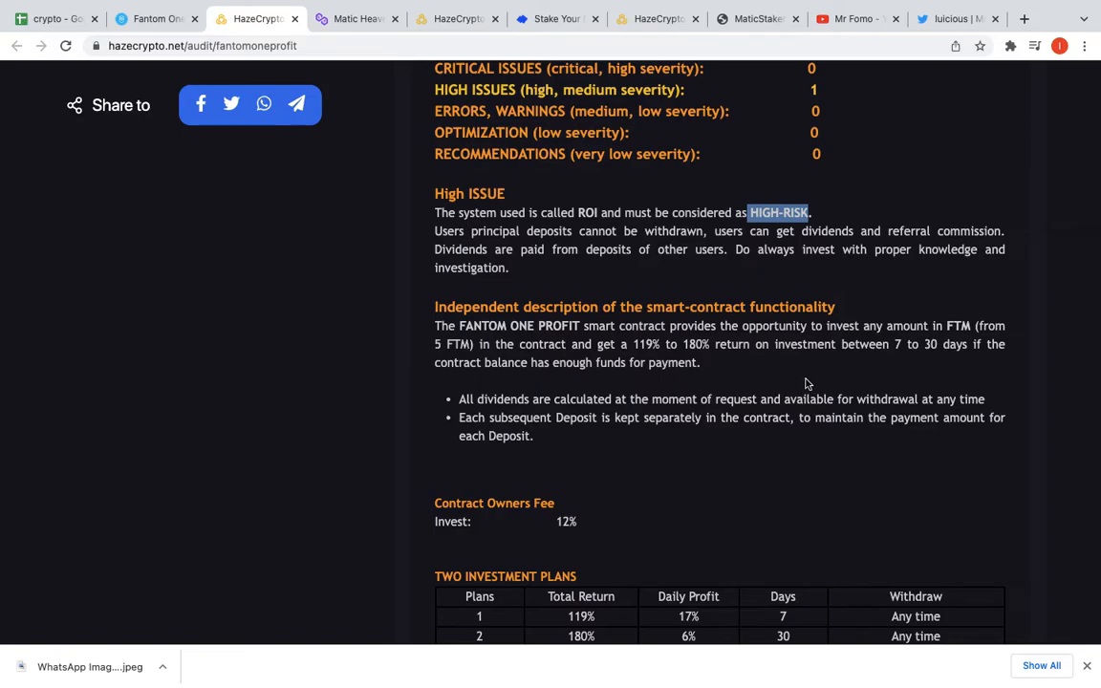
scroll(down, 3)
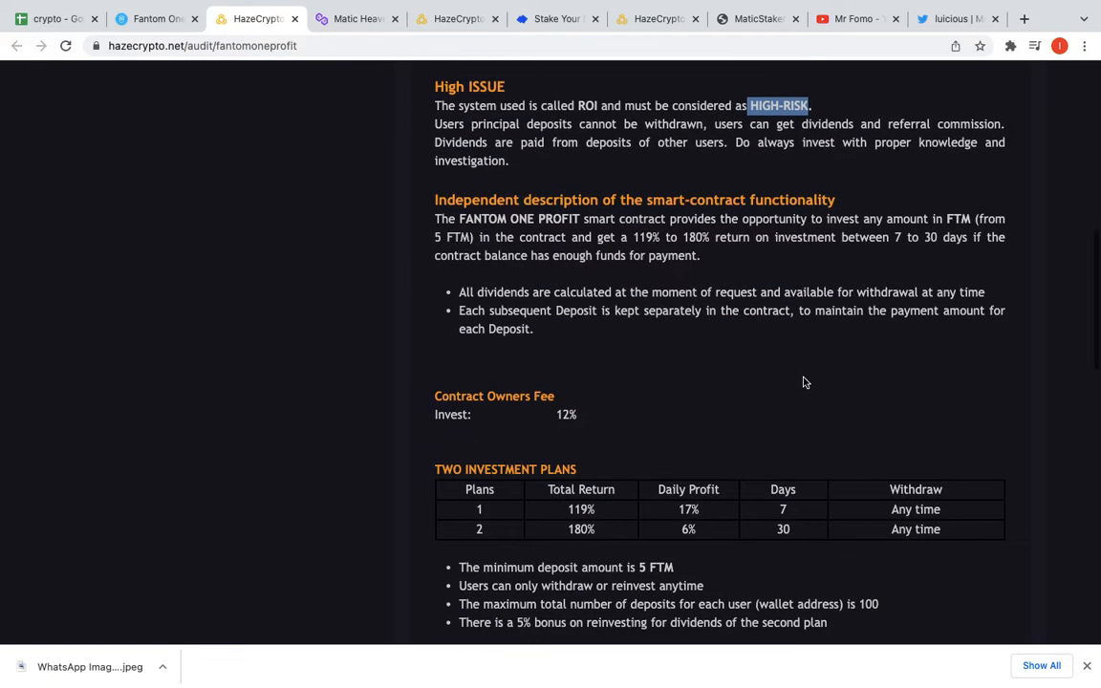
scroll(down, 3)
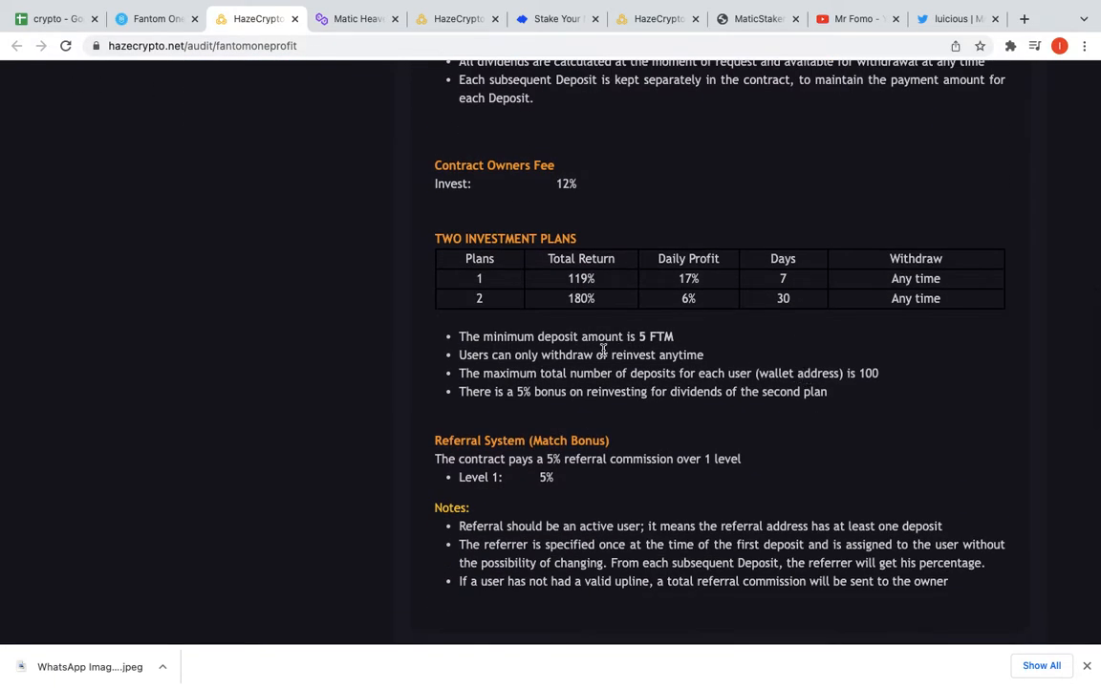
scroll(down, 3)
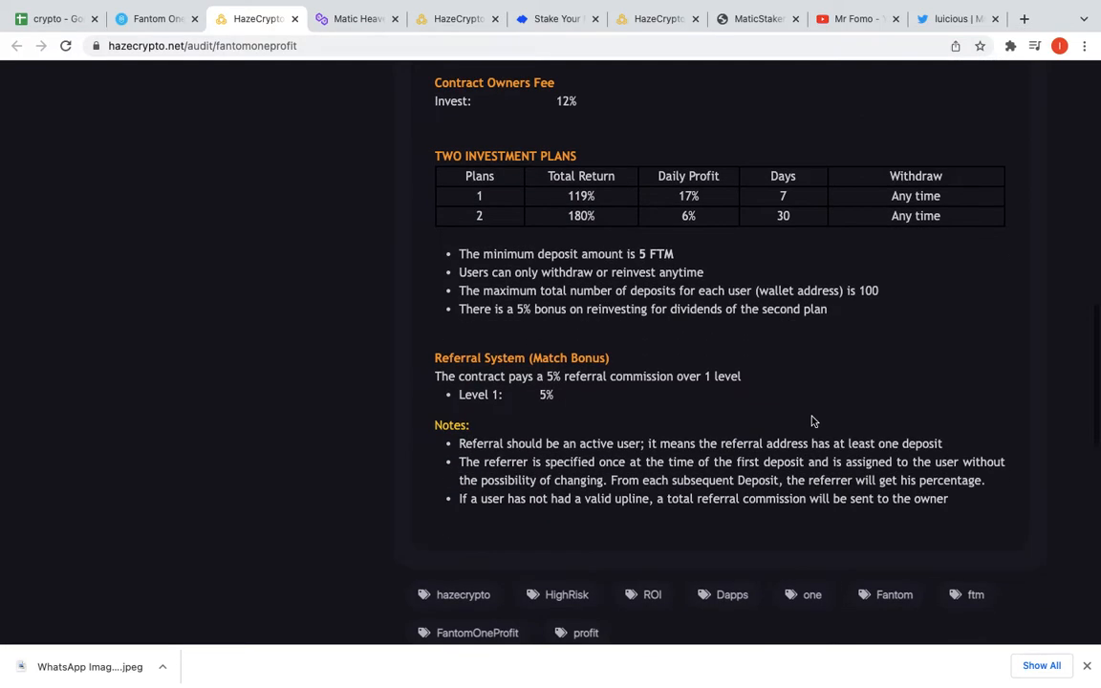
mouse_move(508, 392)
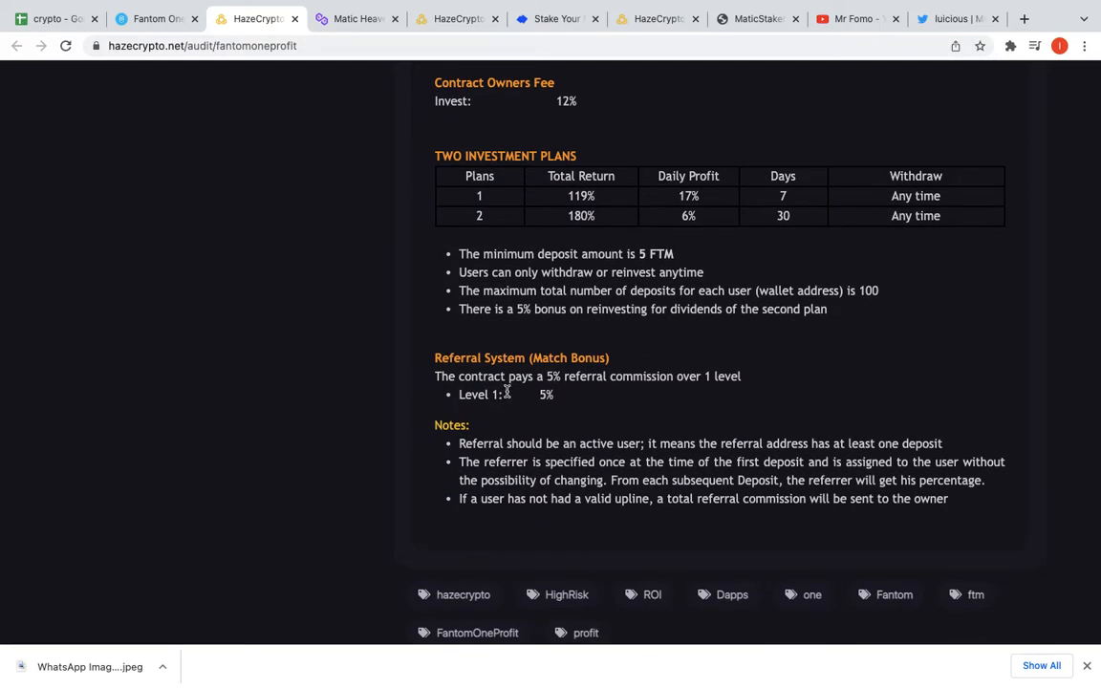
scroll(down, 3)
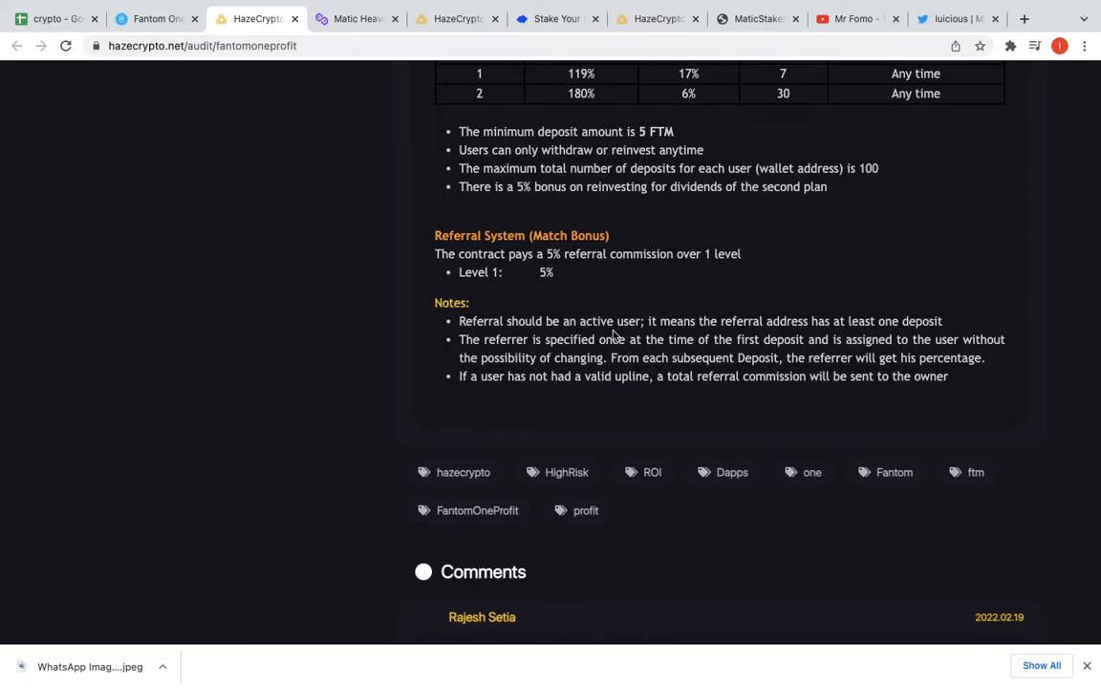
scroll(up, 3)
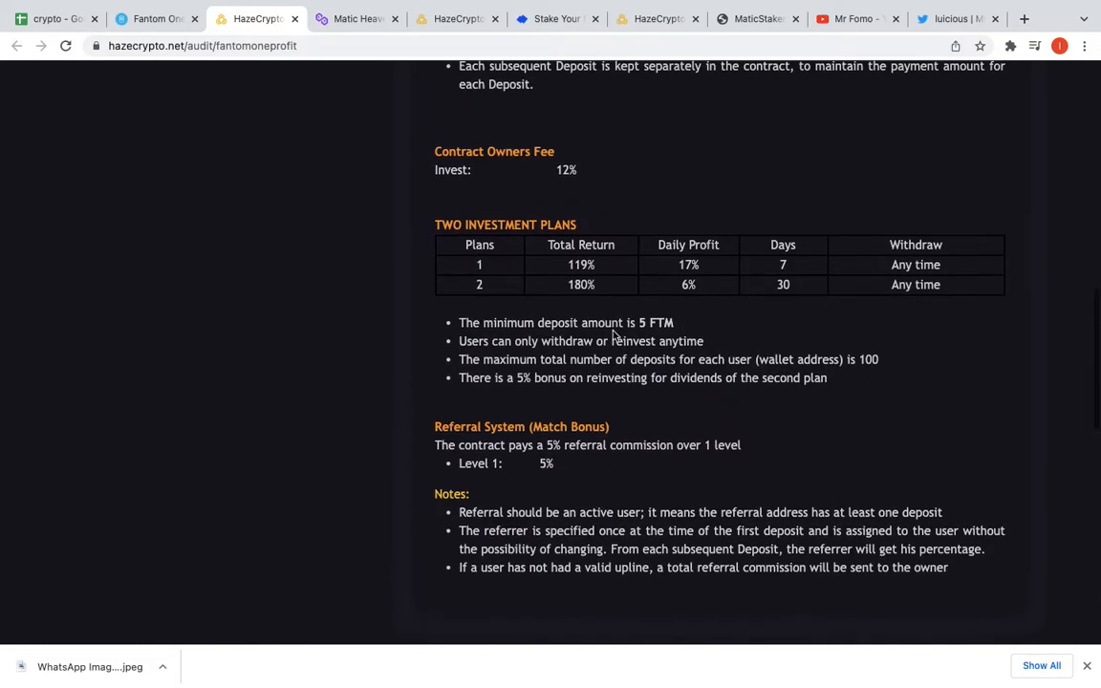
scroll(up, 3)
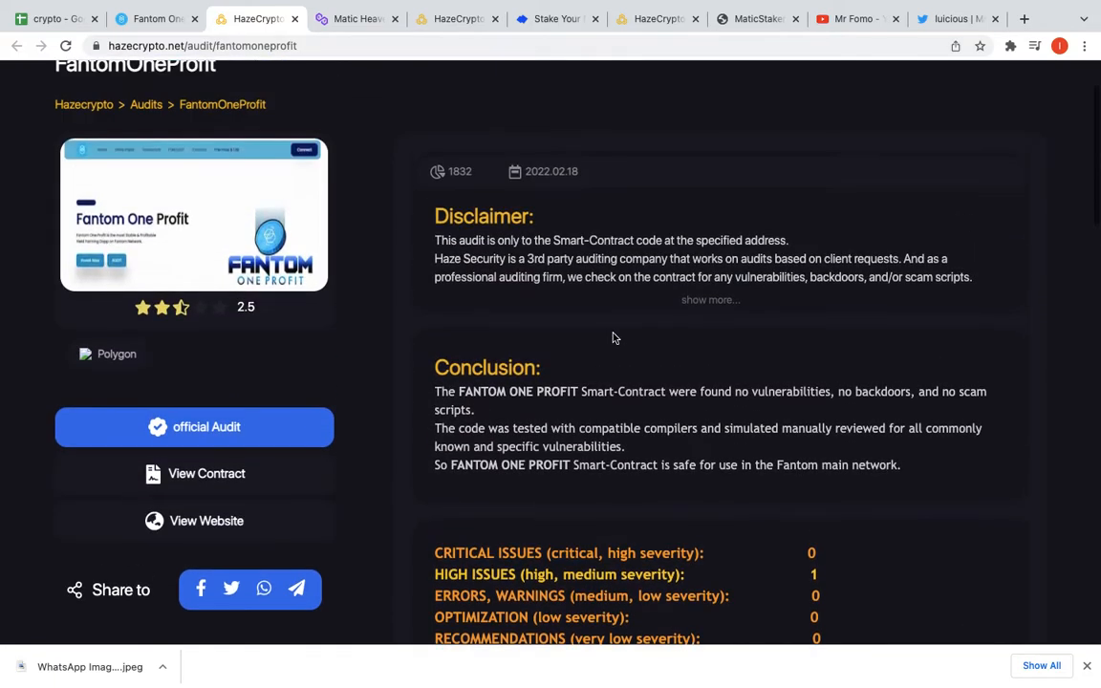
- Glance at the audit's high-risk note, then switch back to the Fantom One Profit site
scroll(down, 3)
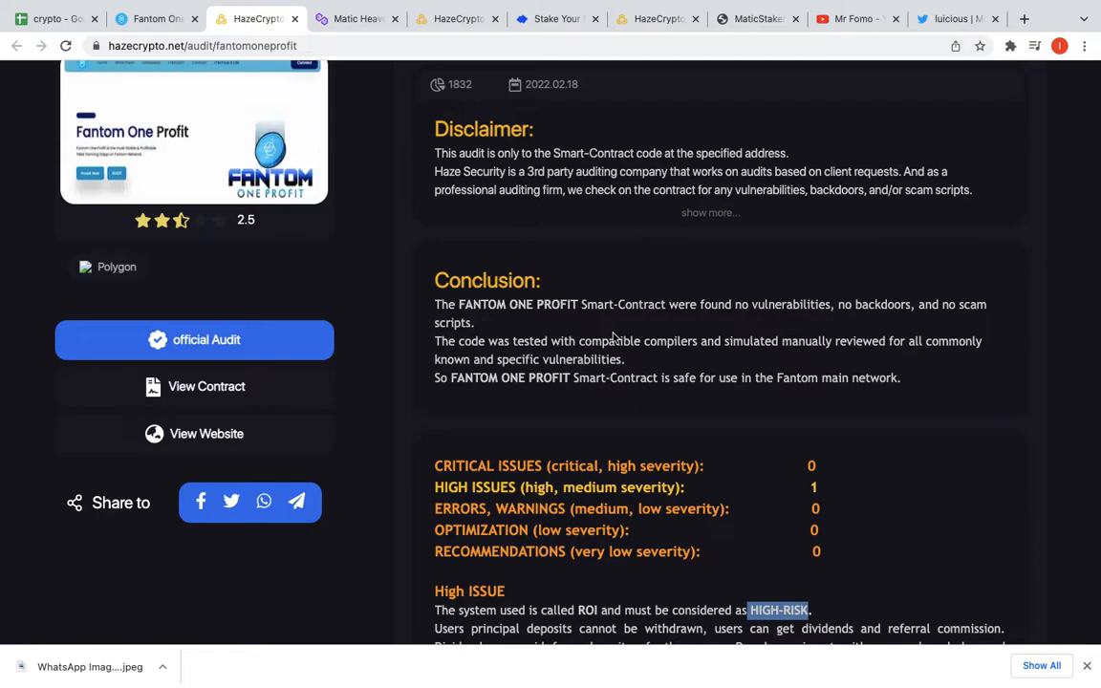
mouse_move(142, 8)
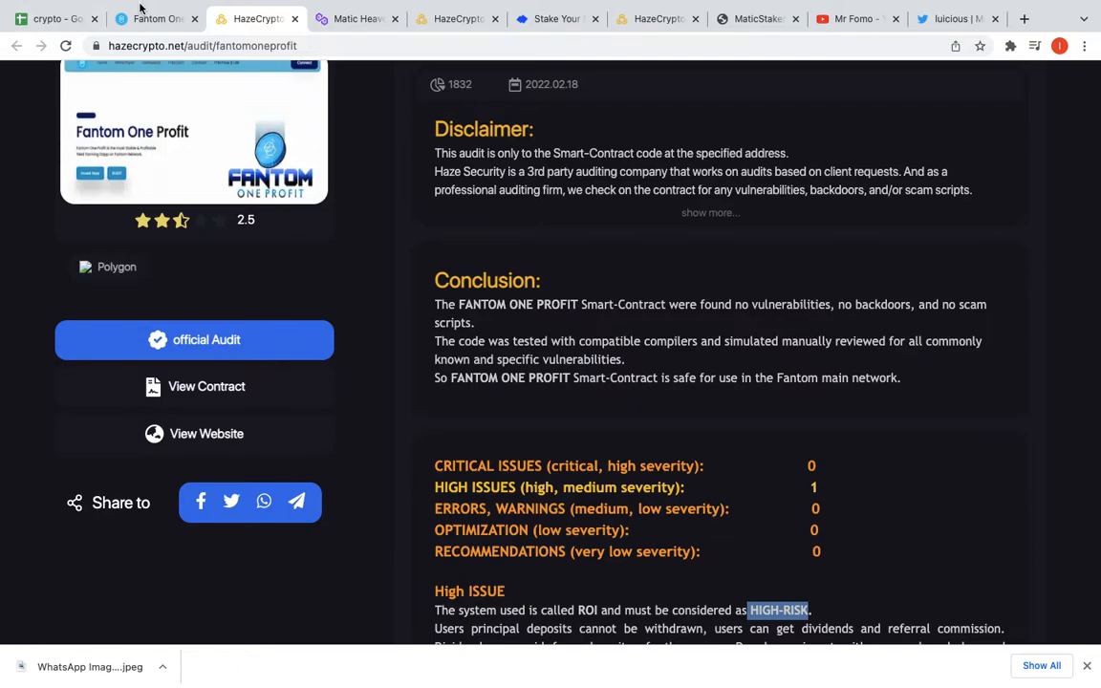
click(153, 19)
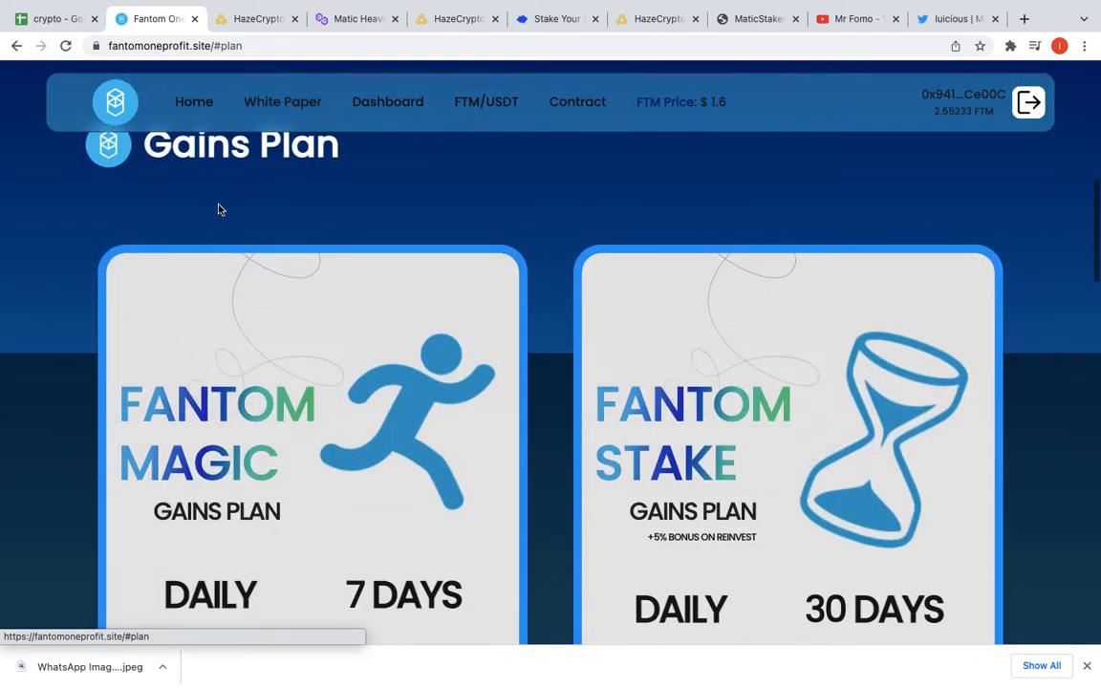
- Scroll through Fantom One Profit's gains plans, dashboard balances and contract statistics
scroll(down, 3)
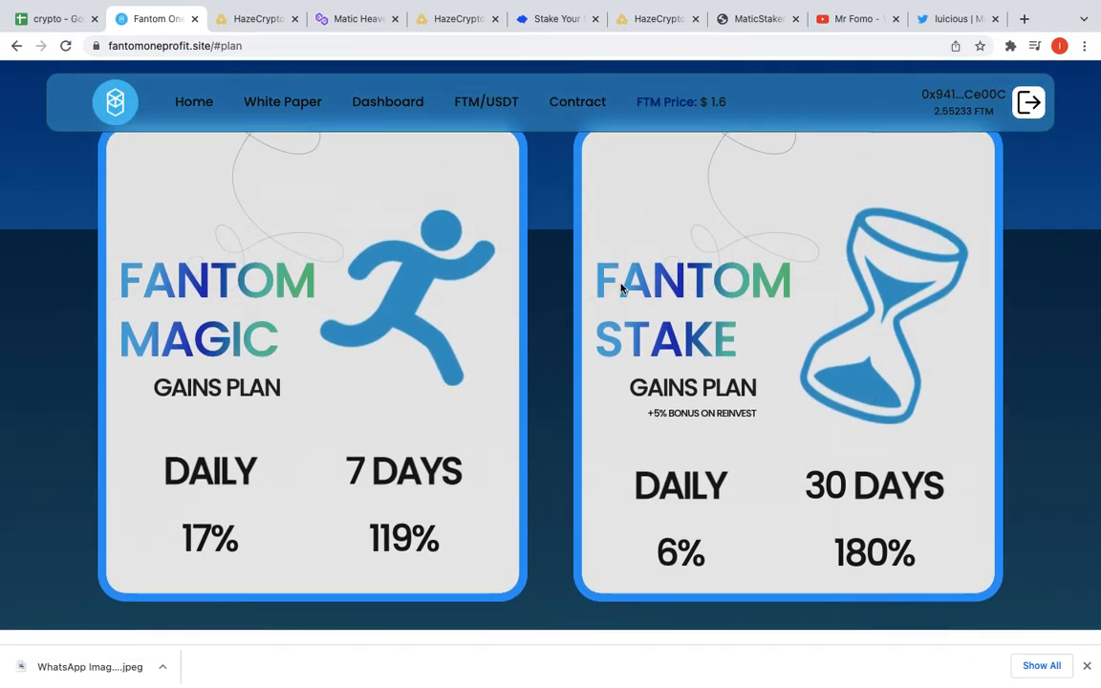
scroll(down, 3)
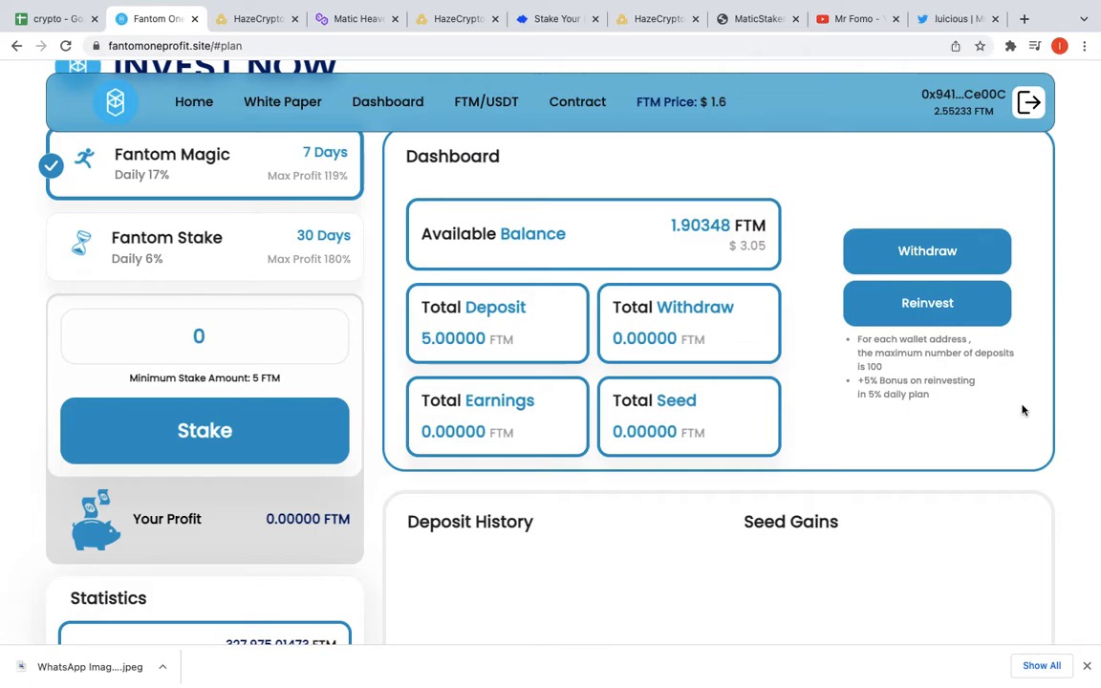
scroll(down, 3)
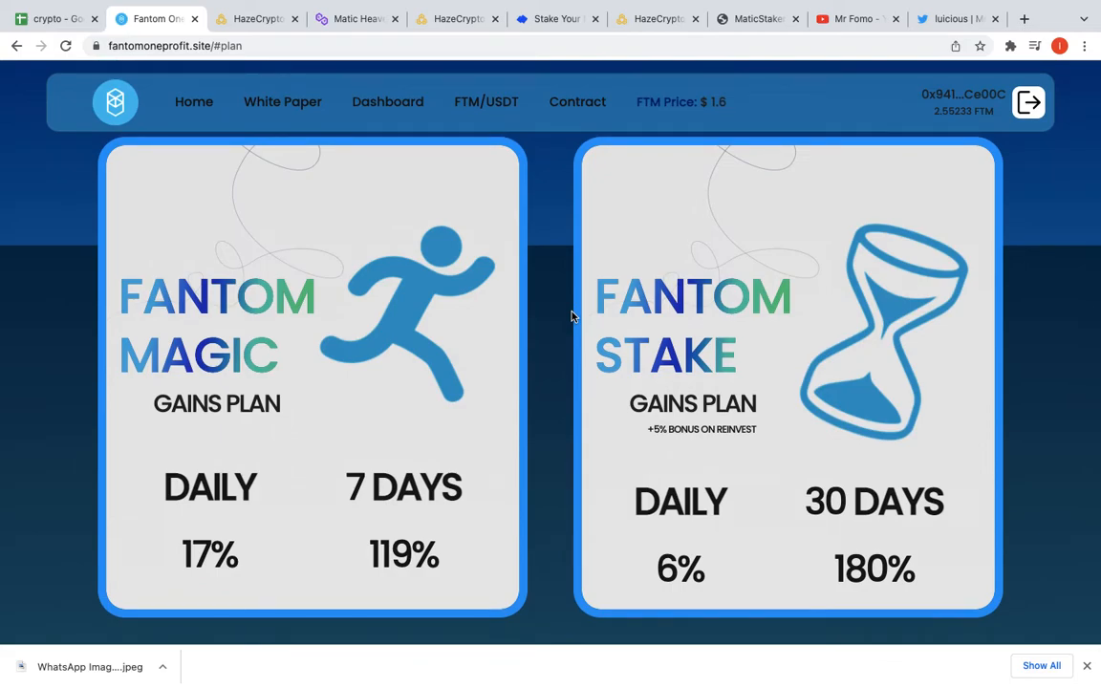
scroll(down, 3)
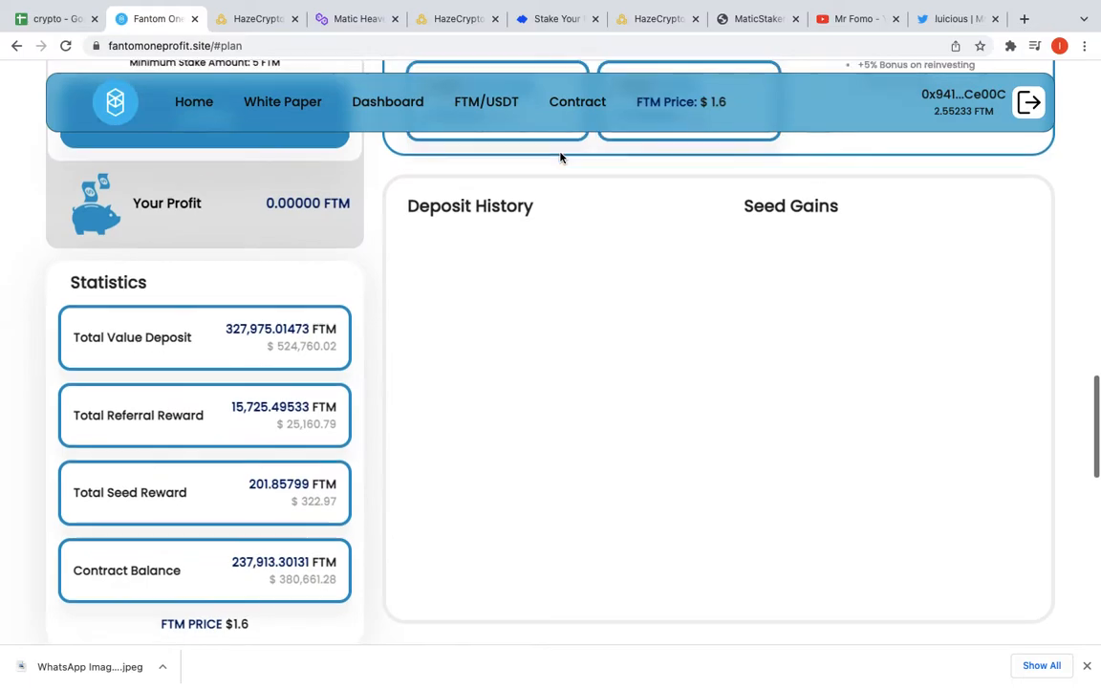
scroll(down, 3)
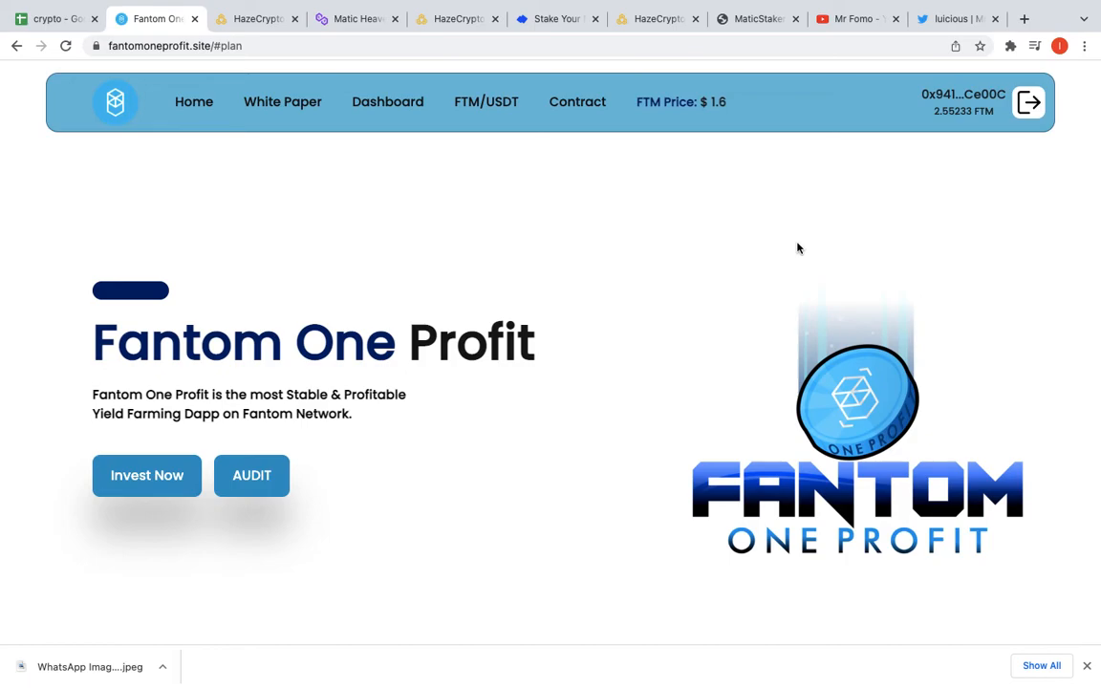
mouse_move(856, 20)
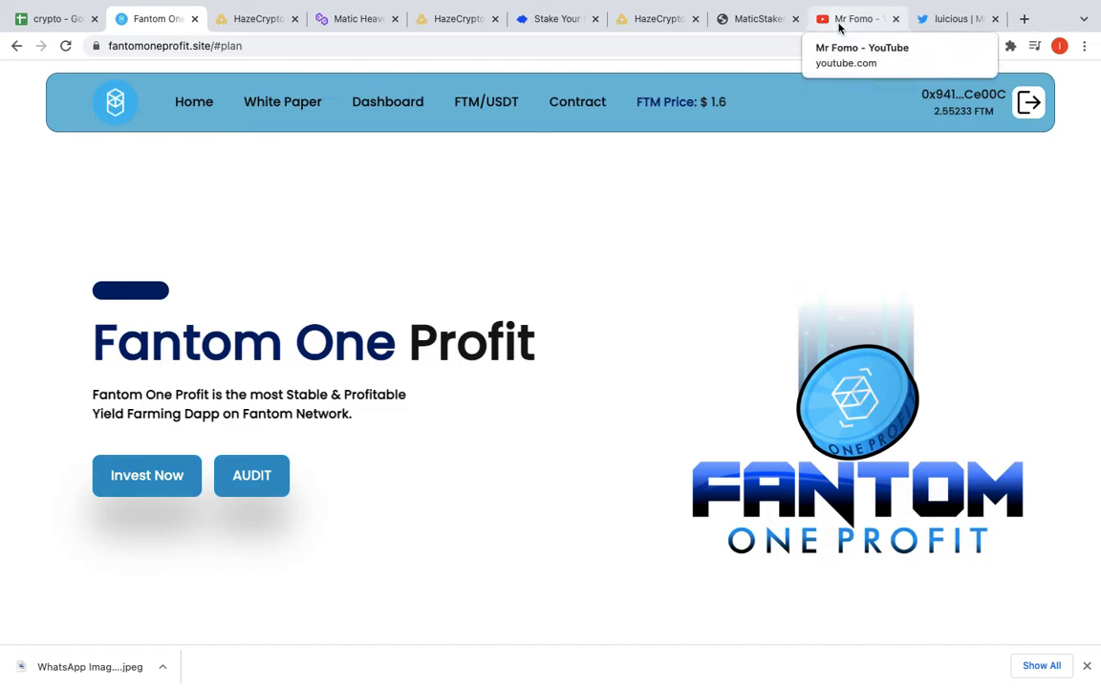
- Switch to the creator's Mr Fomo YouTube channel listing recent uploads
click(856, 19)
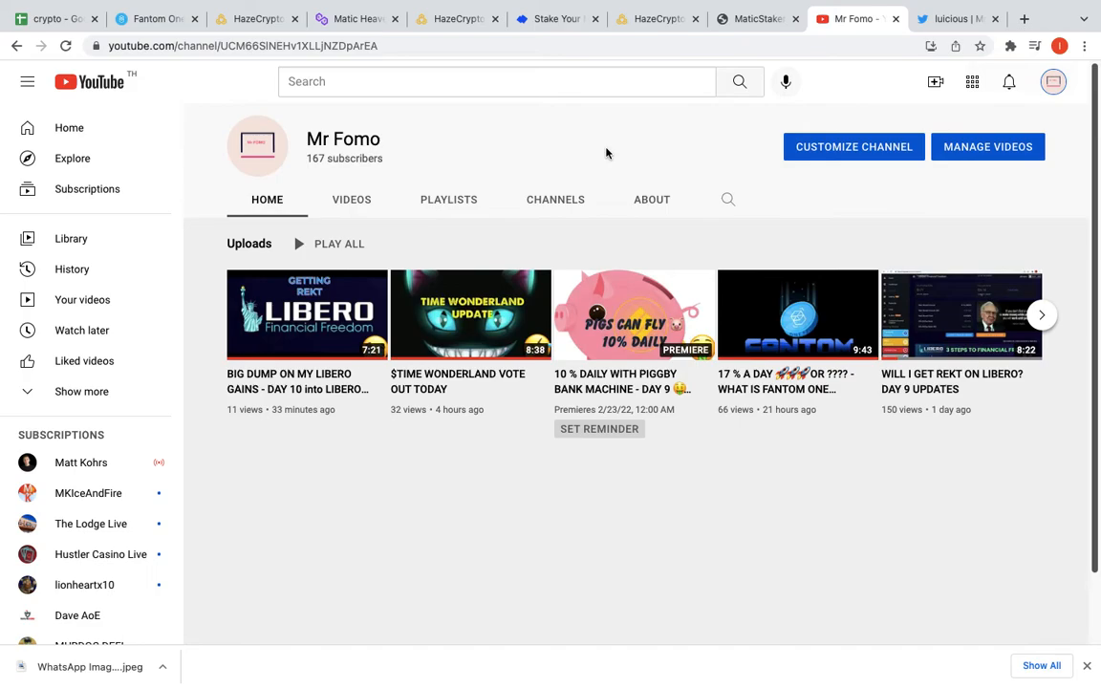
mouse_move(806, 130)
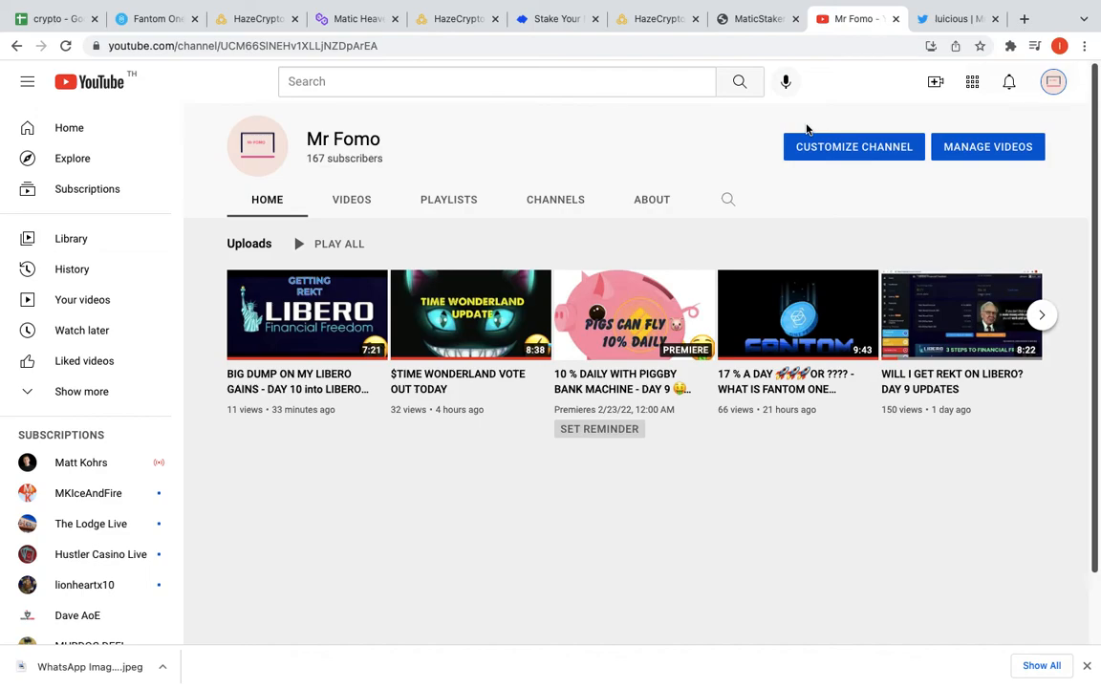
mouse_move(810, 130)
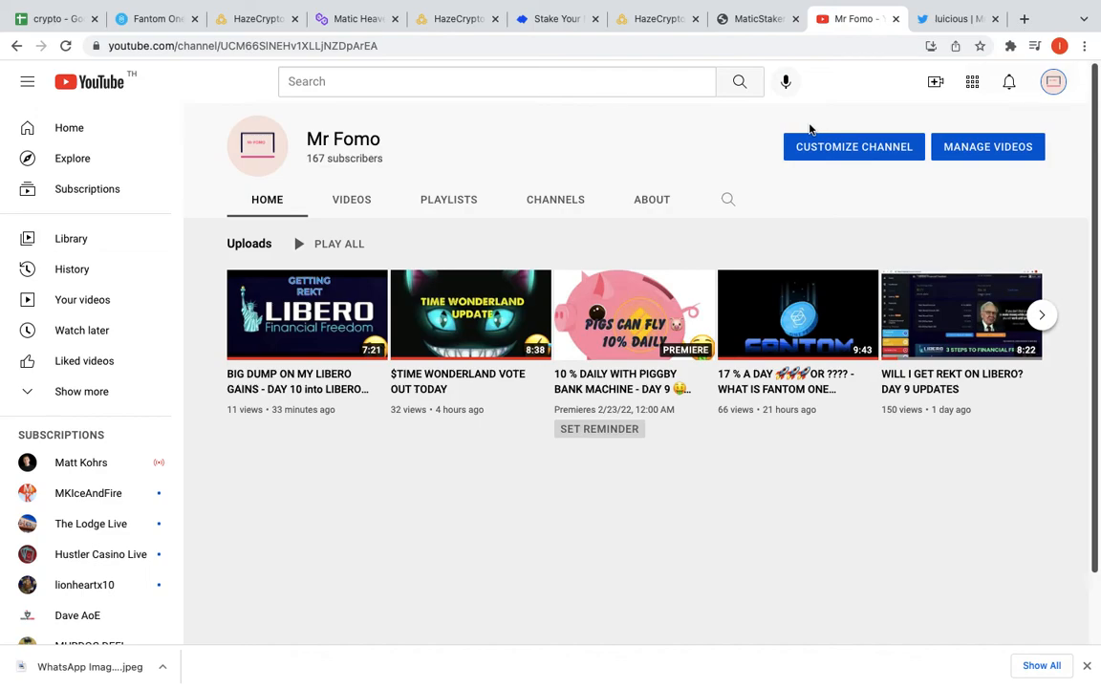
- Switch to the creator's Twitter profile with its pinned Piggy Machine tweet
click(955, 19)
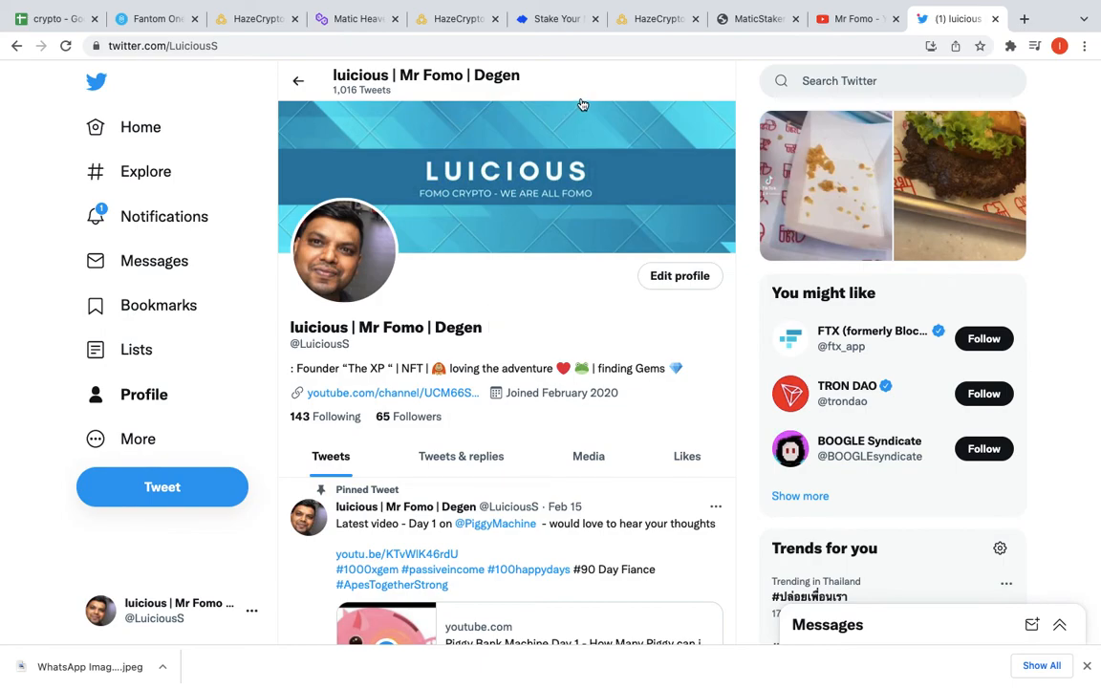
mouse_move(615, 4)
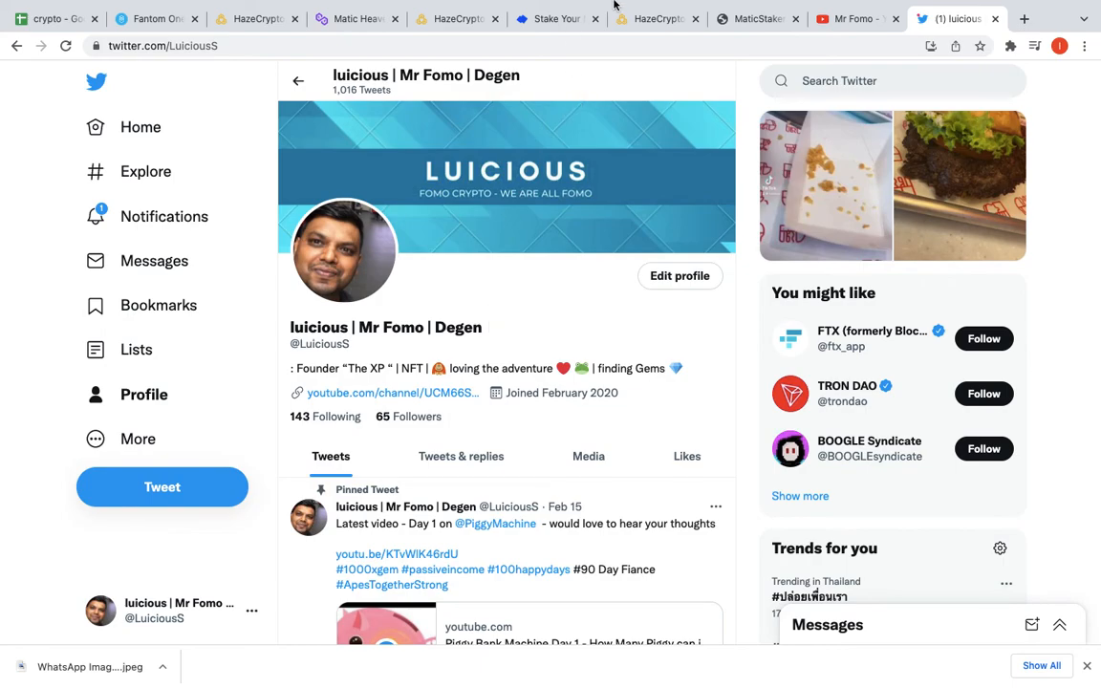